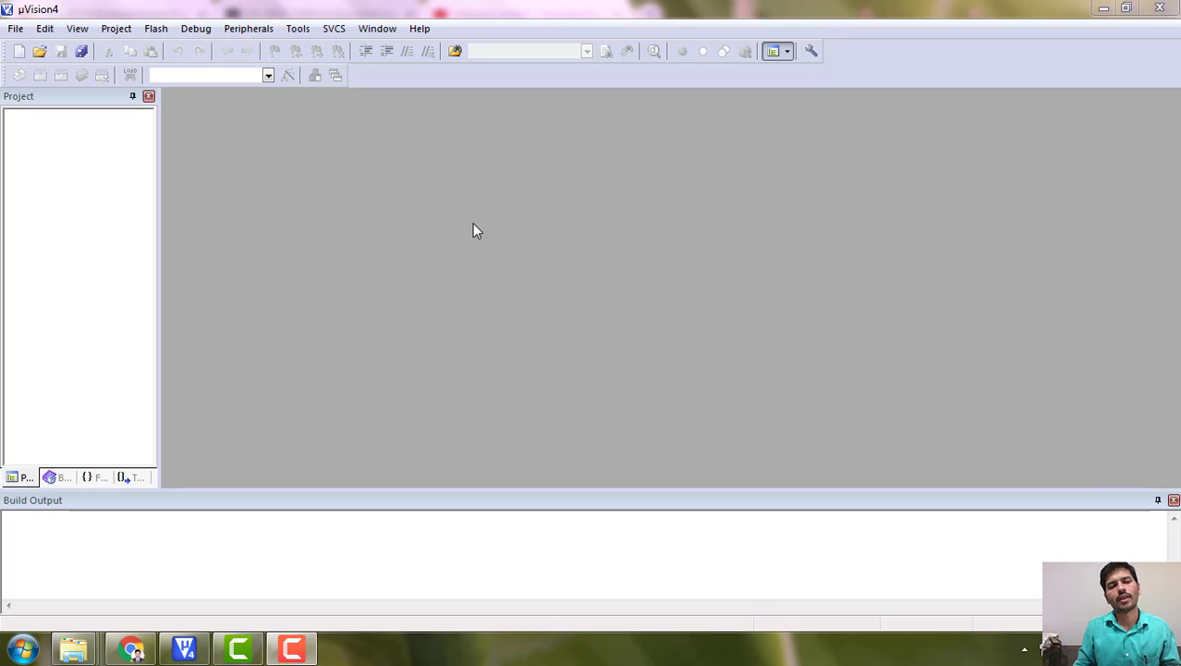
mouse_move(184, 259)
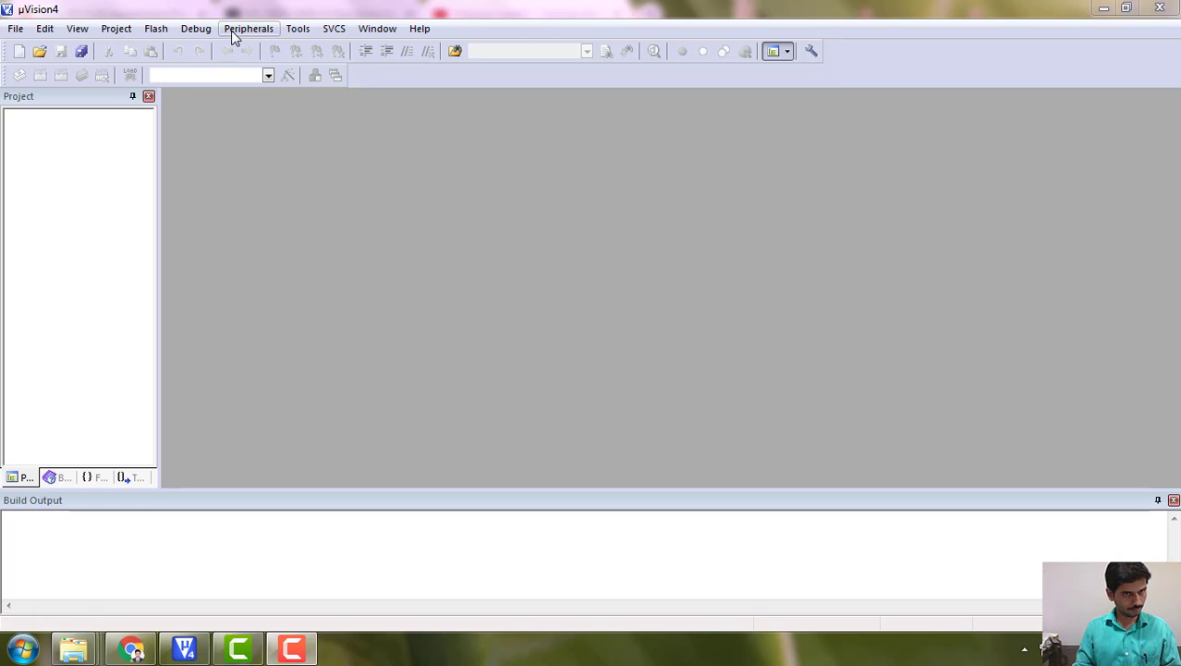
- Bring up the Project menu to reach New µVision Project
left_click(115, 28)
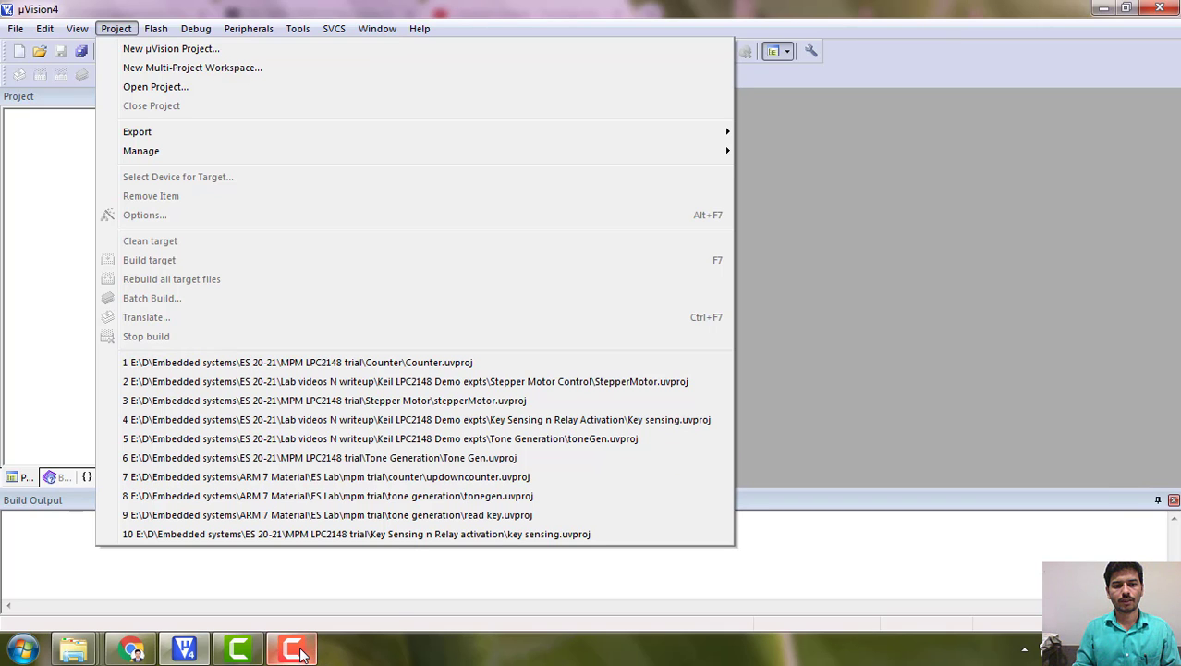
mouse_move(170, 48)
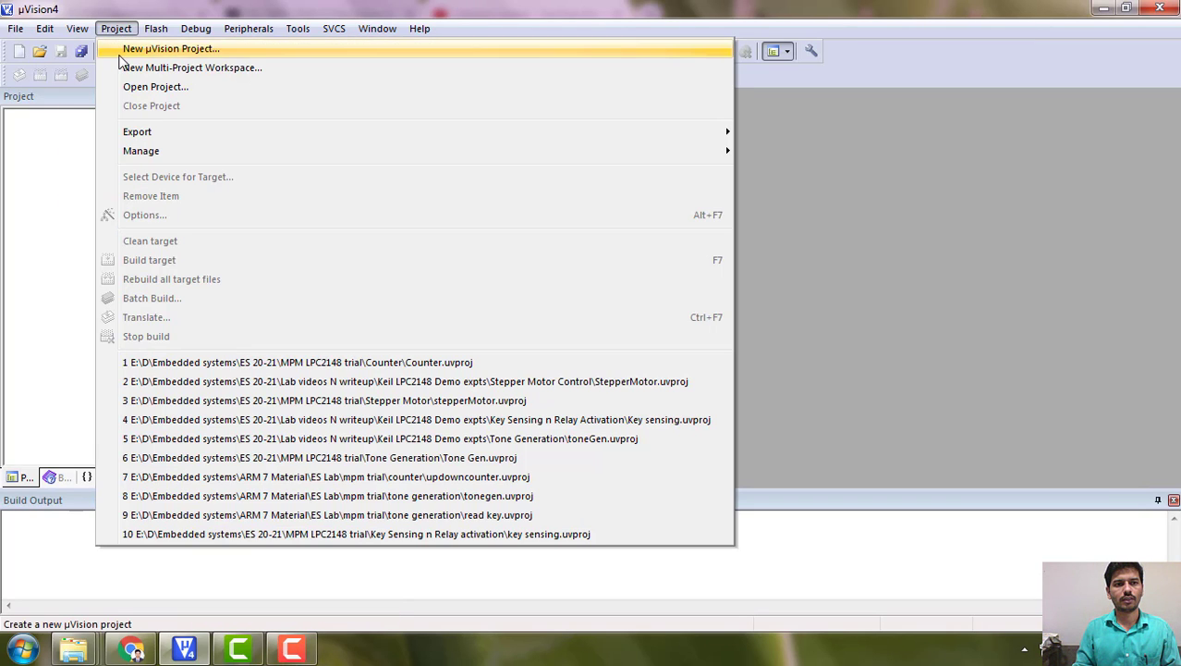
- Start a new µVision project and create a Counter folder inside Keil LPC2148 Demo expts
left_click(170, 48)
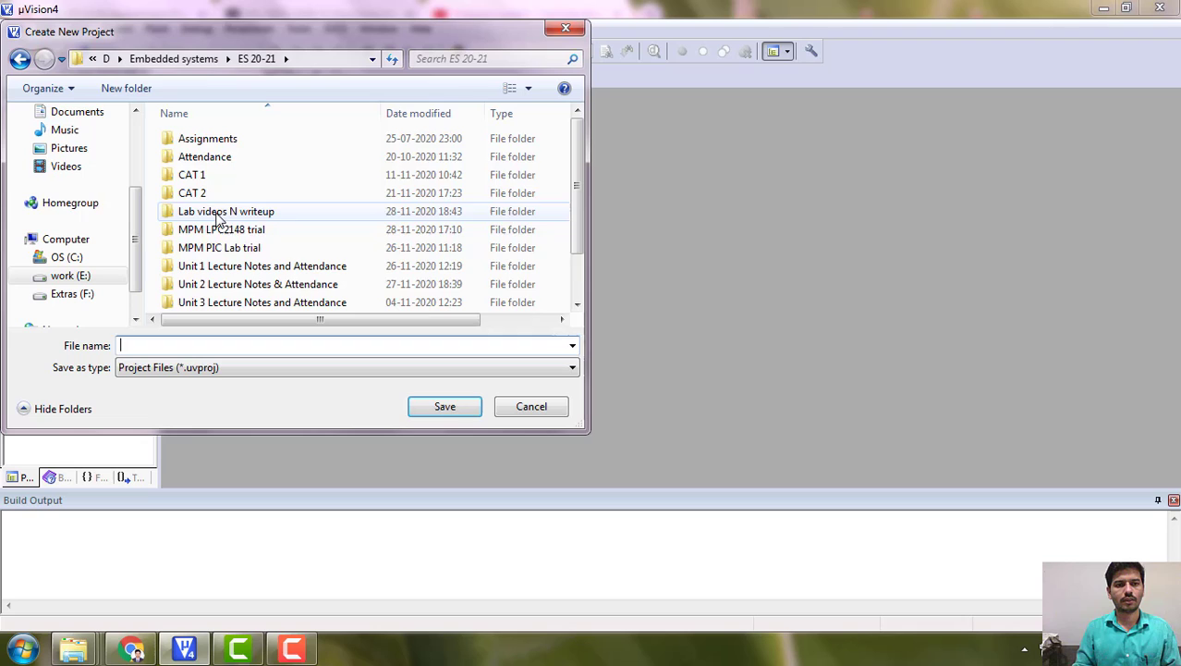
double_click(225, 210)
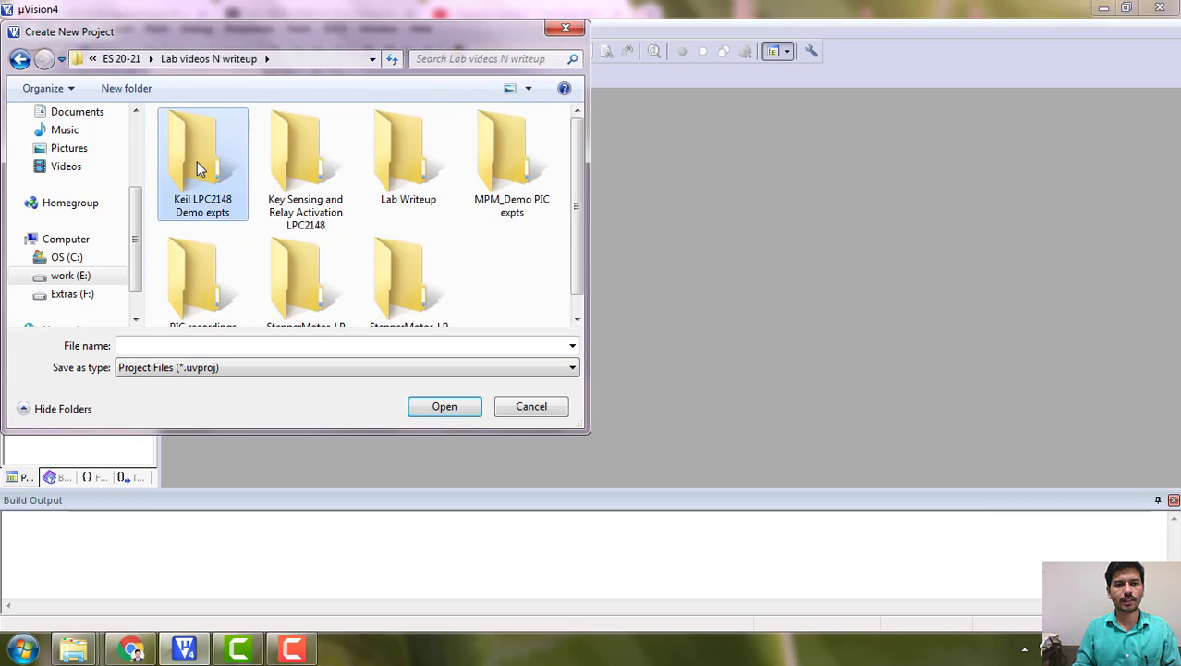
double_click(203, 152)
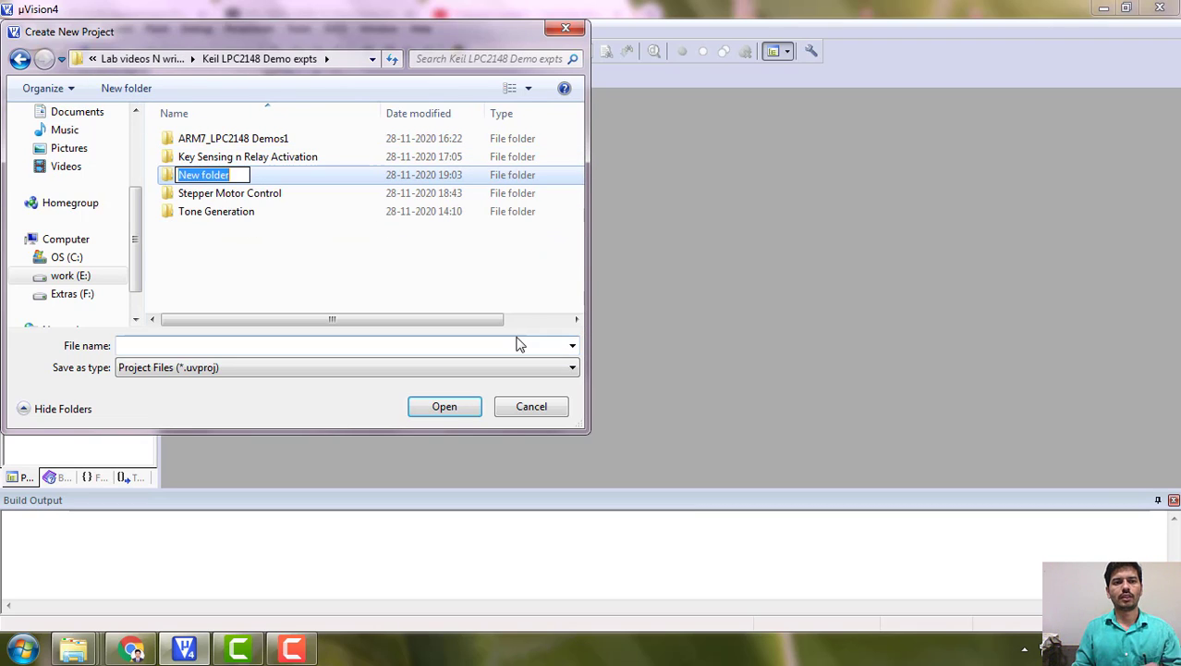
type("Counter")
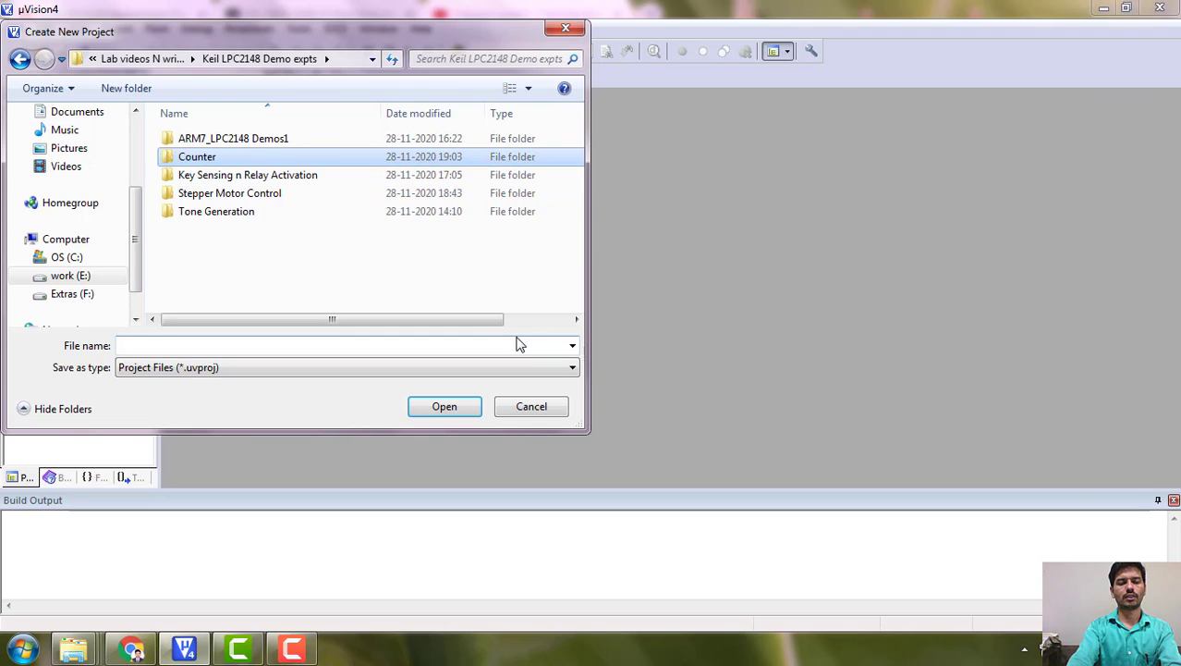
double_click(196, 155)
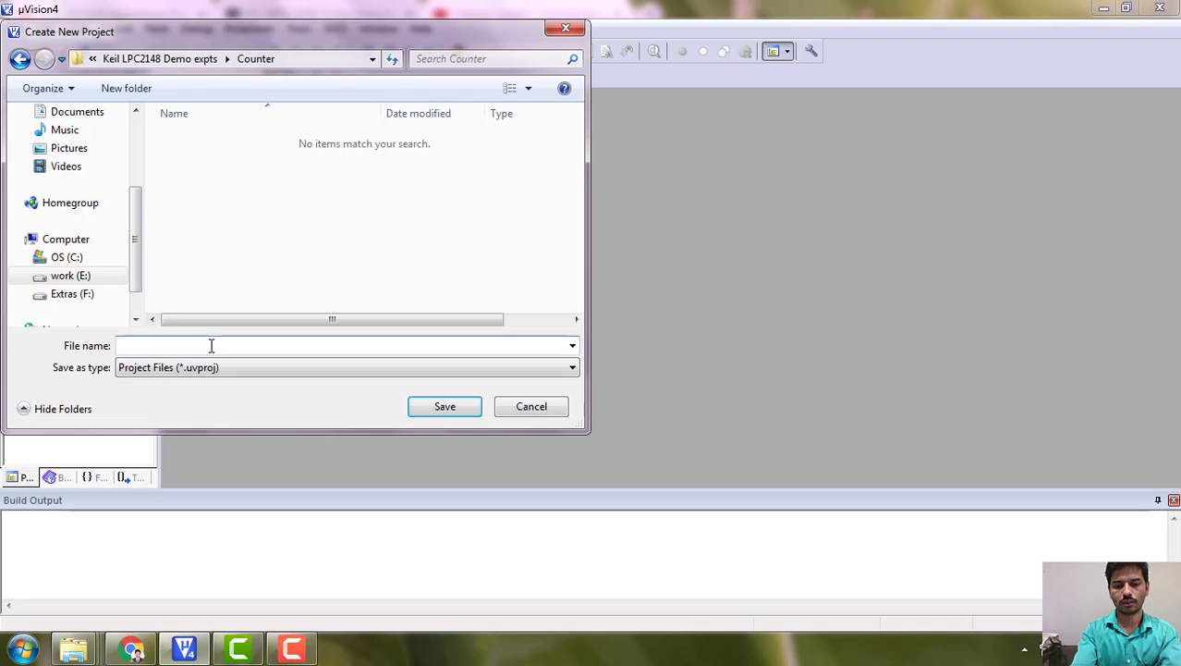
- Enter counter_UpDn as the project file name in the Counter folder
type("counte")
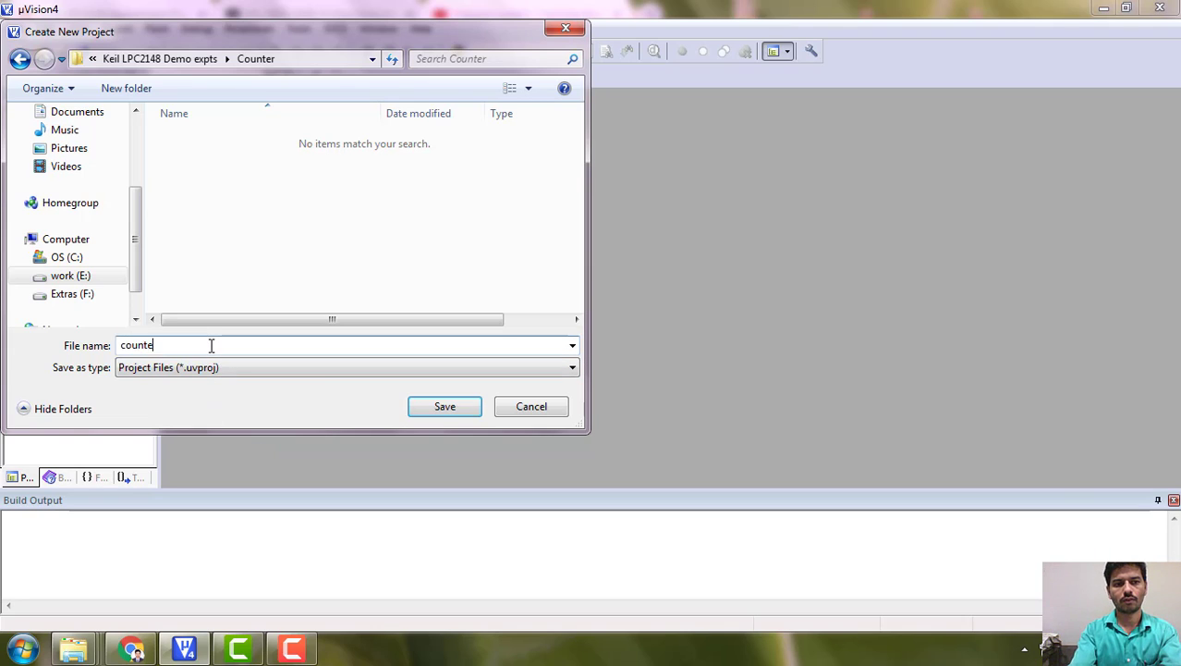
type("r_UpDn")
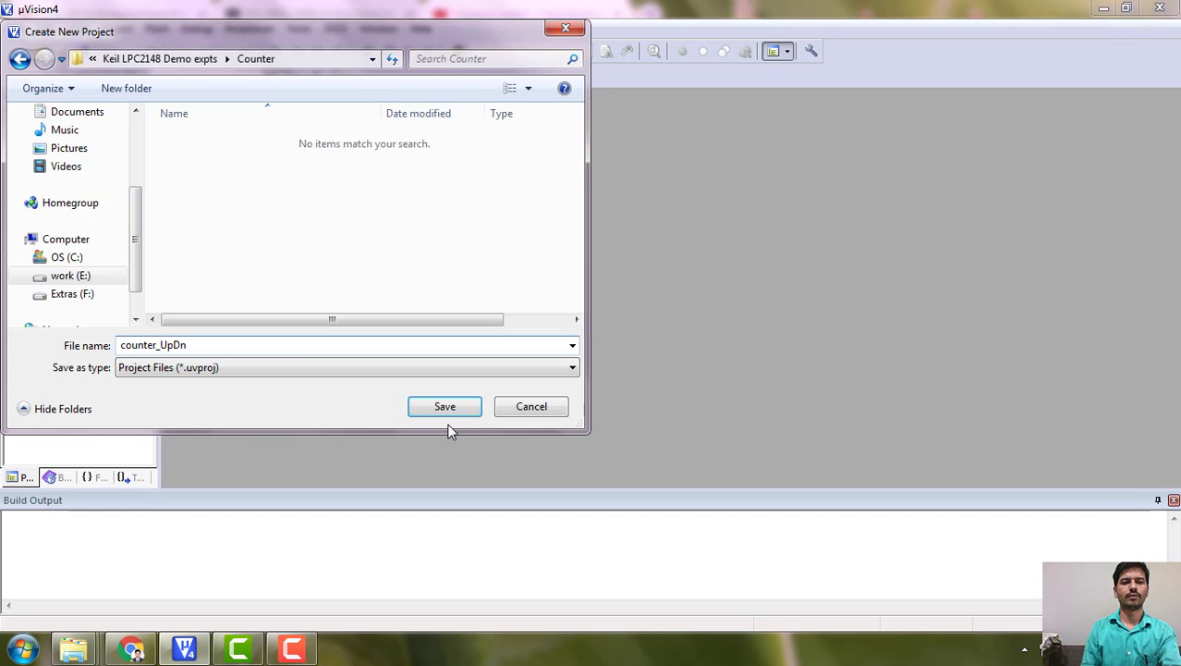
- Save counter_UpDn without choosing a device, acknowledging the undefined toolset warning
left_click(444, 407)
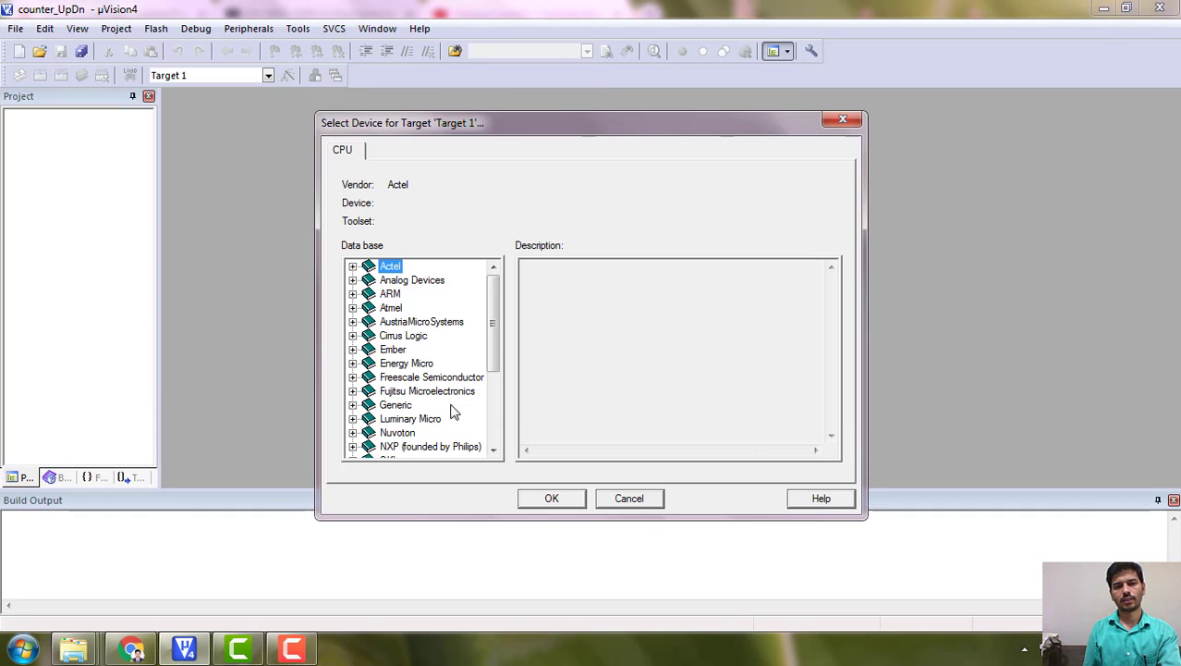
scroll("down", 3)
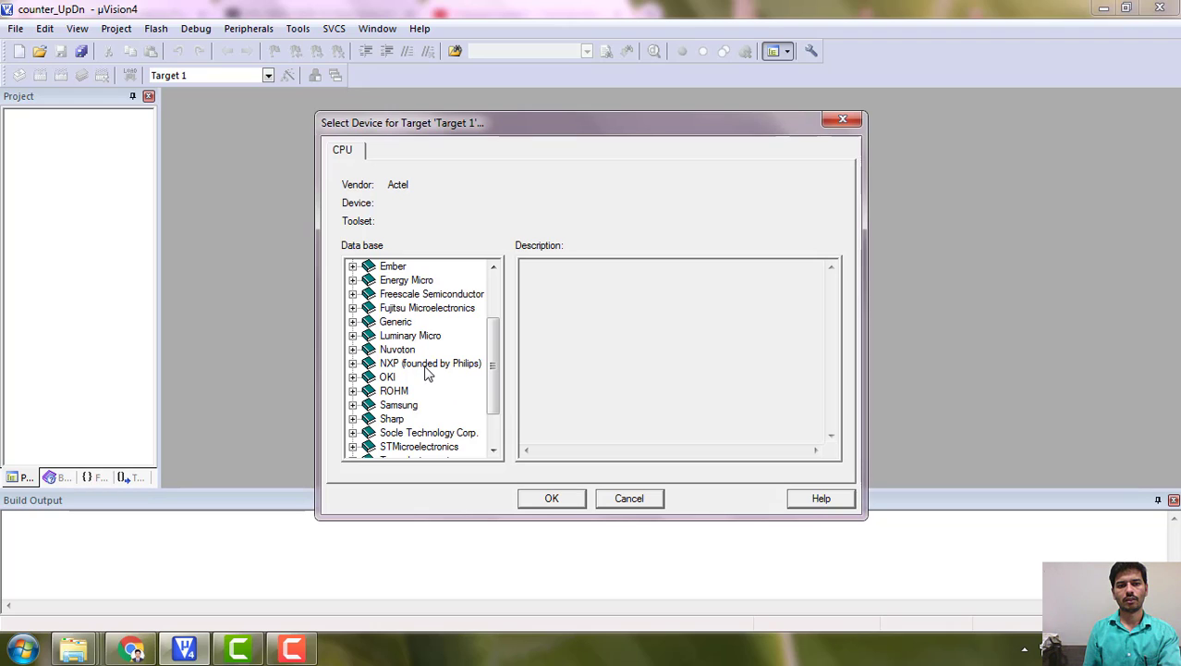
left_click(551, 499)
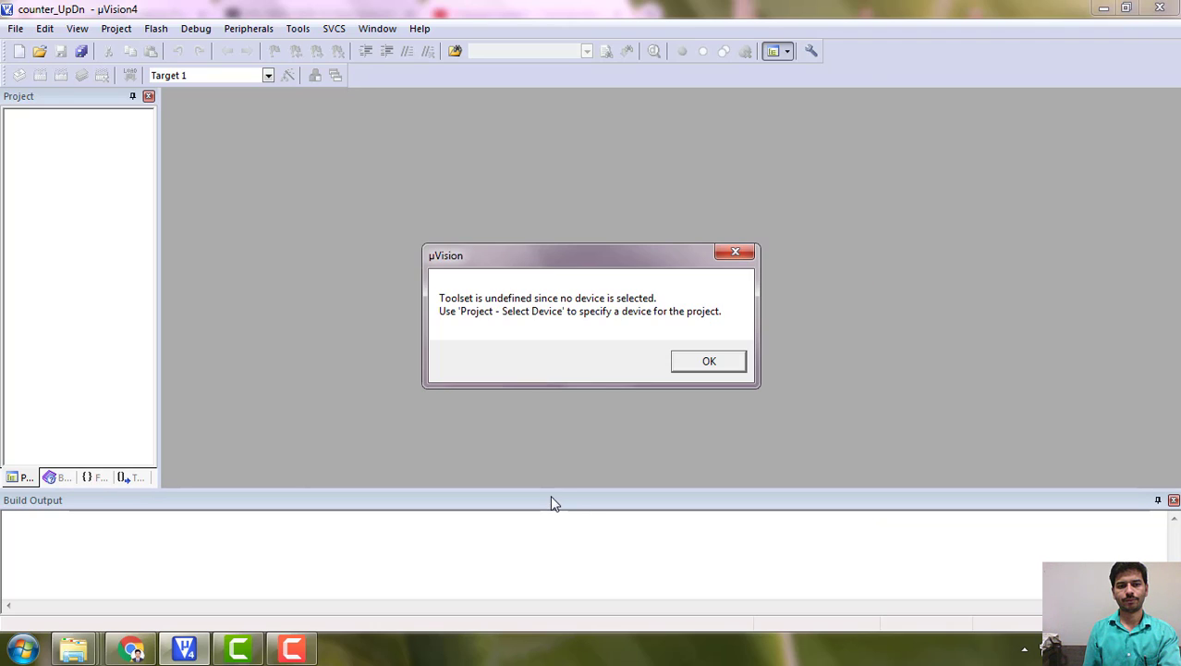
left_click(710, 361)
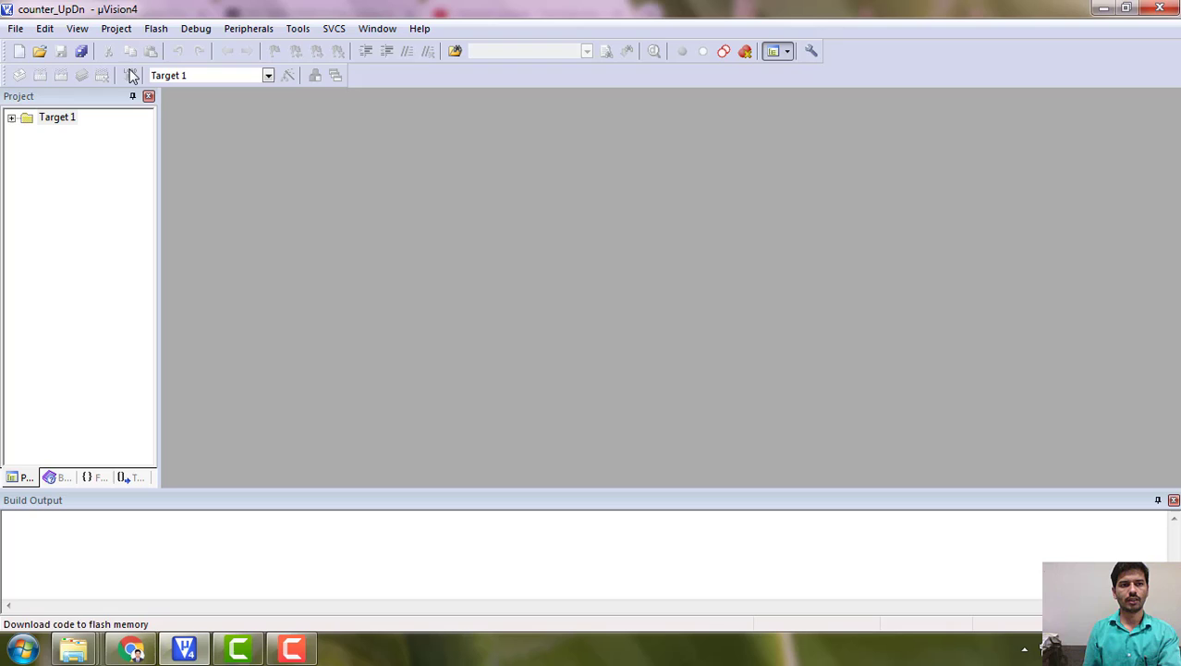
- Expand Target 1 to show Source Group 1 and glance at the empty Peripherals menu
left_click(11, 116)
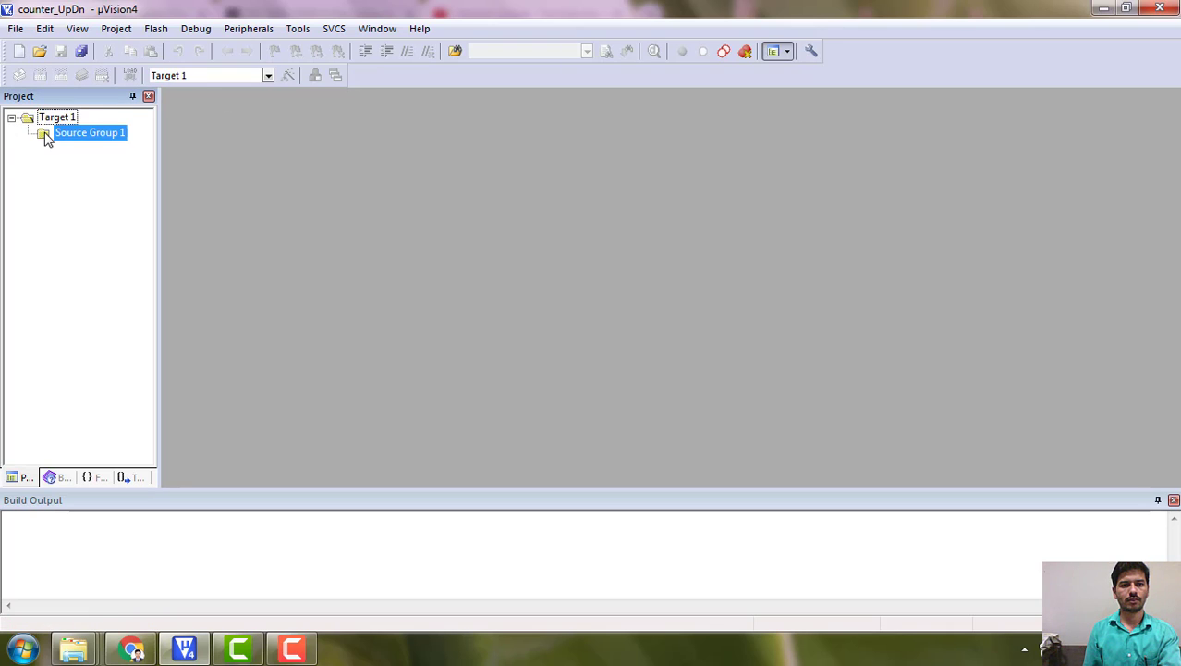
left_click(248, 27)
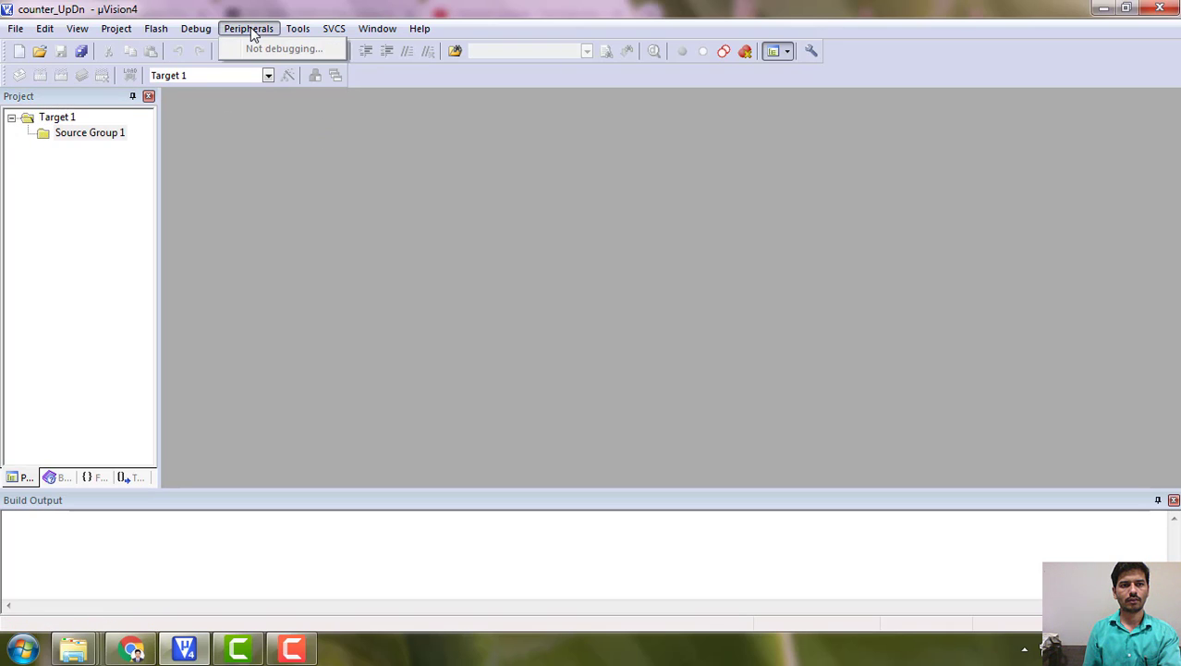
left_click(116, 28)
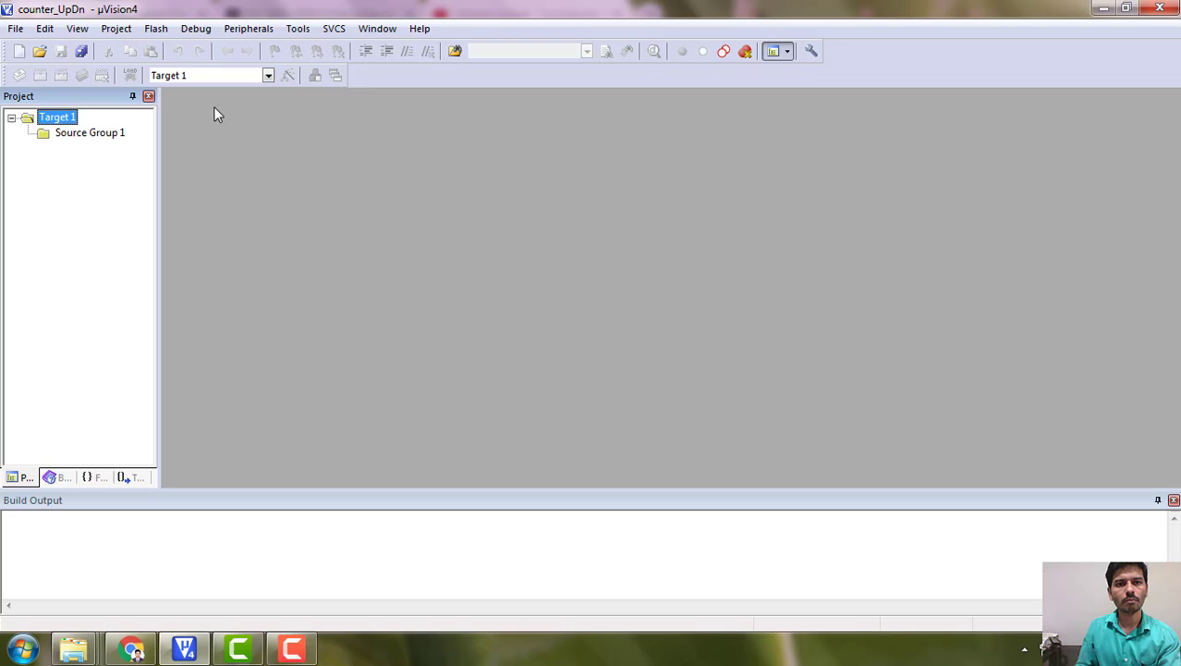
- Select an NXP LPC microcontroller from the device database as Target 1's device
left_click(115, 28)
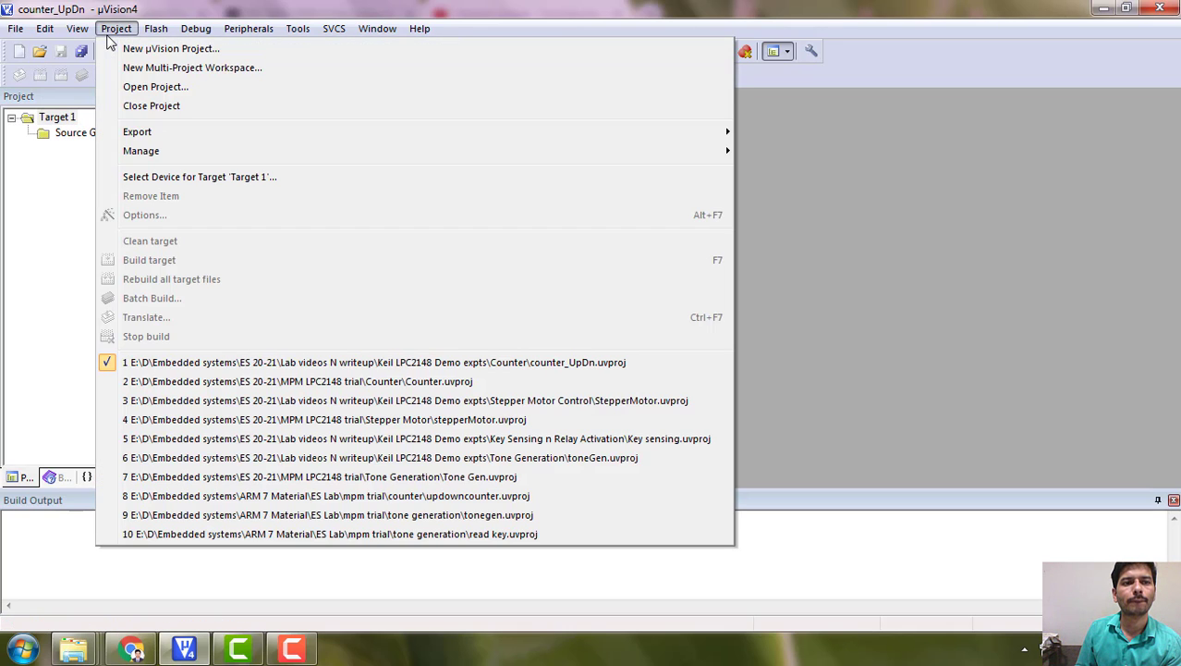
mouse_move(167, 152)
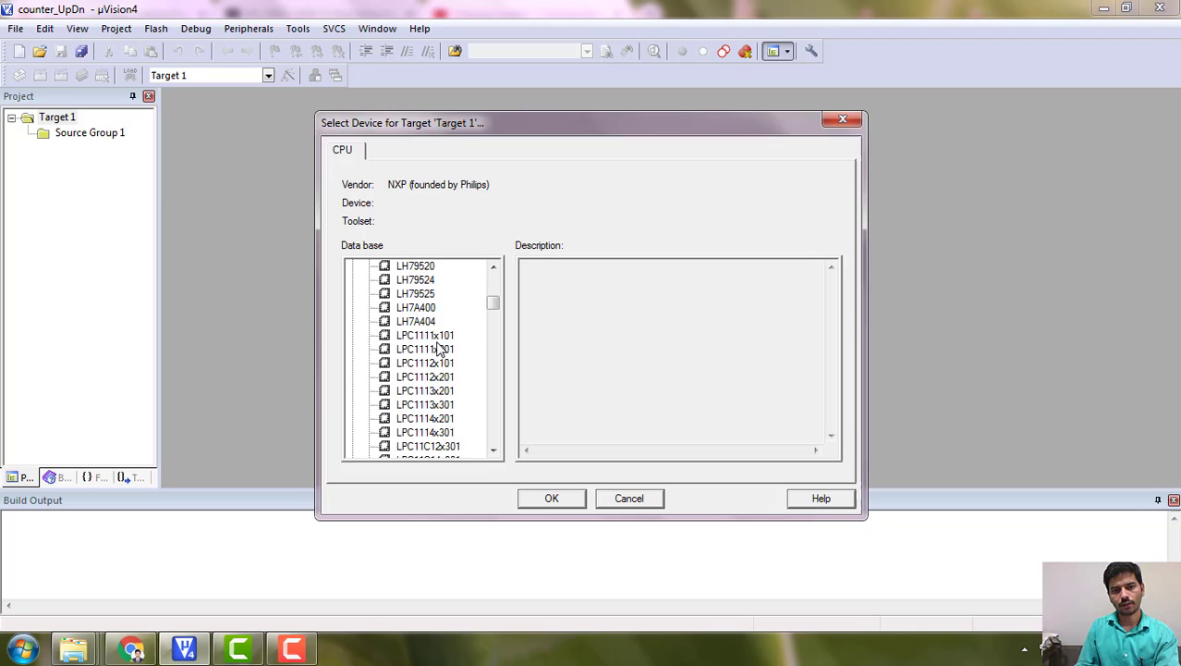
scroll("down", 3)
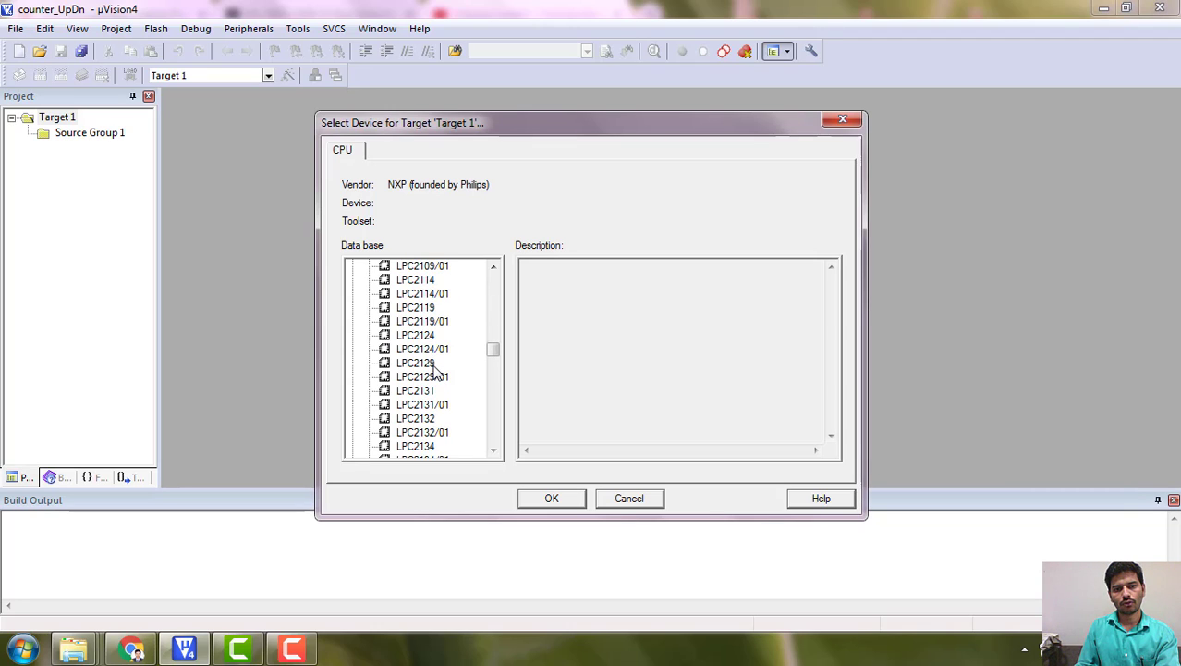
scroll("down", 3)
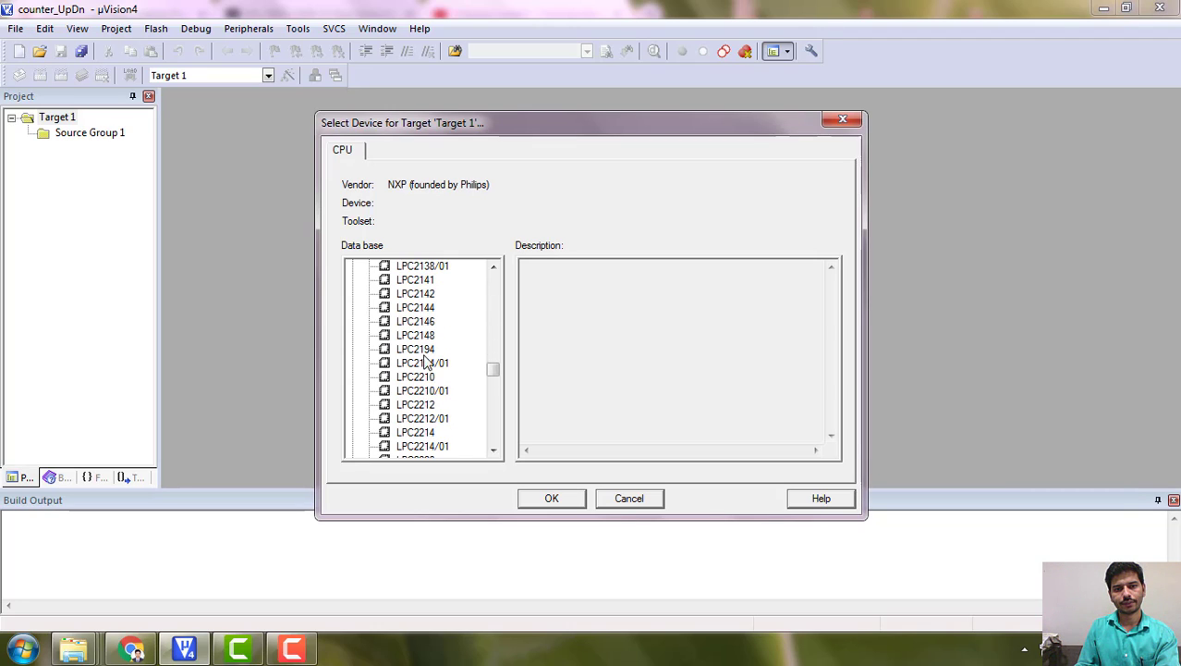
left_click(551, 497)
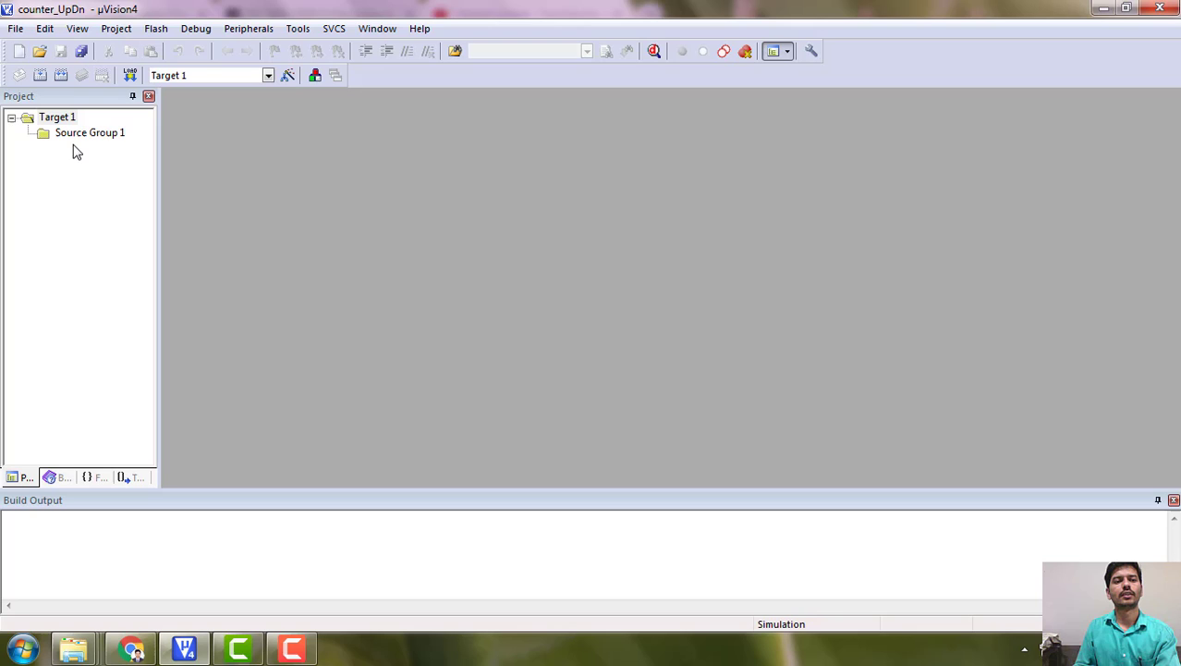
left_click(89, 133)
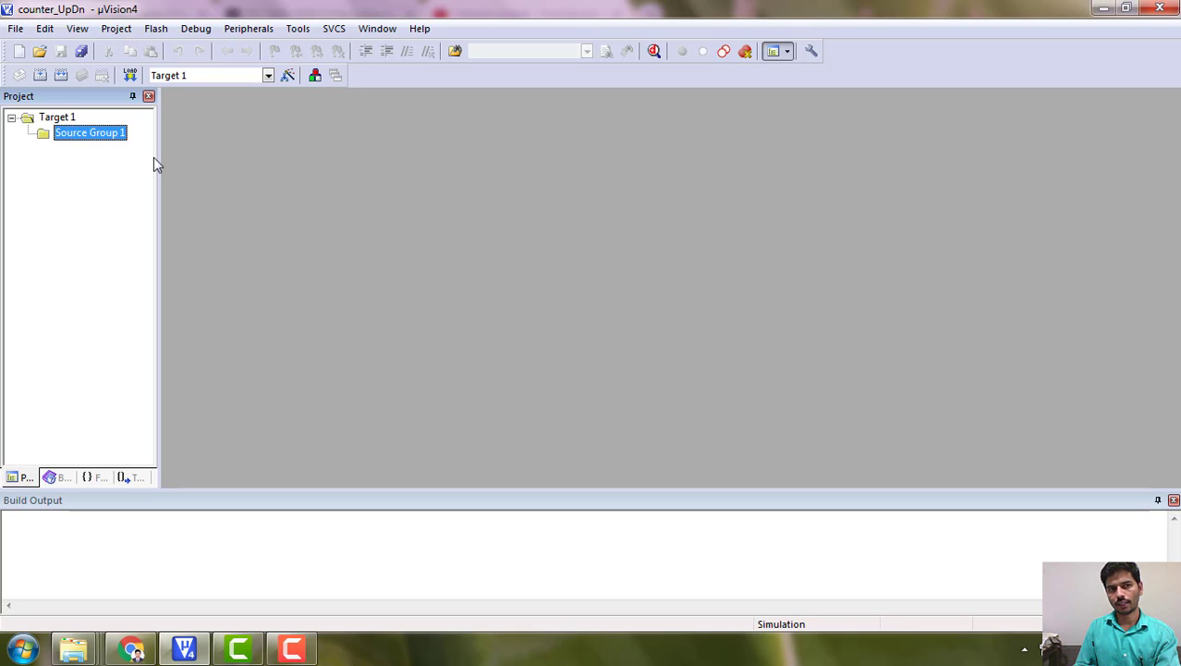
mouse_move(102, 226)
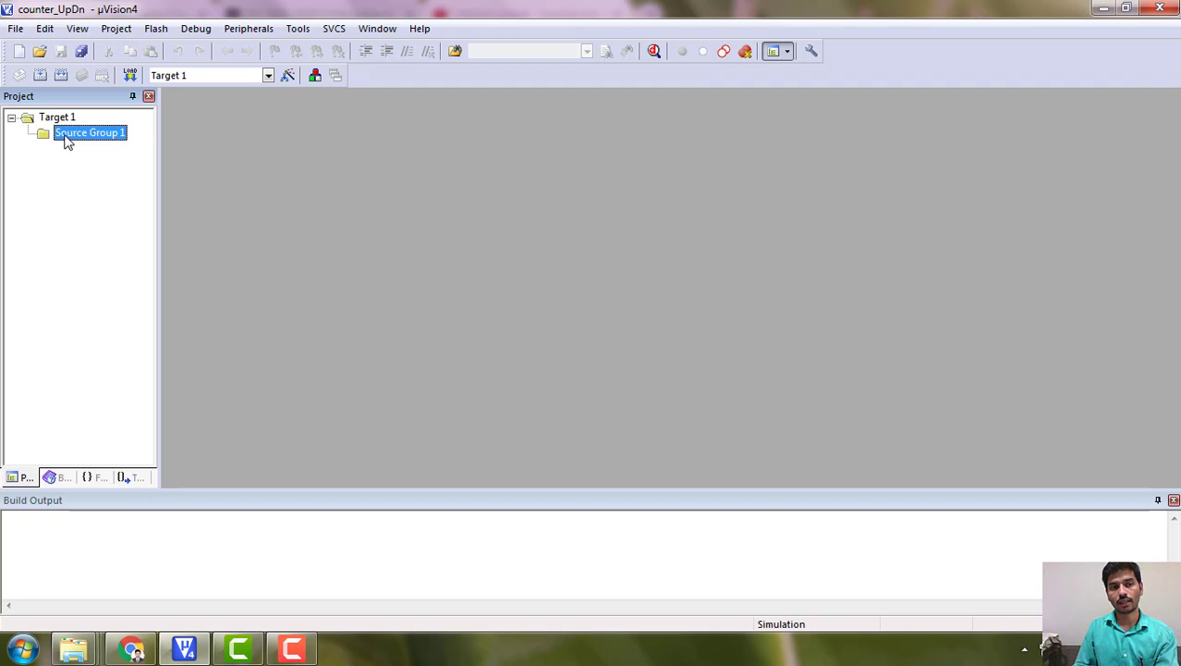
right_click(88, 133)
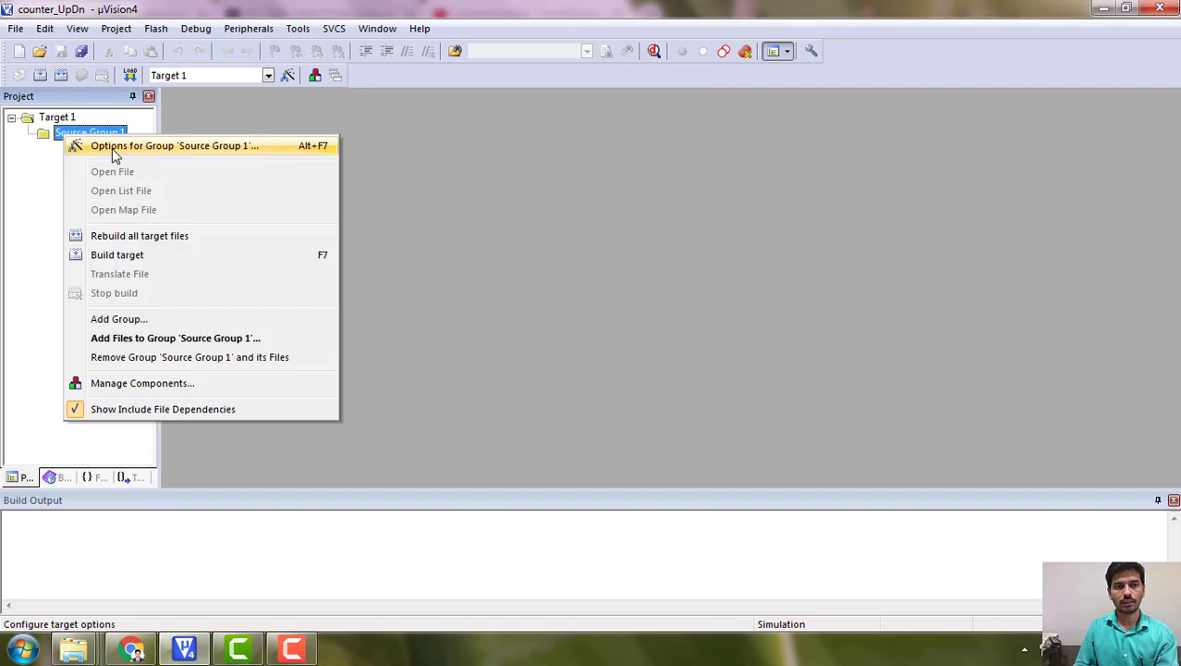
left_click(174, 144)
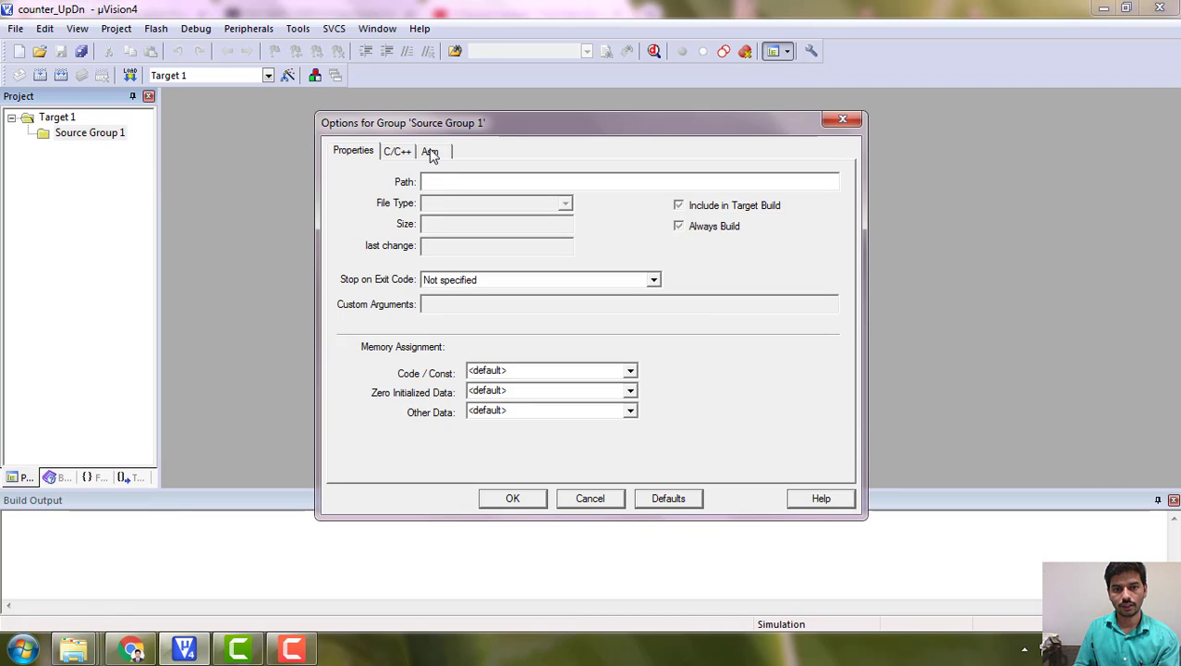
left_click(395, 152)
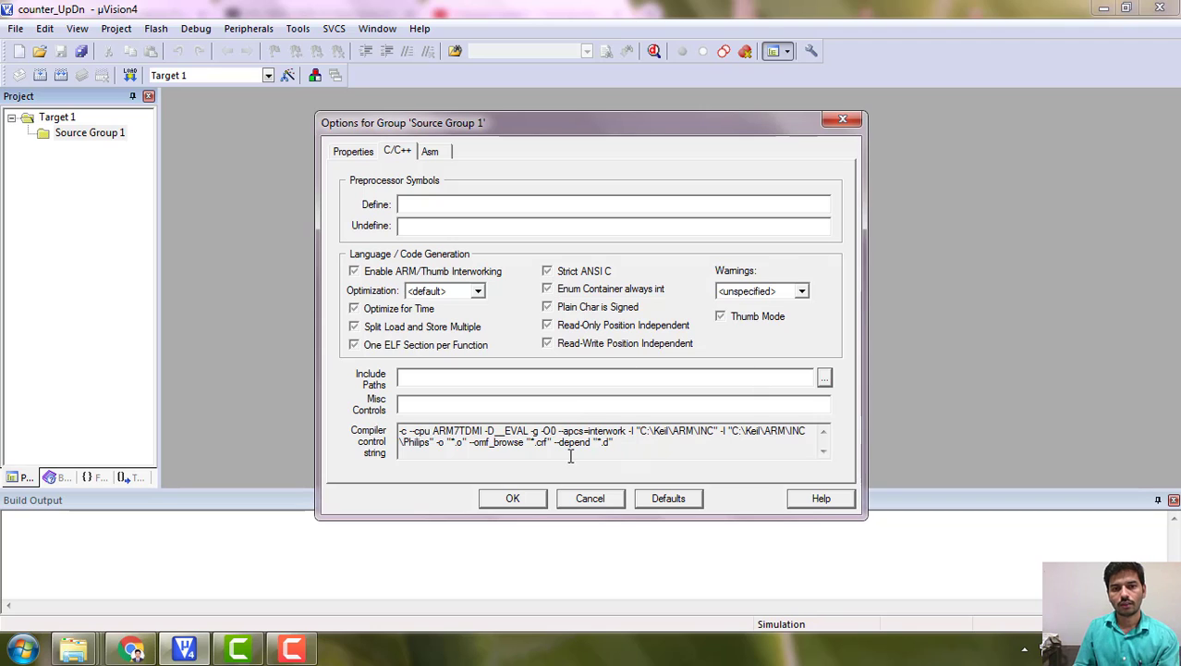
left_click(512, 499)
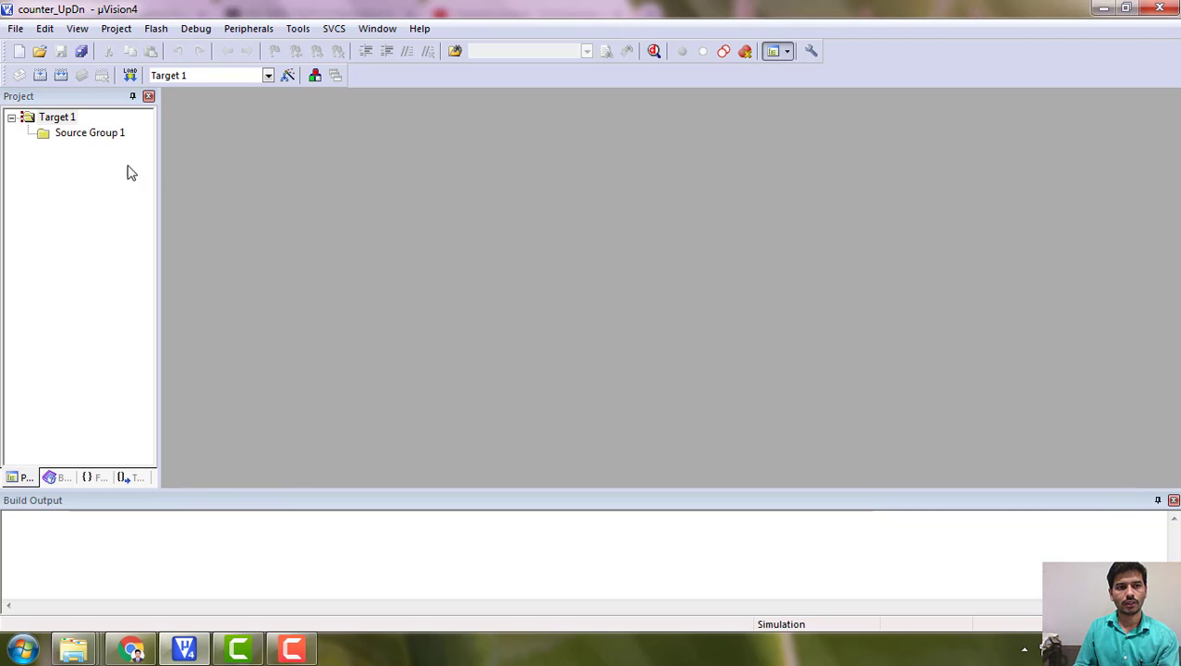
- Browse to Key Sensing n Relay Activation and filter for Asm source files like Startup.s
right_click(89, 133)
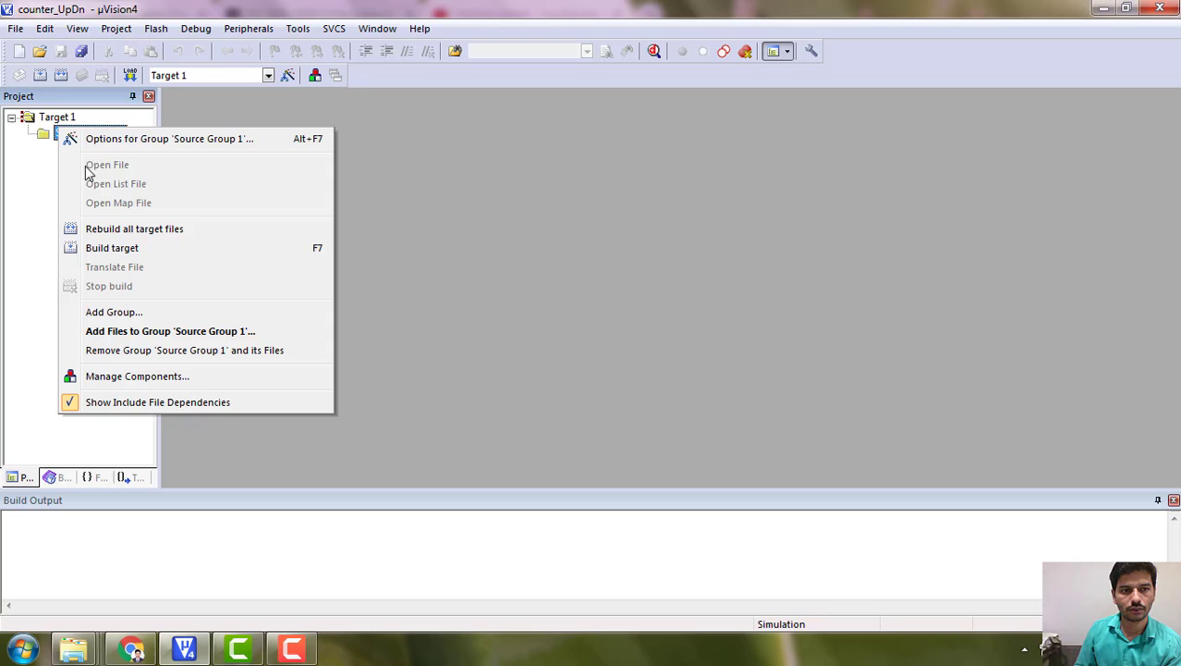
left_click(170, 329)
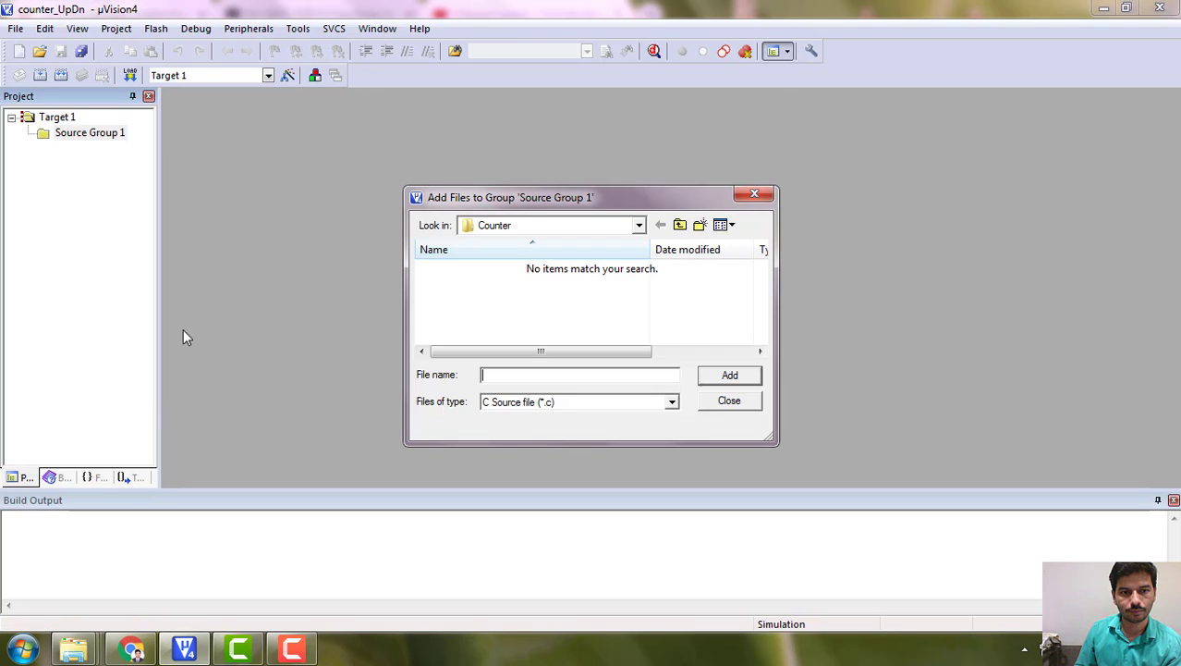
left_click(680, 225)
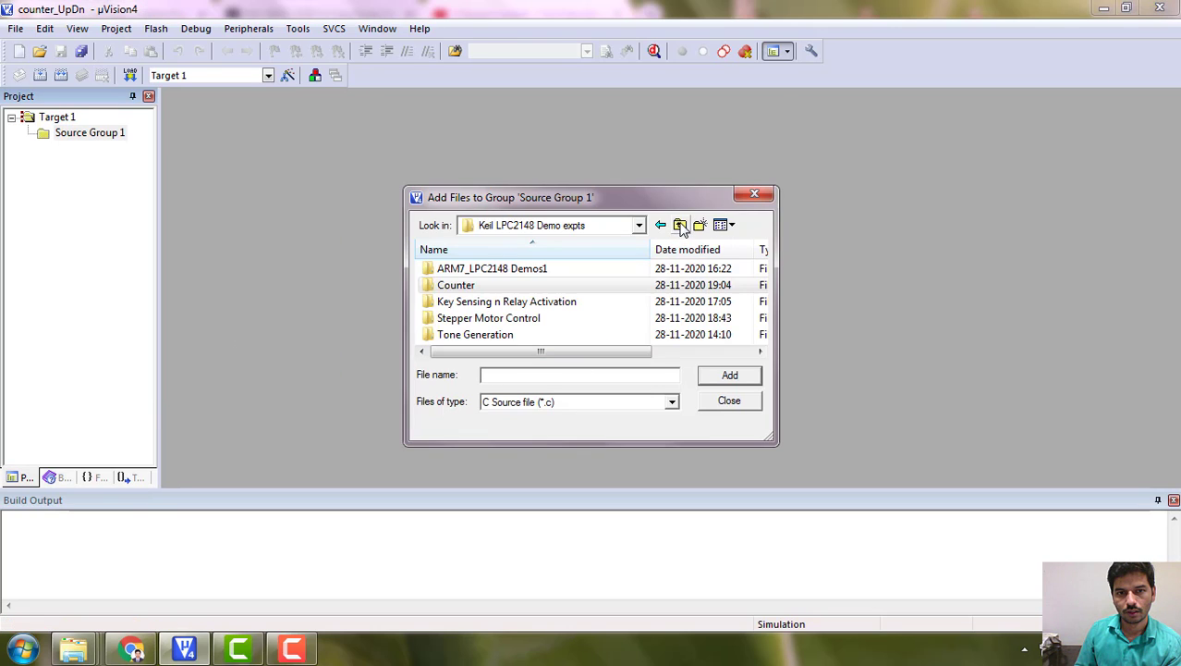
double_click(507, 299)
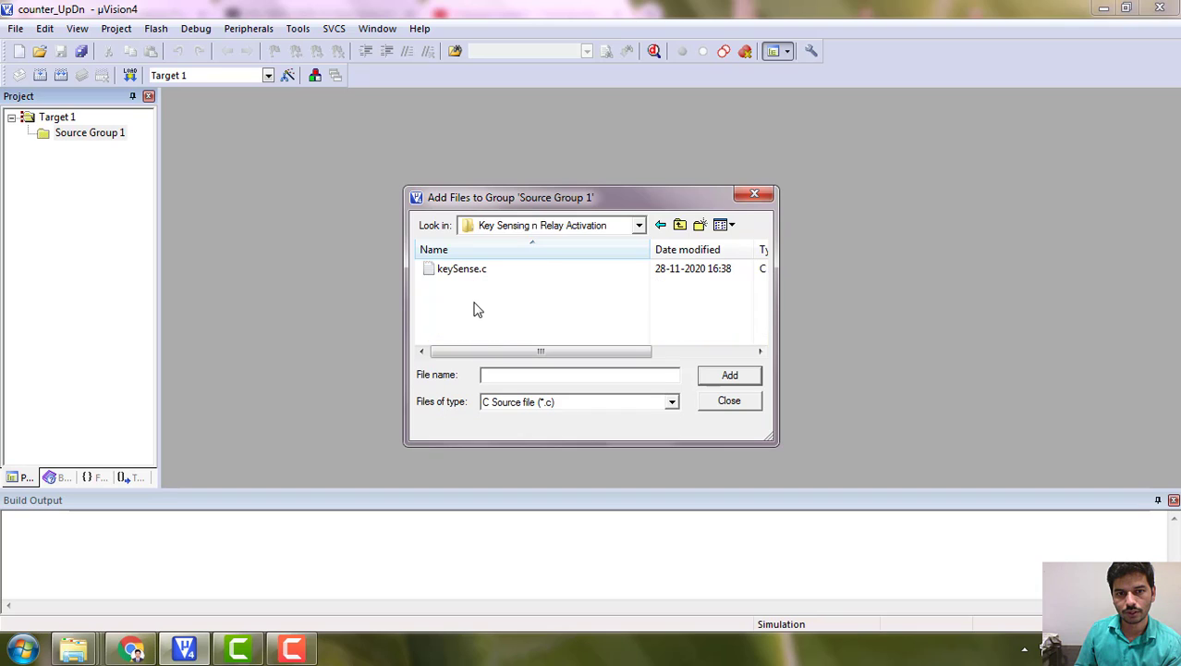
left_click(671, 401)
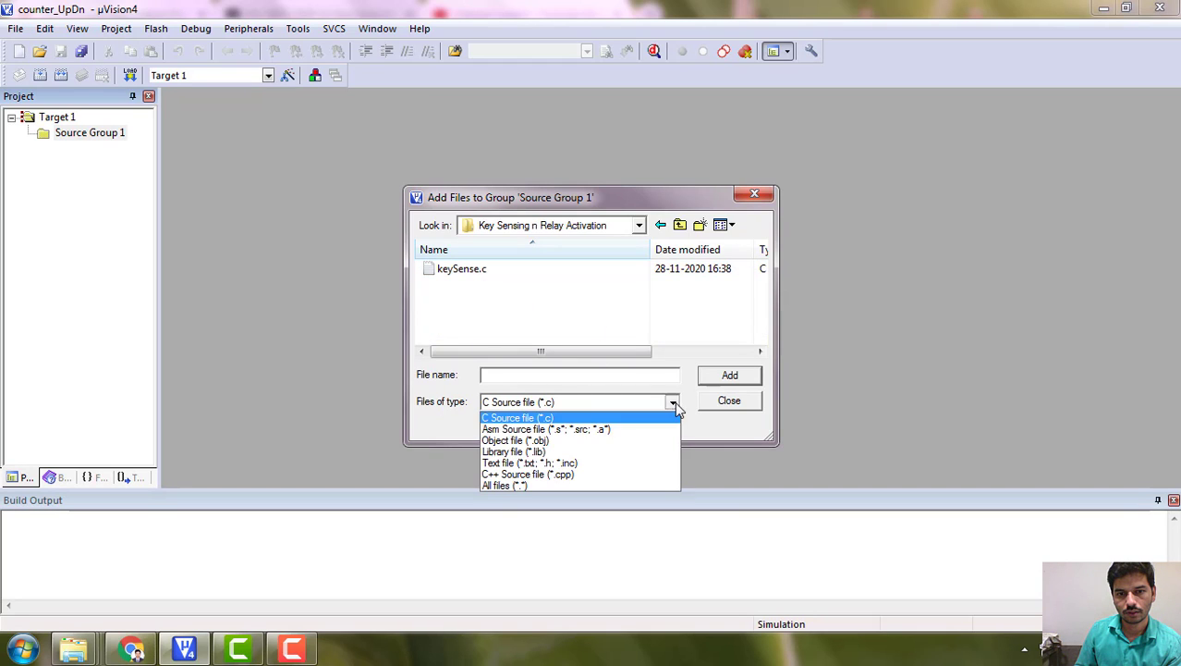
mouse_move(595, 429)
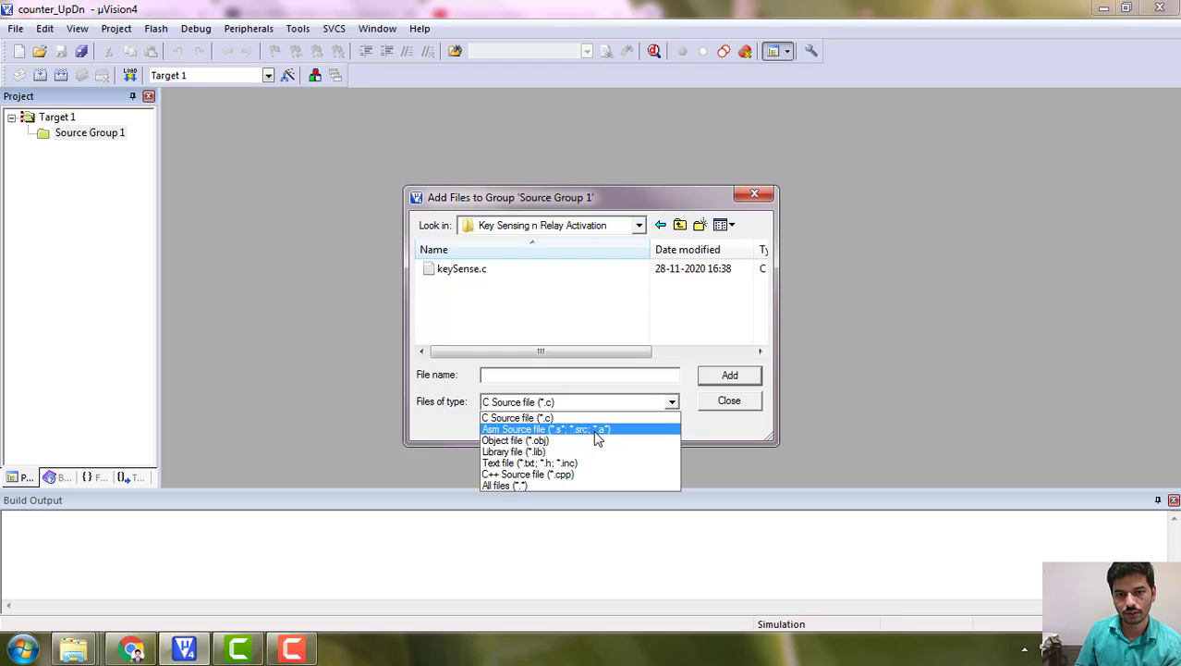
left_click(544, 429)
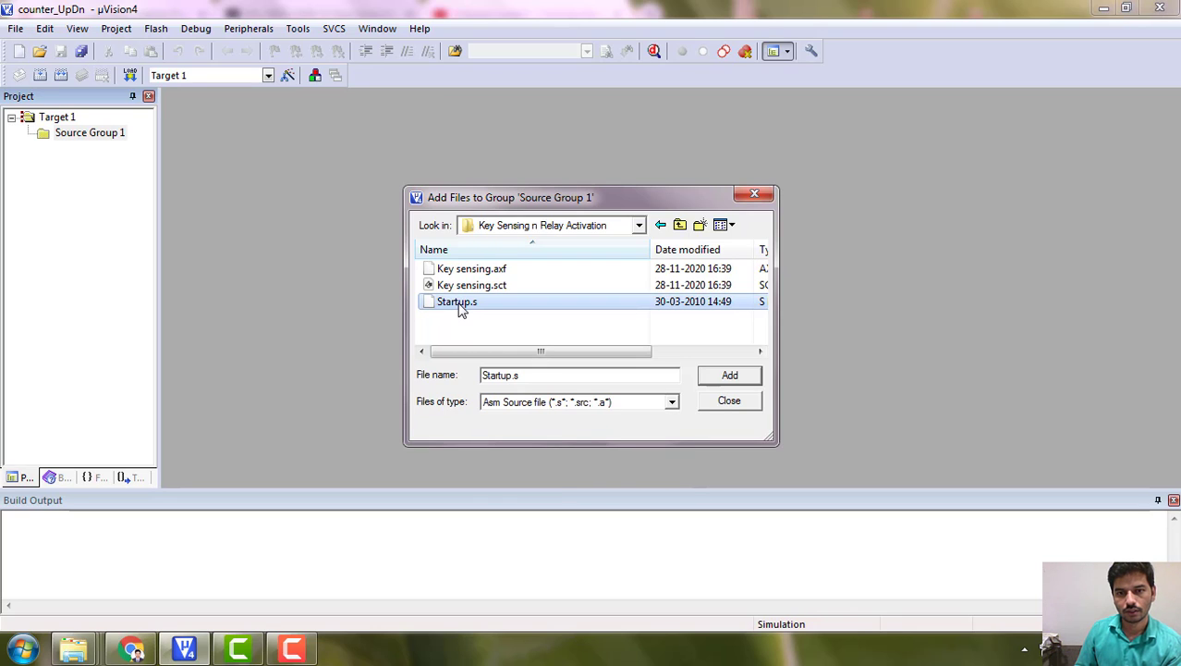
mouse_move(485, 306)
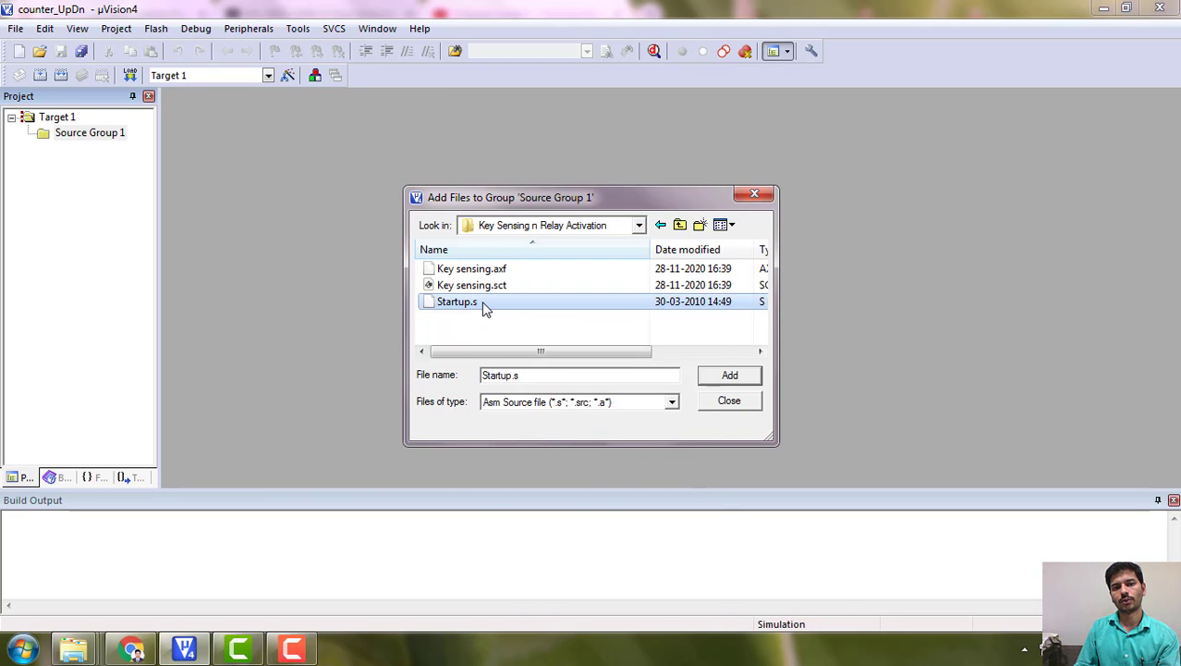
- Copy Startup.s into the Counter folder and add it to Source Group 1
right_click(457, 302)
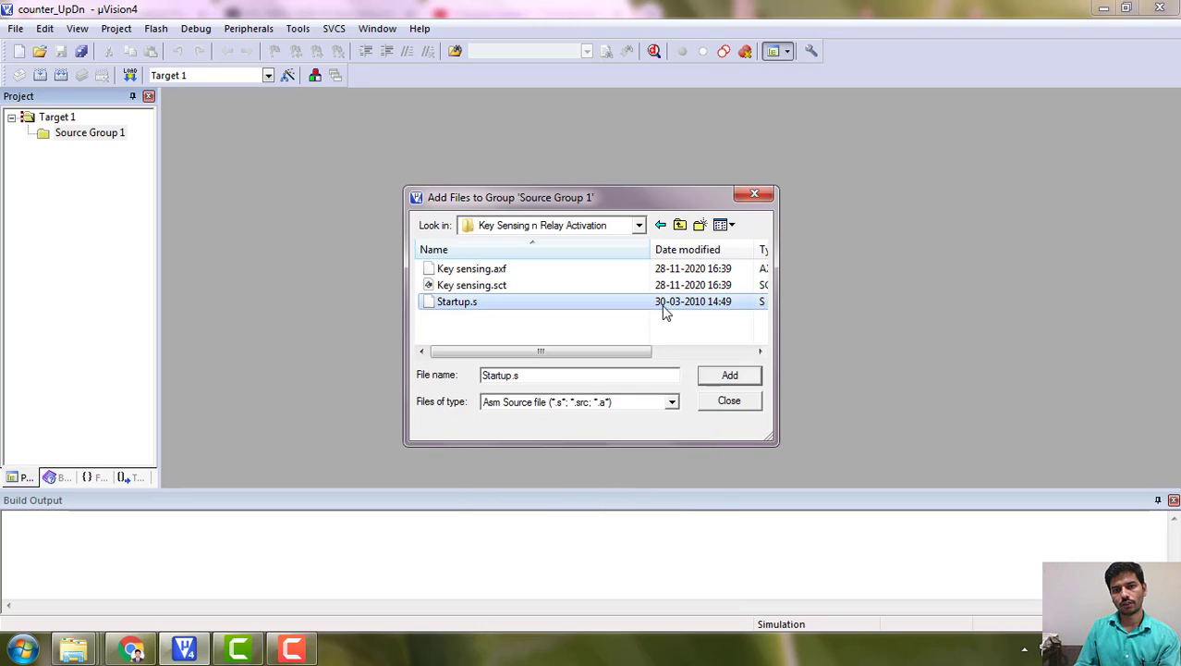
left_click(681, 226)
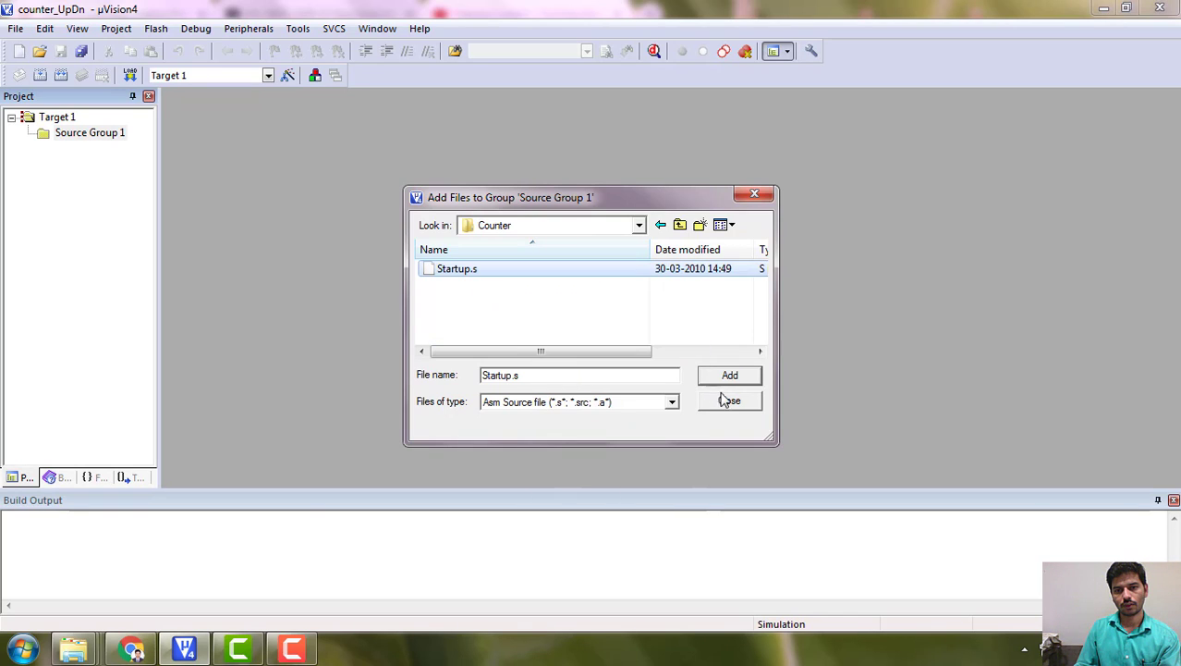
left_click(728, 399)
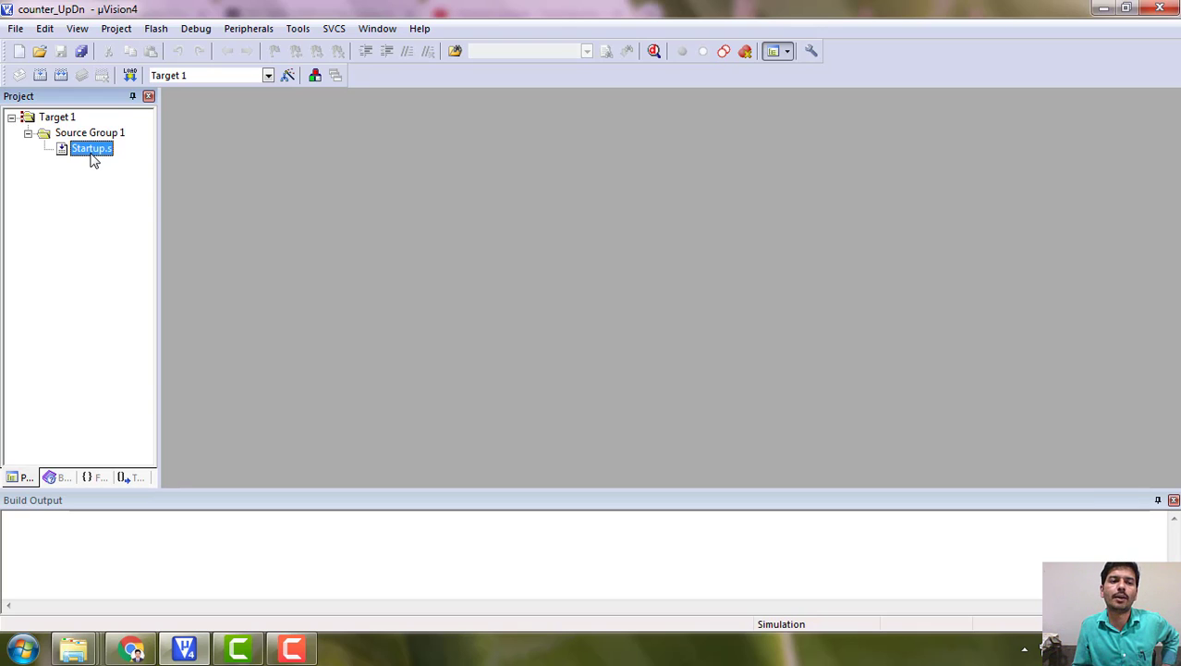
mouse_move(90, 159)
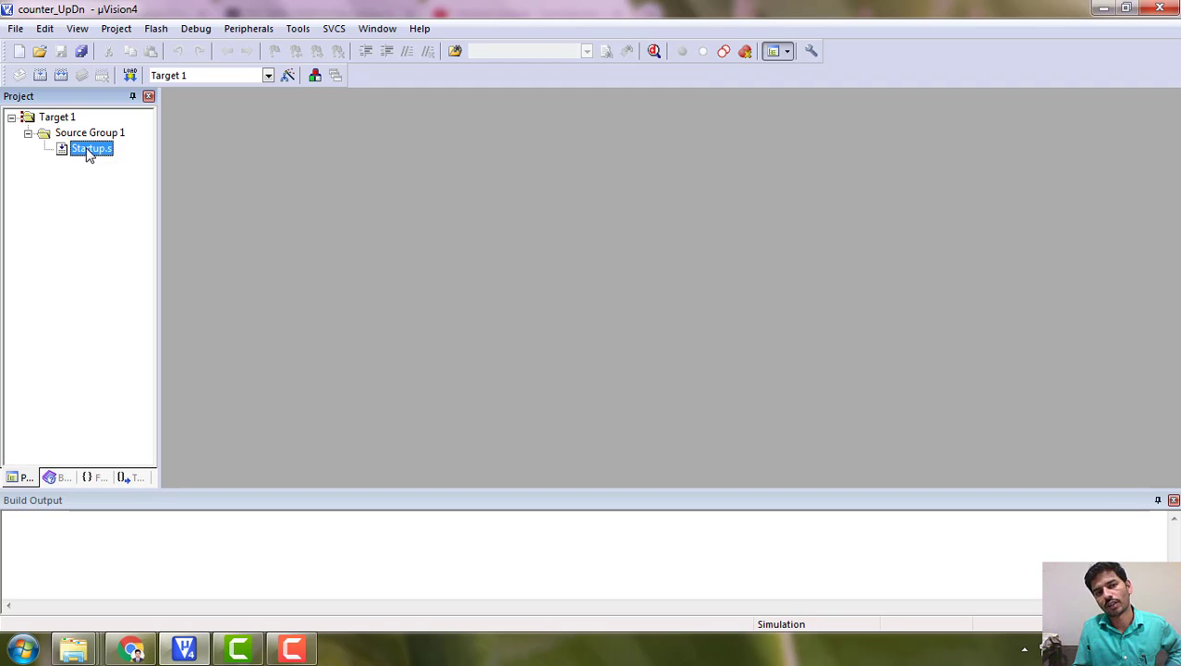
mouse_move(178, 215)
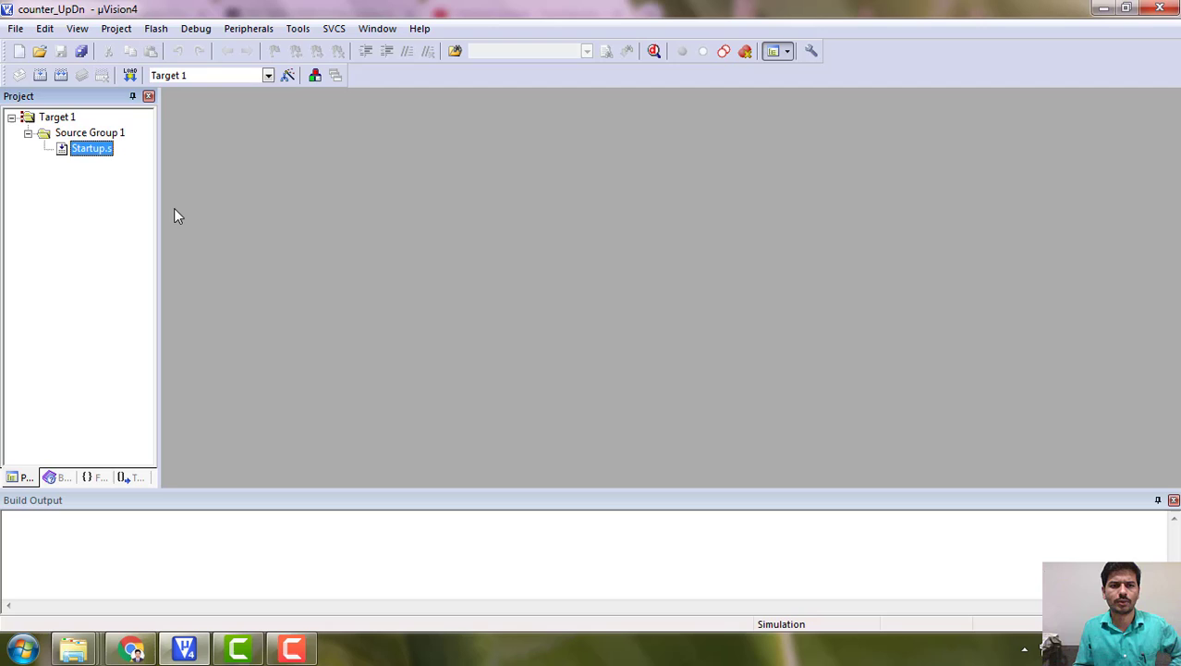
mouse_move(117, 29)
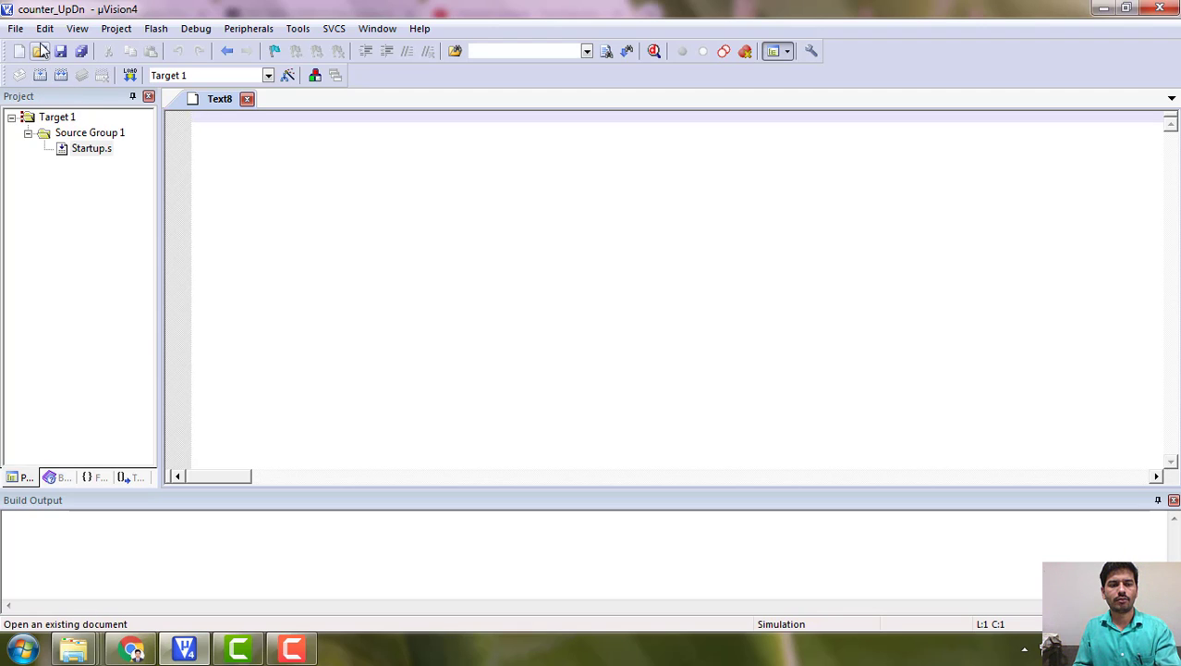
- Create a fresh source file for the hex up/down counter code
left_click(248, 100)
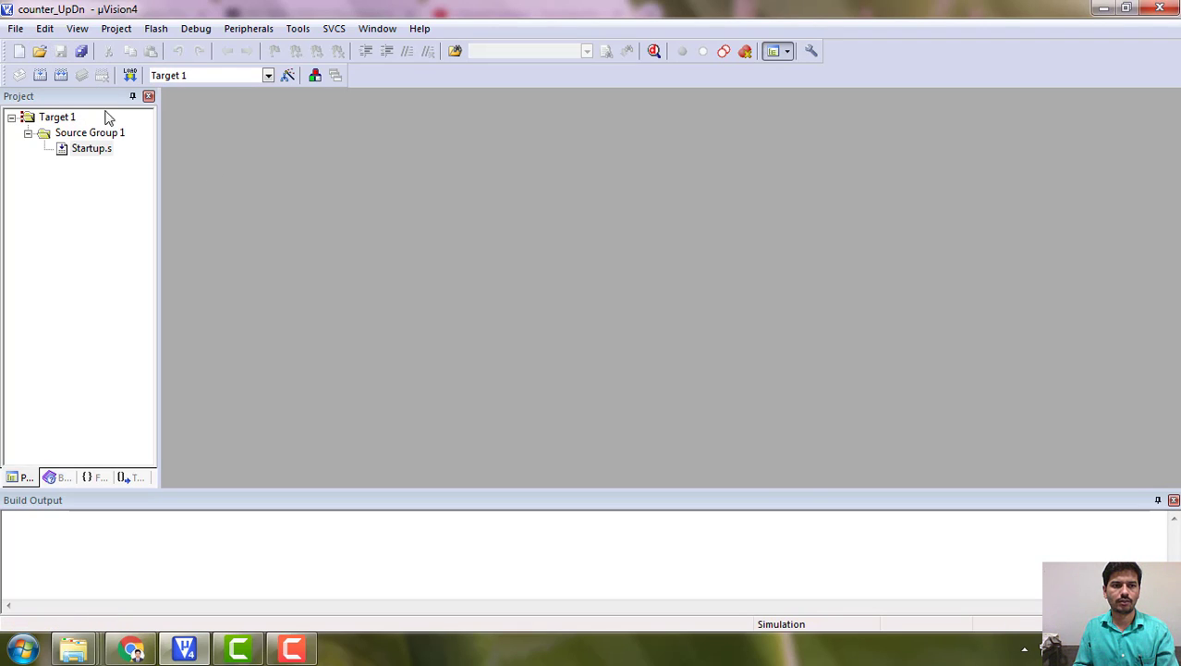
left_click(15, 27)
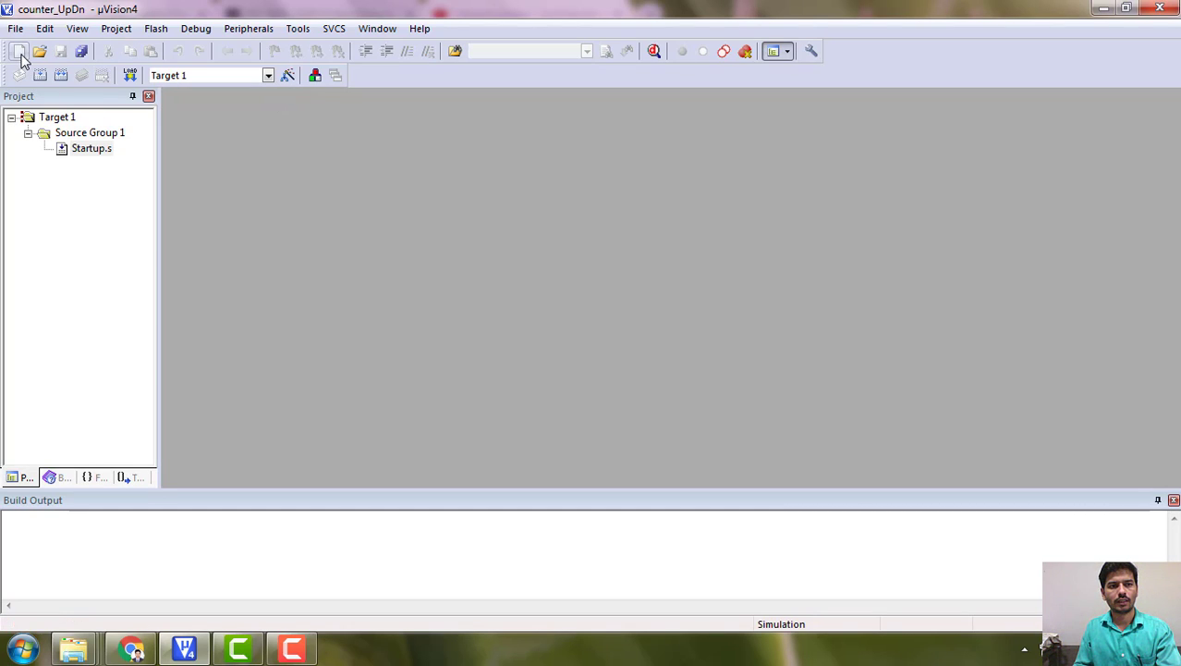
left_click(18, 52)
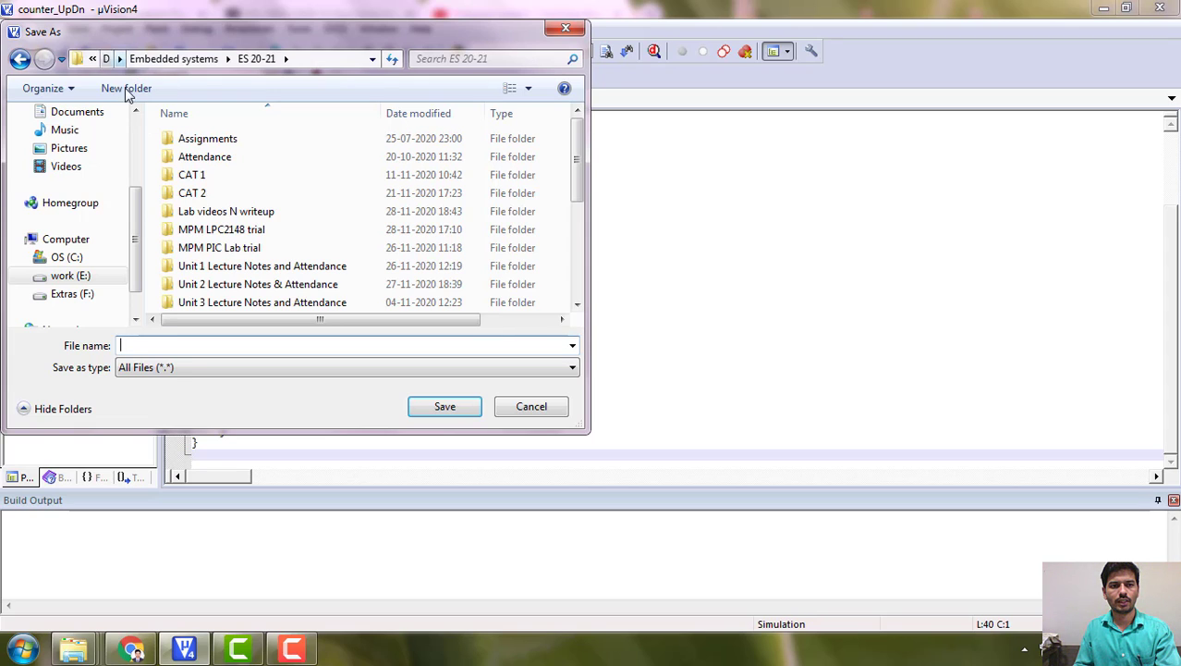
- Save it as counter_UpDn.c inside Keil LPC2148 Demo expts\Counter
double_click(225, 211)
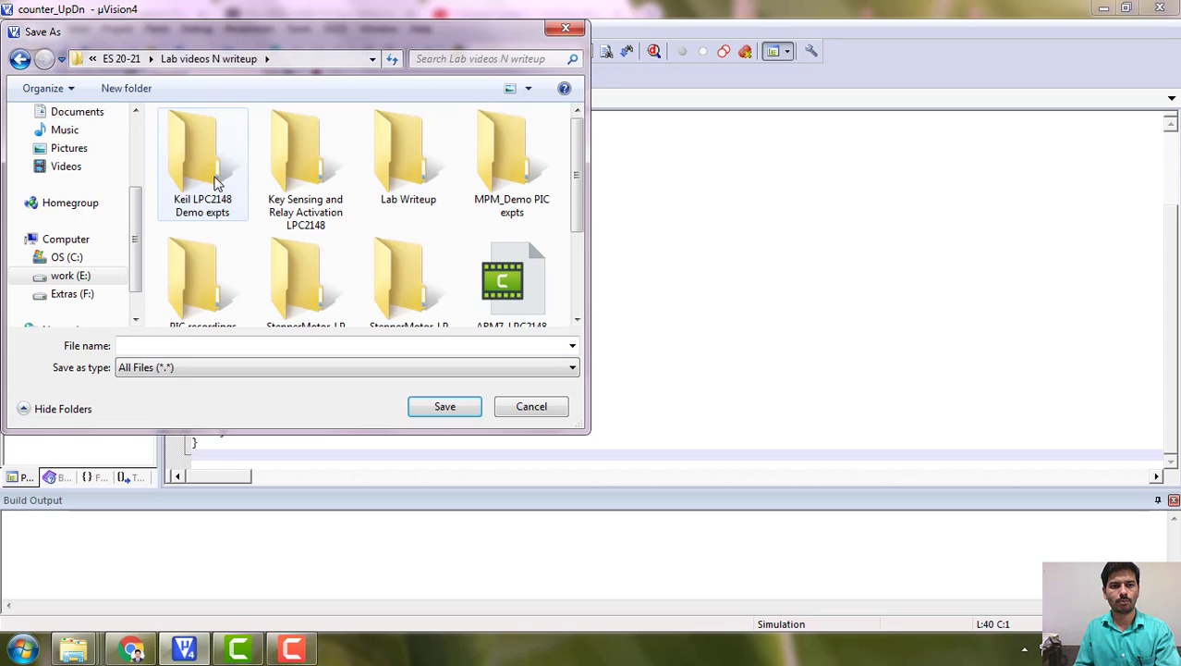
double_click(202, 163)
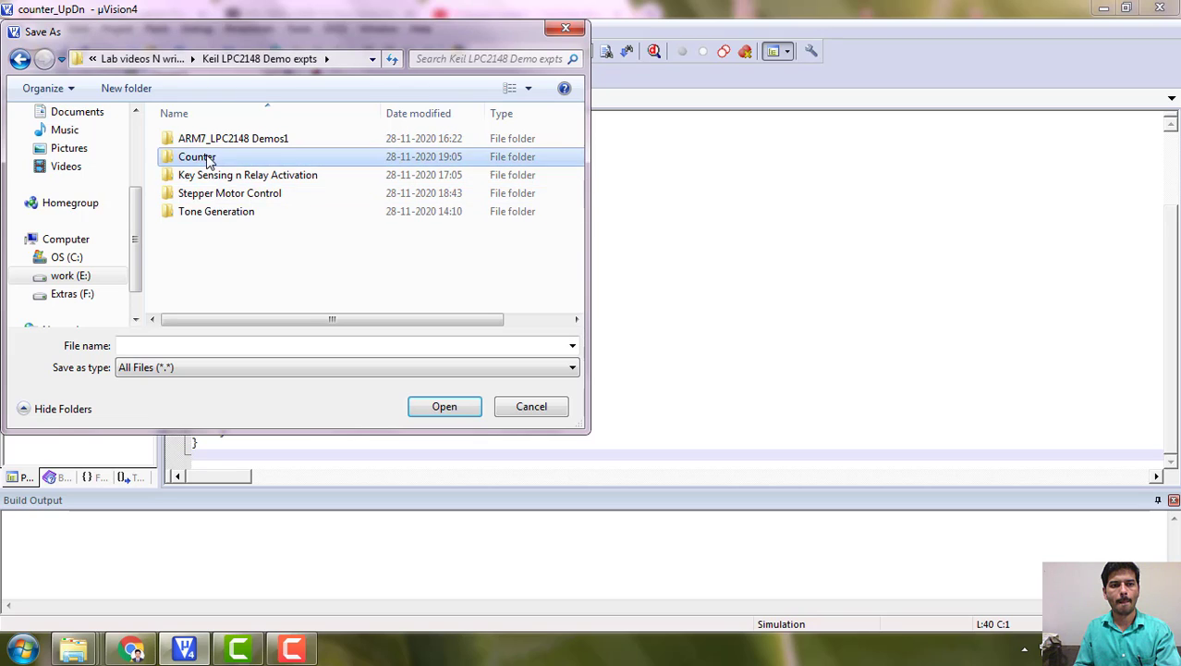
double_click(196, 155)
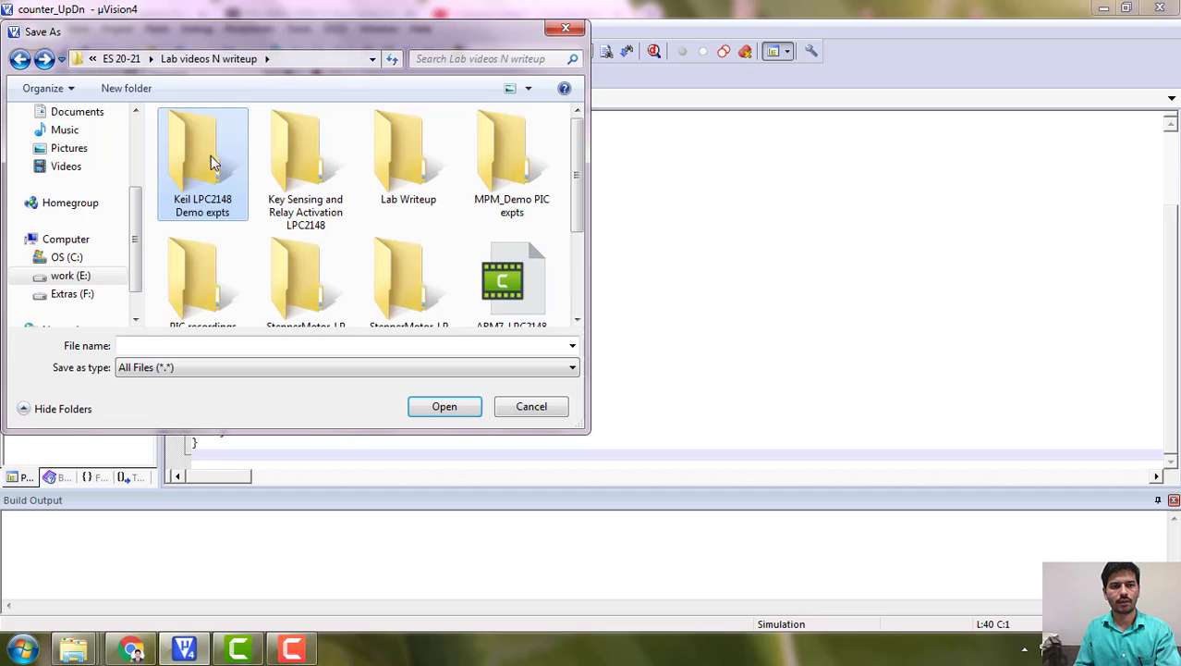
double_click(203, 164)
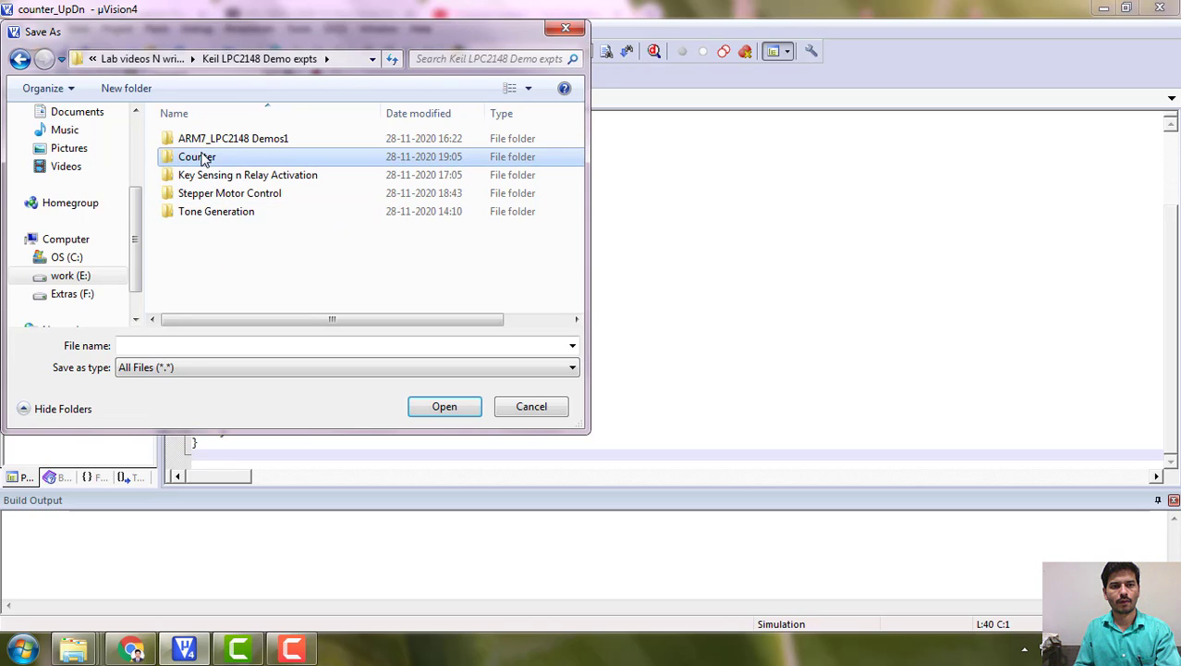
double_click(196, 155)
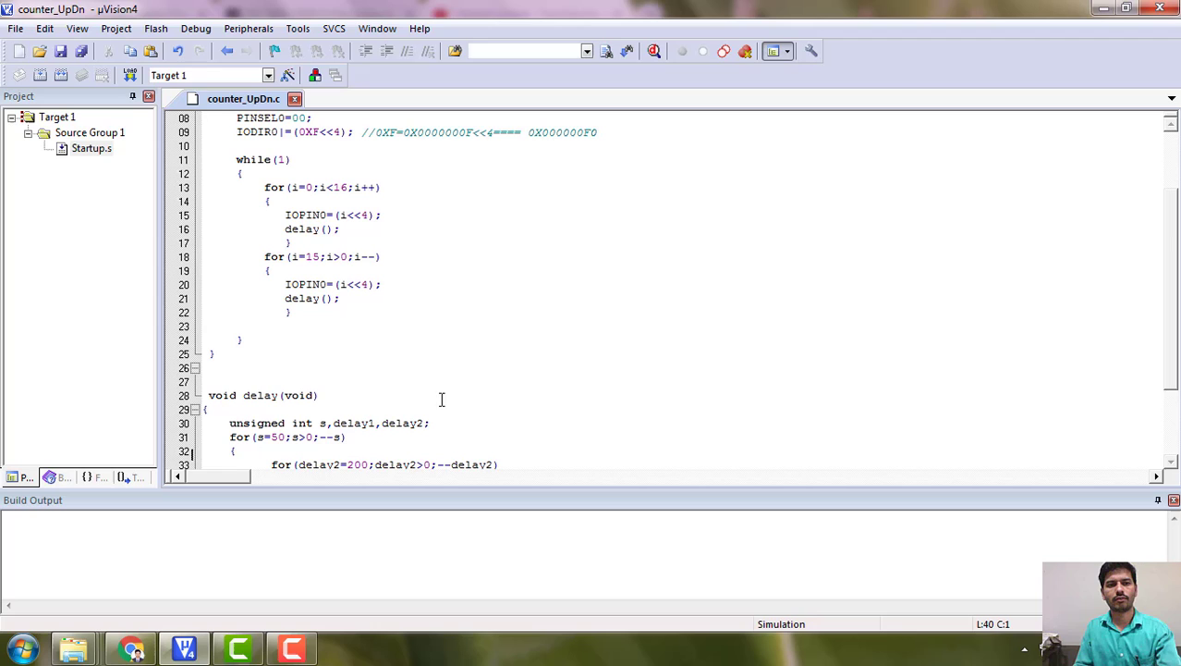
- Add counter_UpDn.c to Source Group 1
right_click(89, 133)
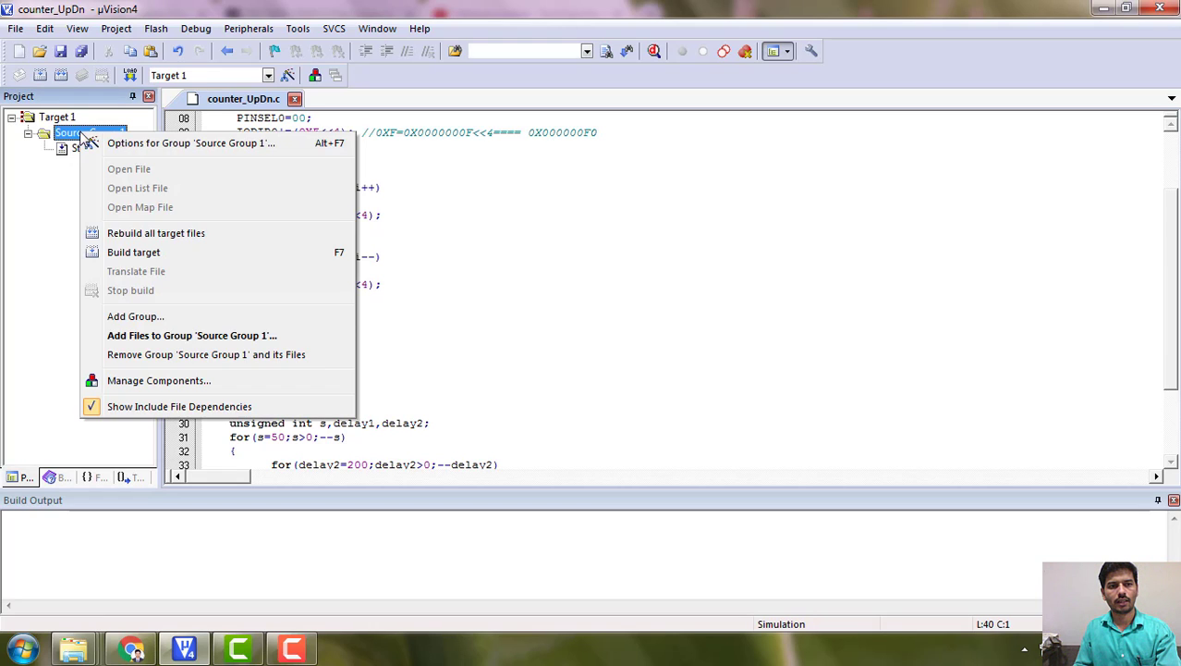
left_click(193, 335)
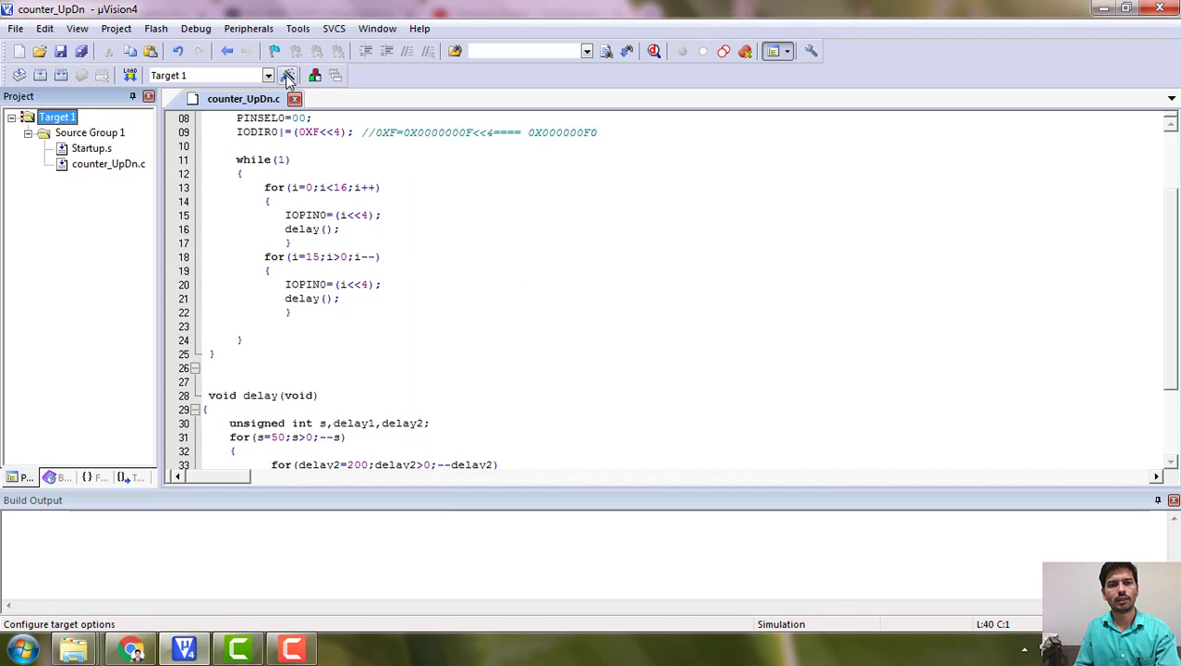
- Set the linker to use the memory layout from the Target dialog in Options for Target
left_click(289, 74)
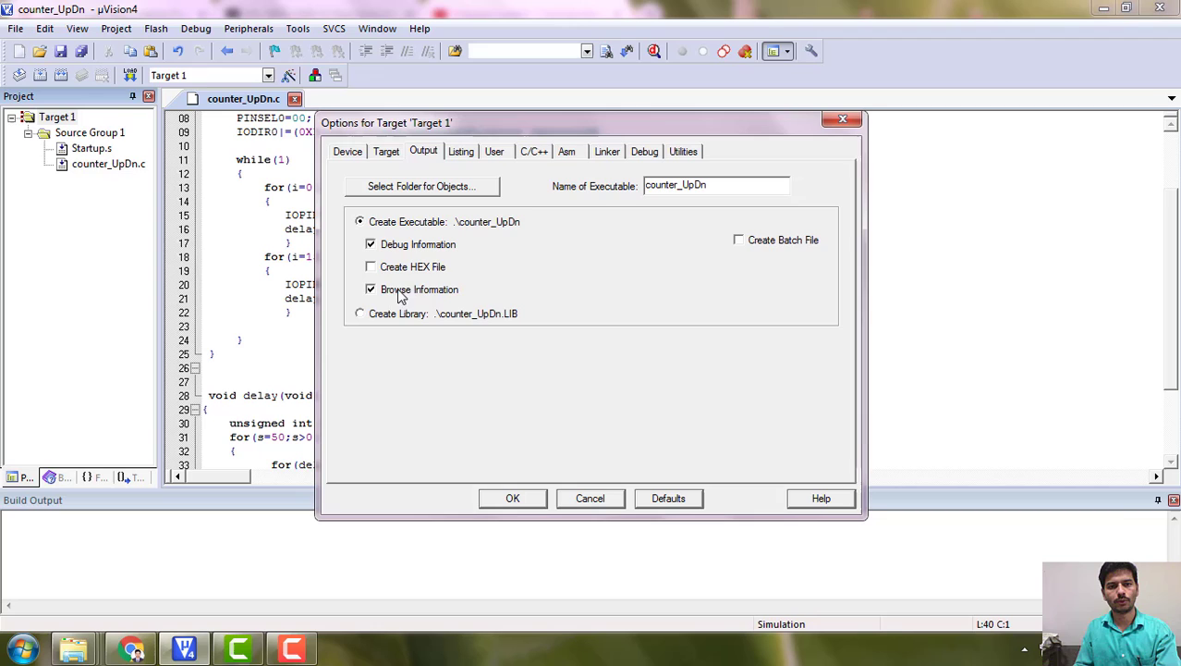
left_click(606, 152)
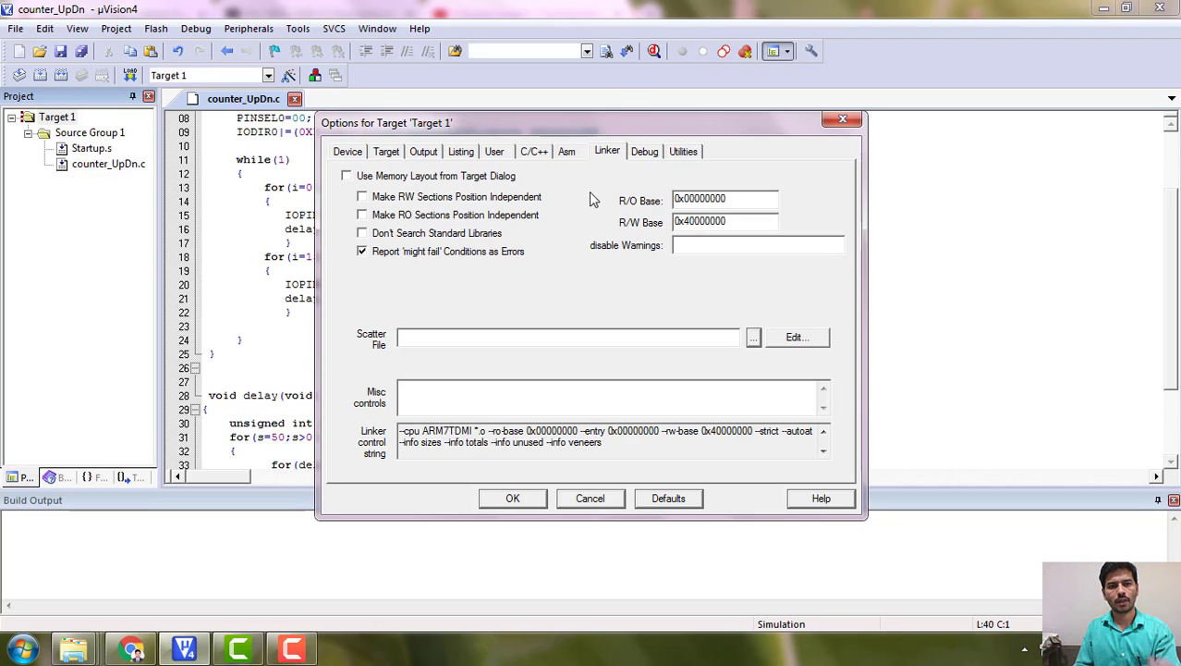
left_click(347, 176)
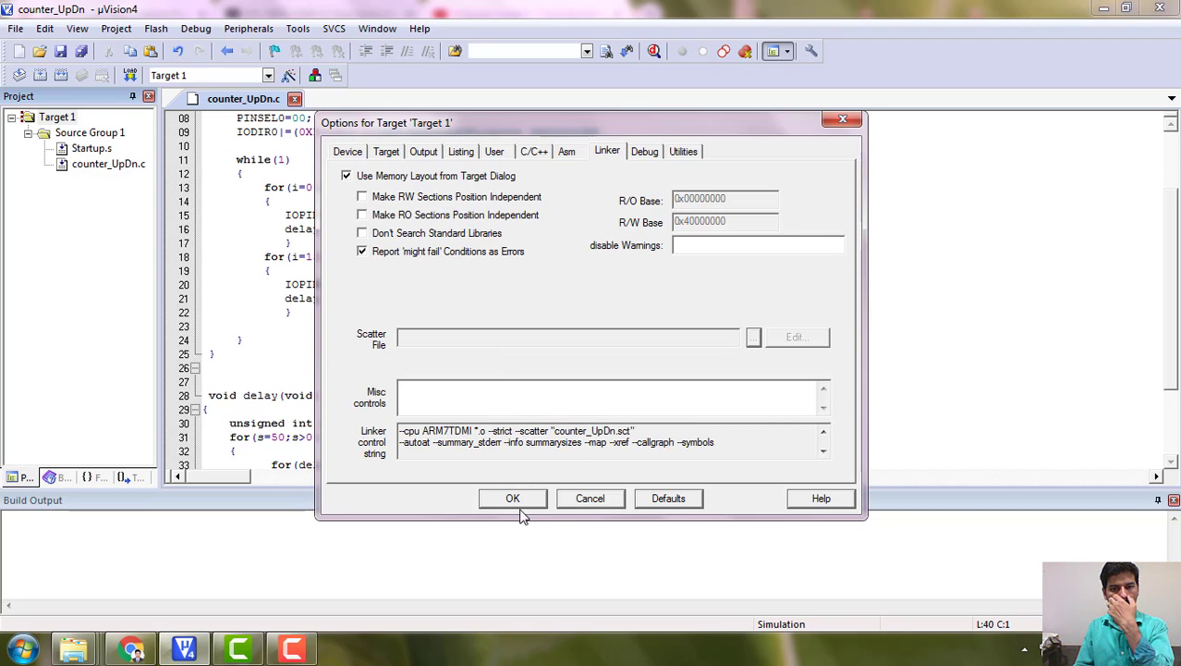
left_click(512, 499)
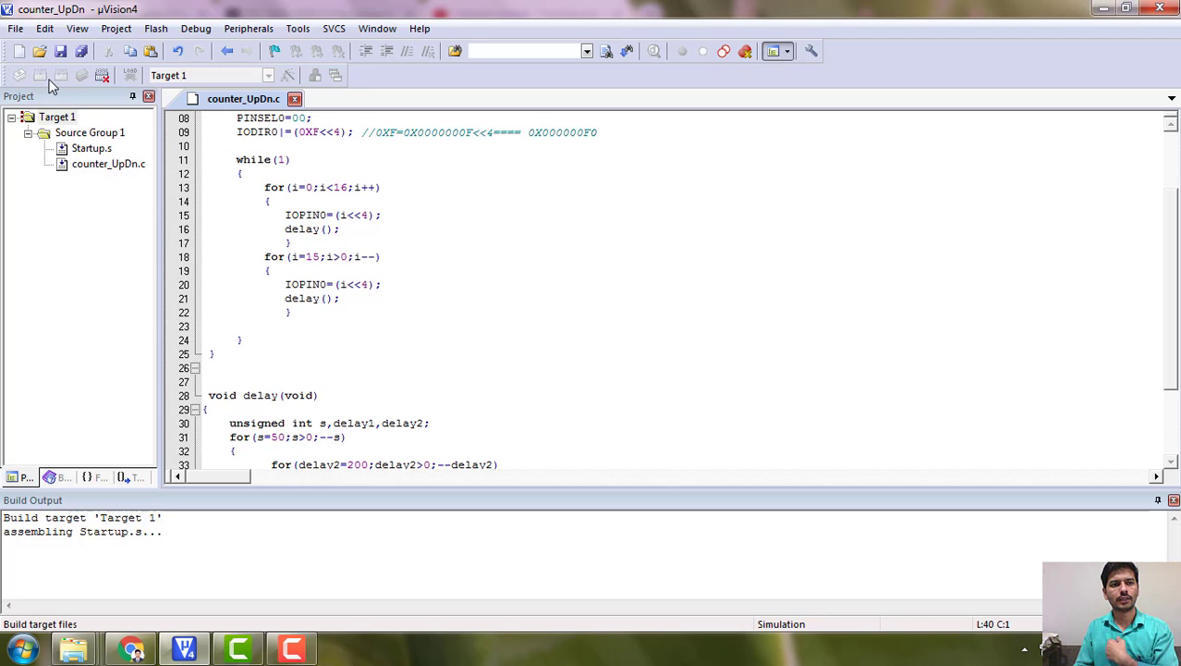
- Build Target 1, comment out the unused temp declaration flagged by the warning, and rebuild
left_click(40, 74)
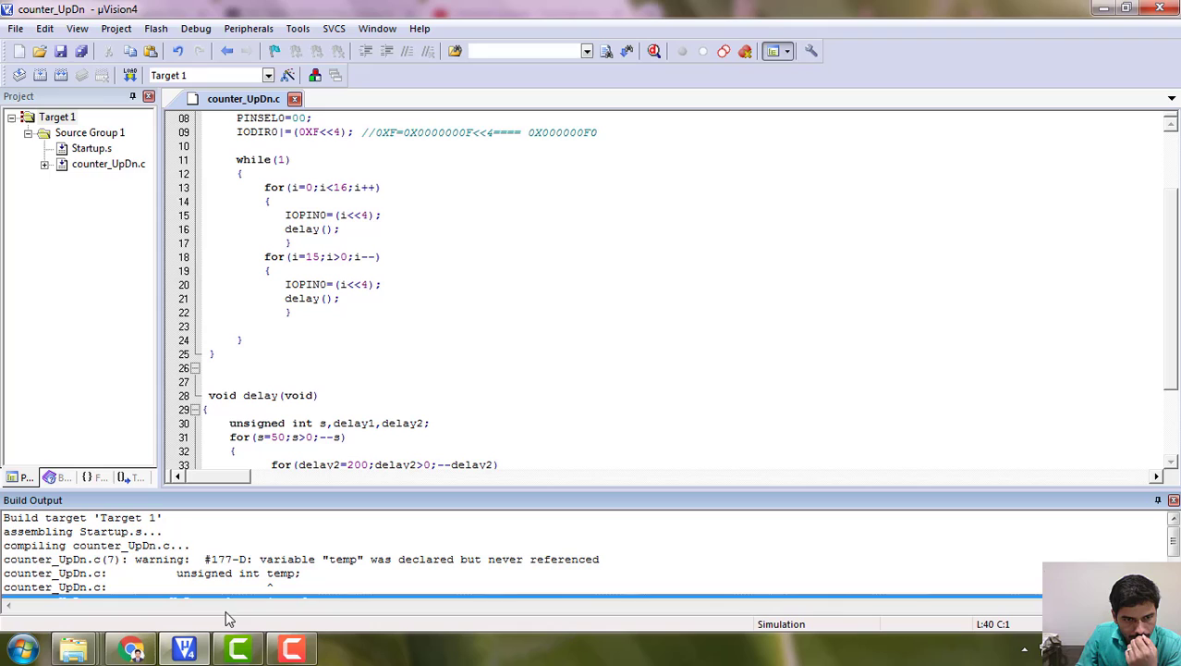
left_click(360, 558)
type("// ")
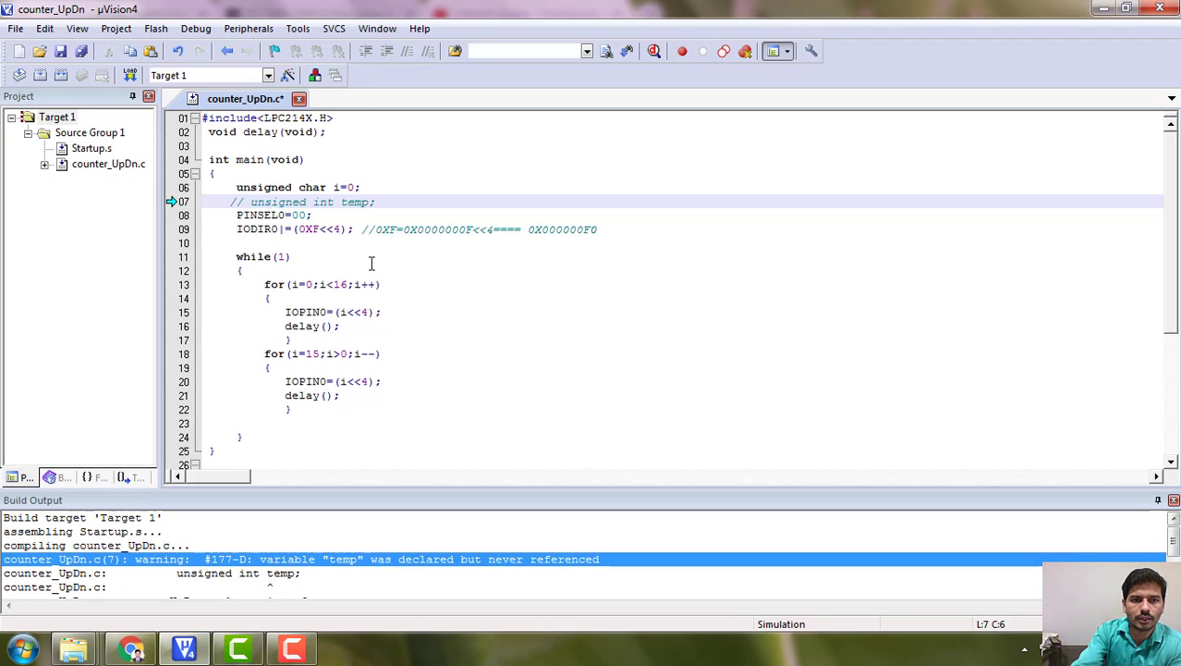
scroll("down", 3)
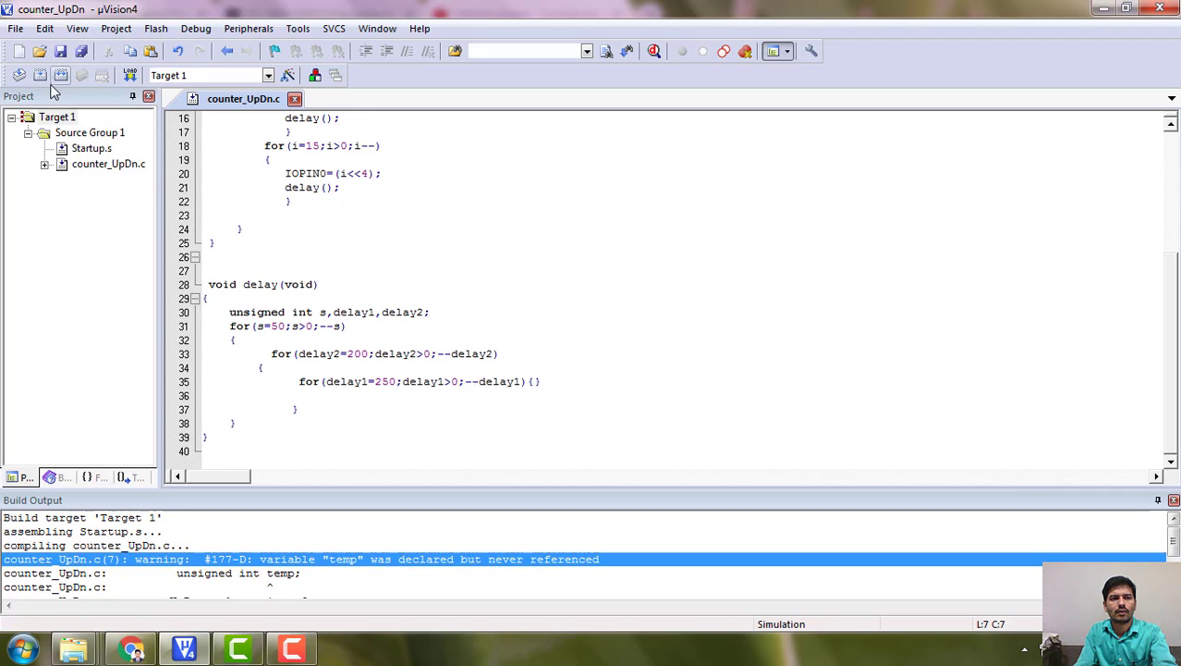
left_click(59, 74)
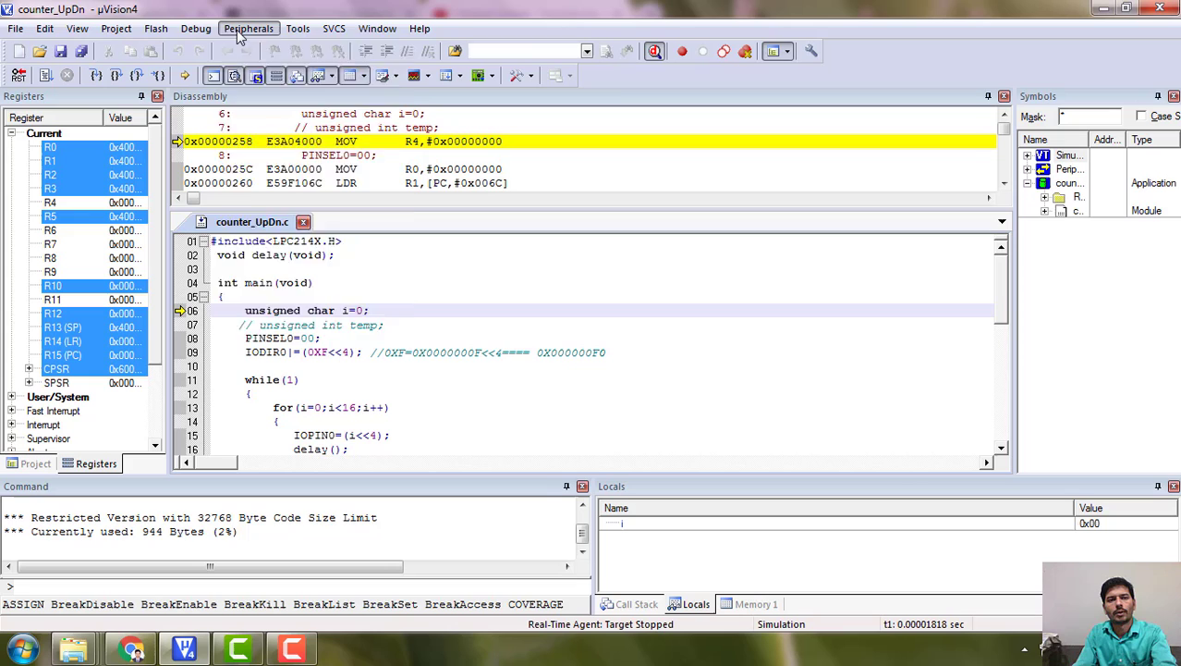
- Show the GPIO Port 0 peripheral window to watch pins P0.4–P0.7 during simulation
left_click(248, 27)
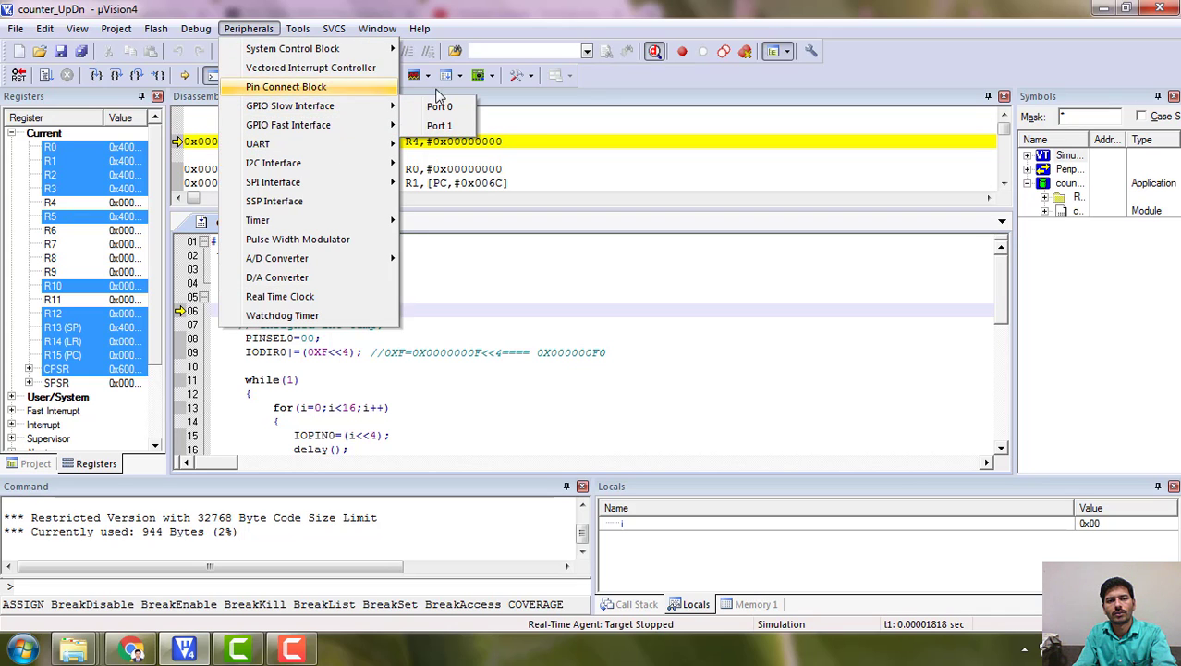
left_click(440, 105)
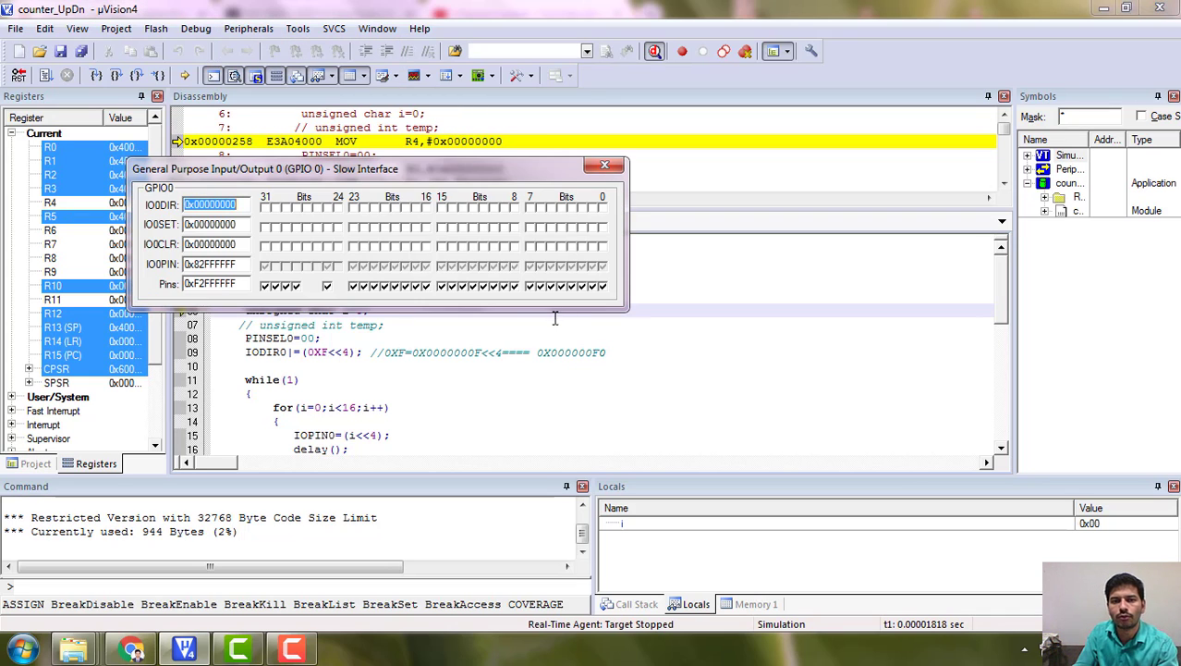
mouse_move(559, 299)
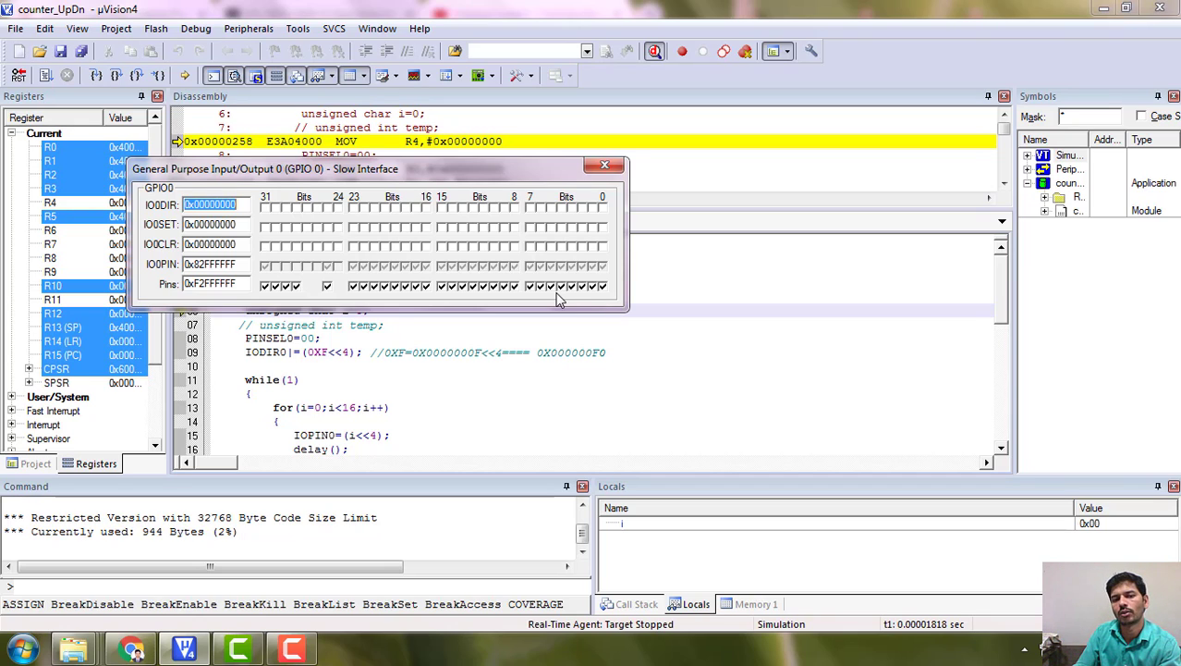
mouse_move(529, 294)
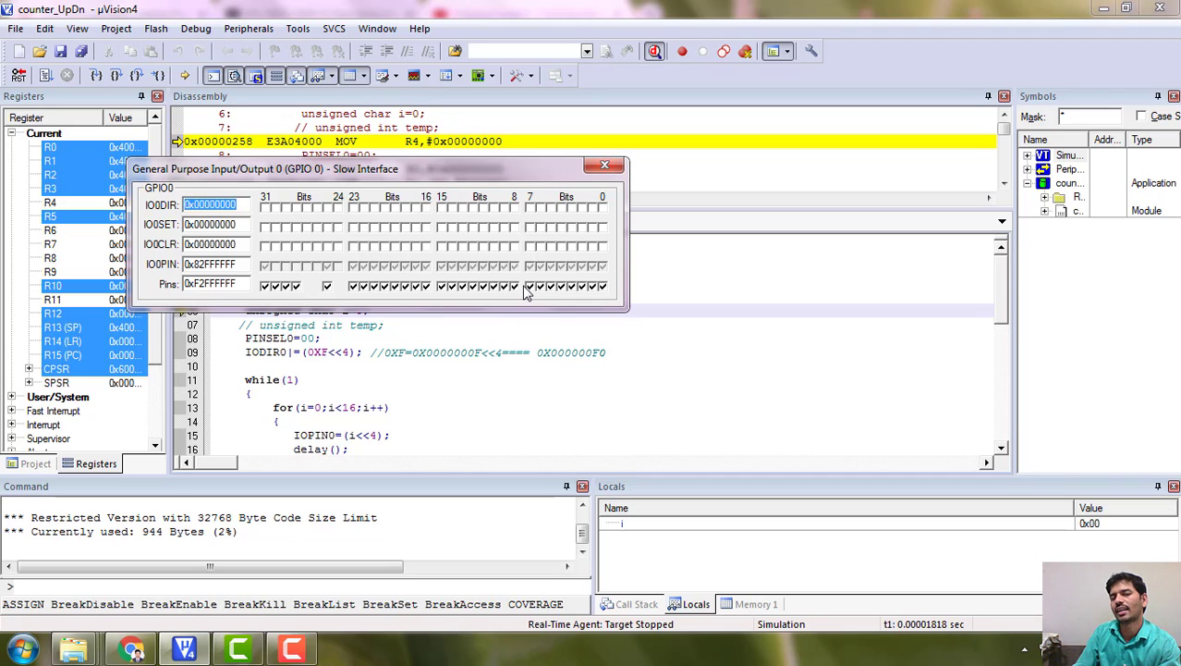
mouse_move(557, 300)
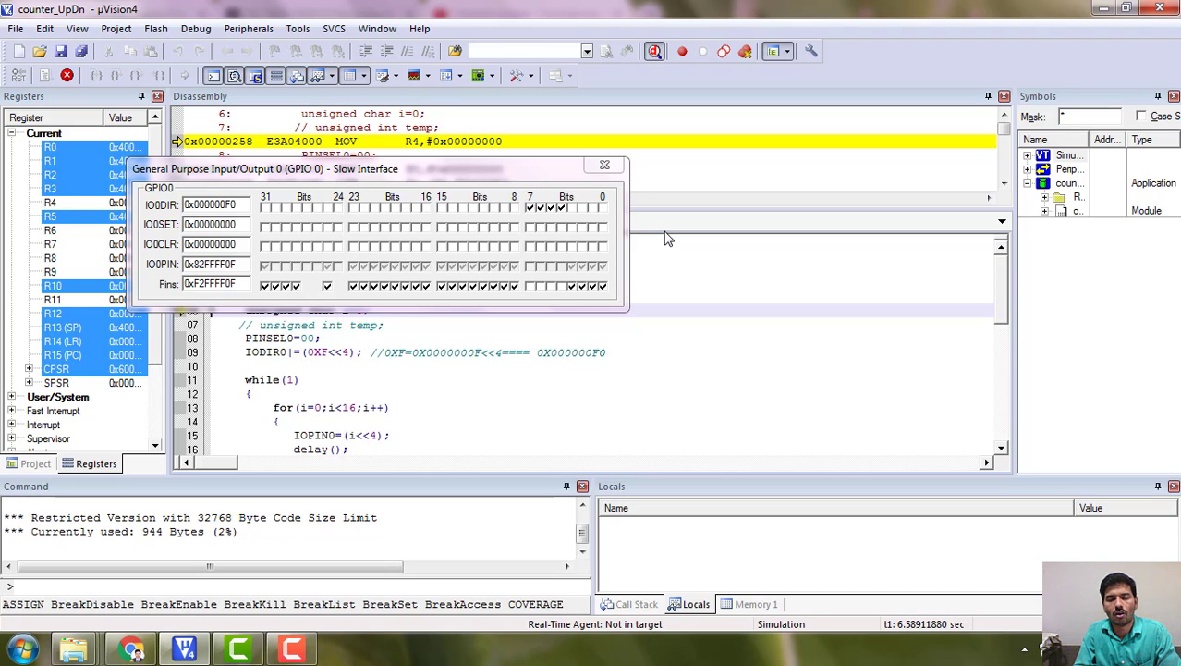
- Minimize Keil and the folder window, then launch ISIS.EXE from the Circuit Simulation shortcuts
left_click(655, 52)
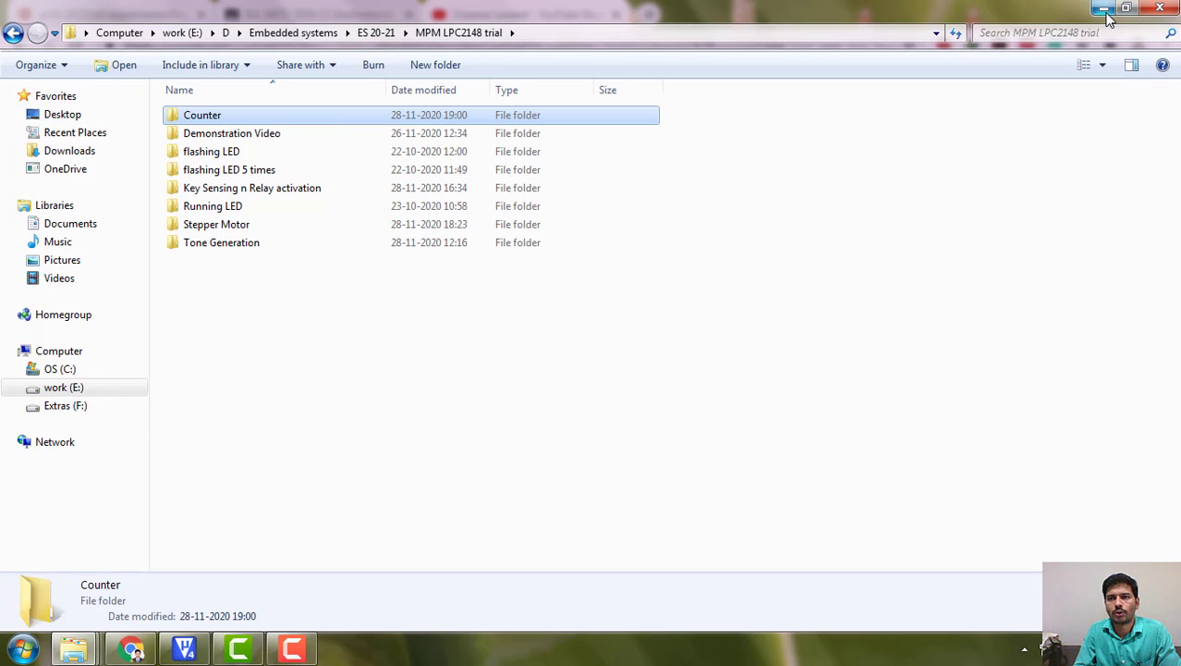
left_click(133, 647)
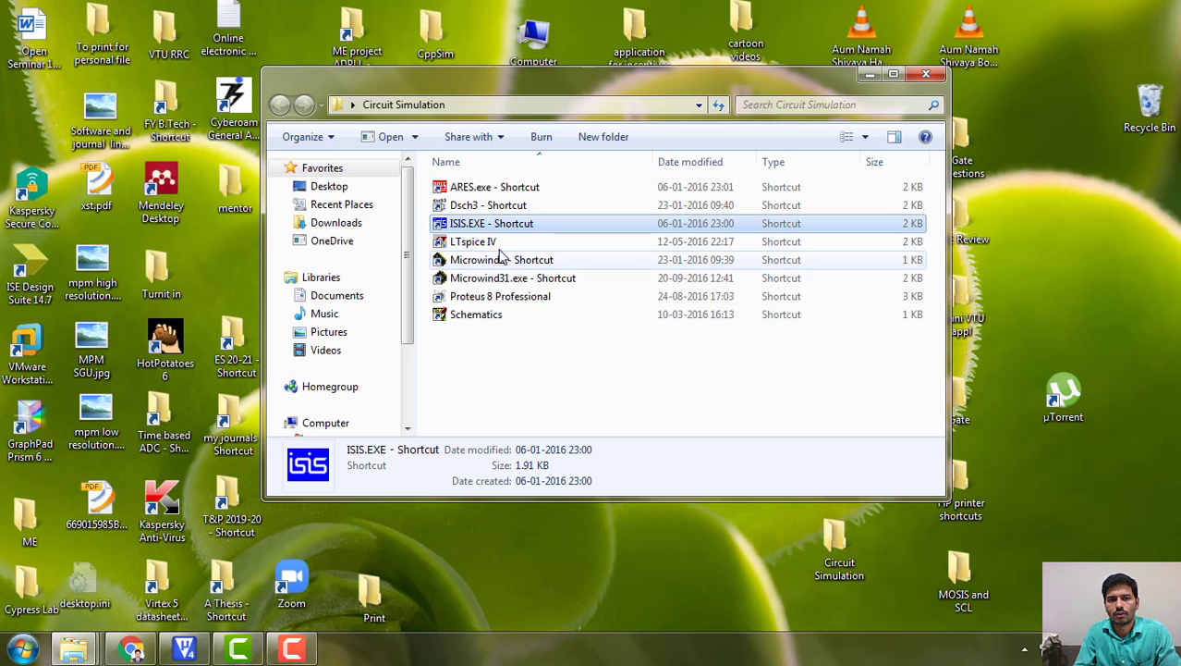
double_click(492, 222)
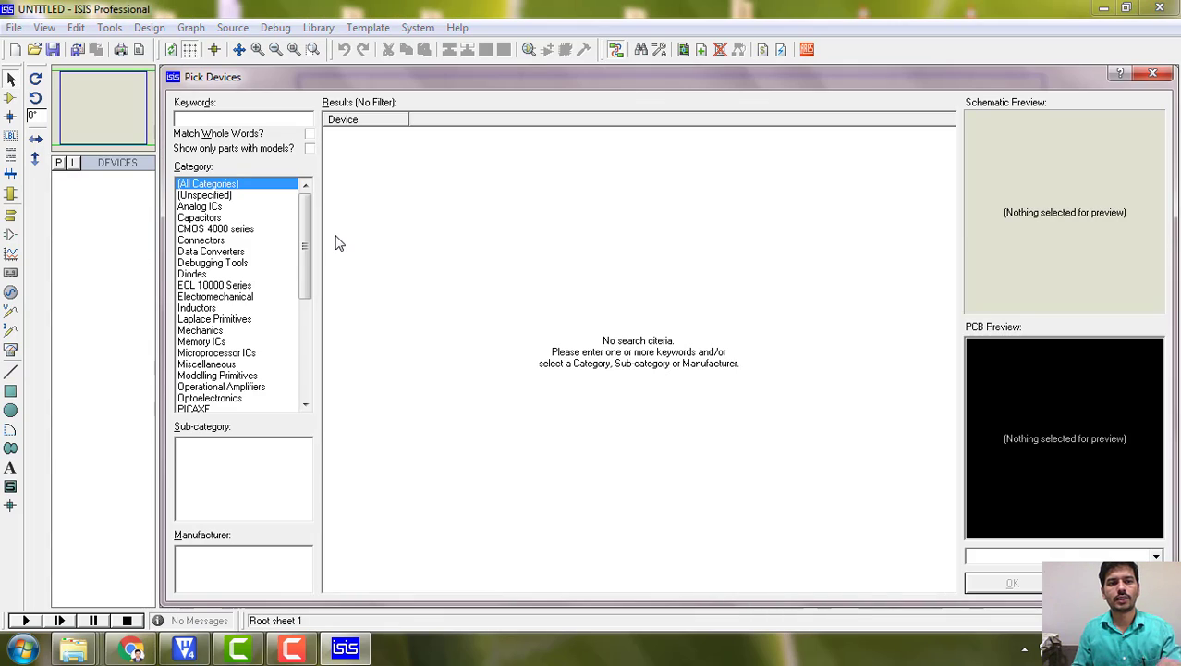
- Search 'lpc2' in Pick Devices and add the LPC2138 to the design
type("lpc2138")
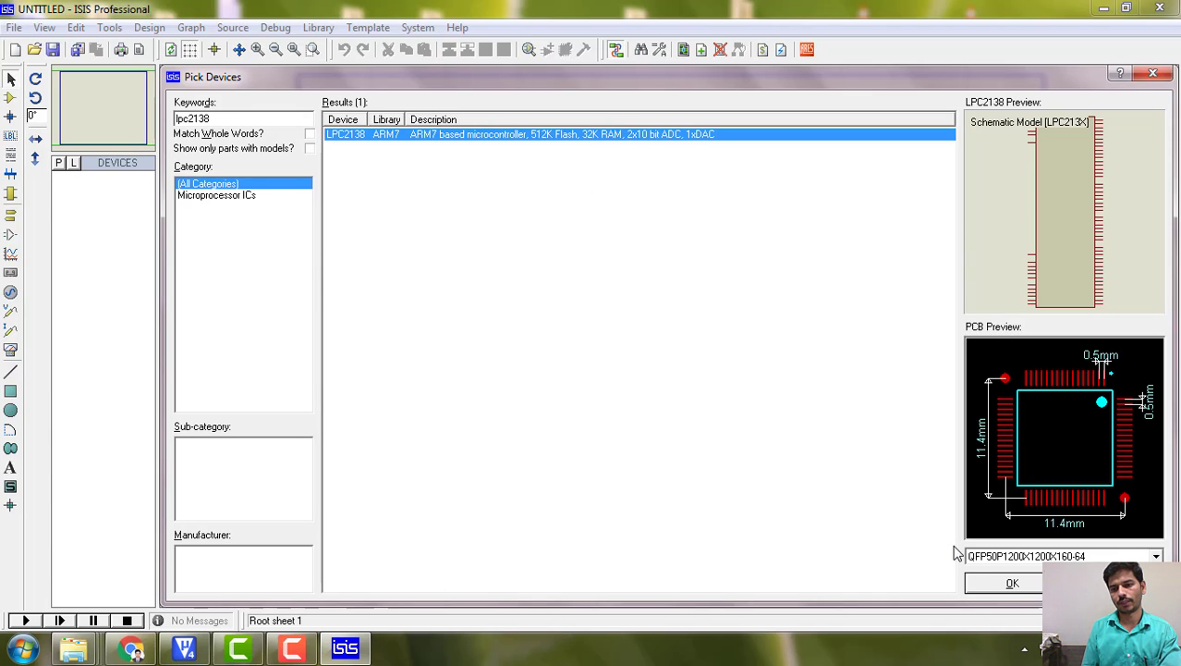
left_click(1011, 582)
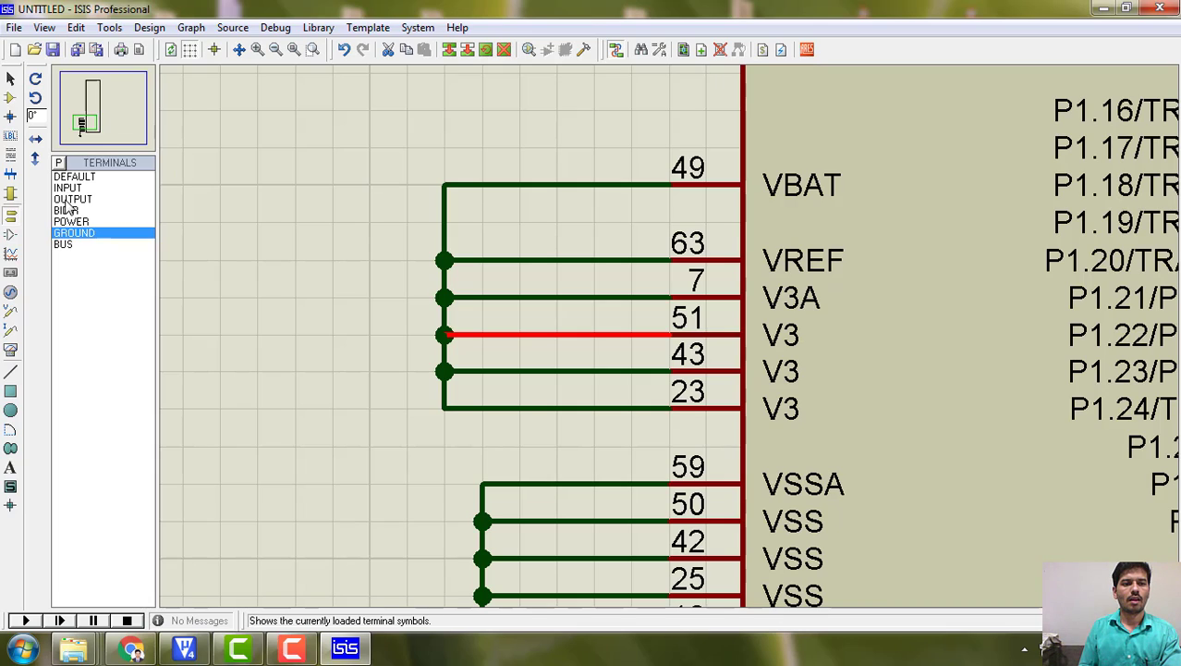
- Place a POWER terminal on the VBAT wire and label it +3.3V
left_click(72, 222)
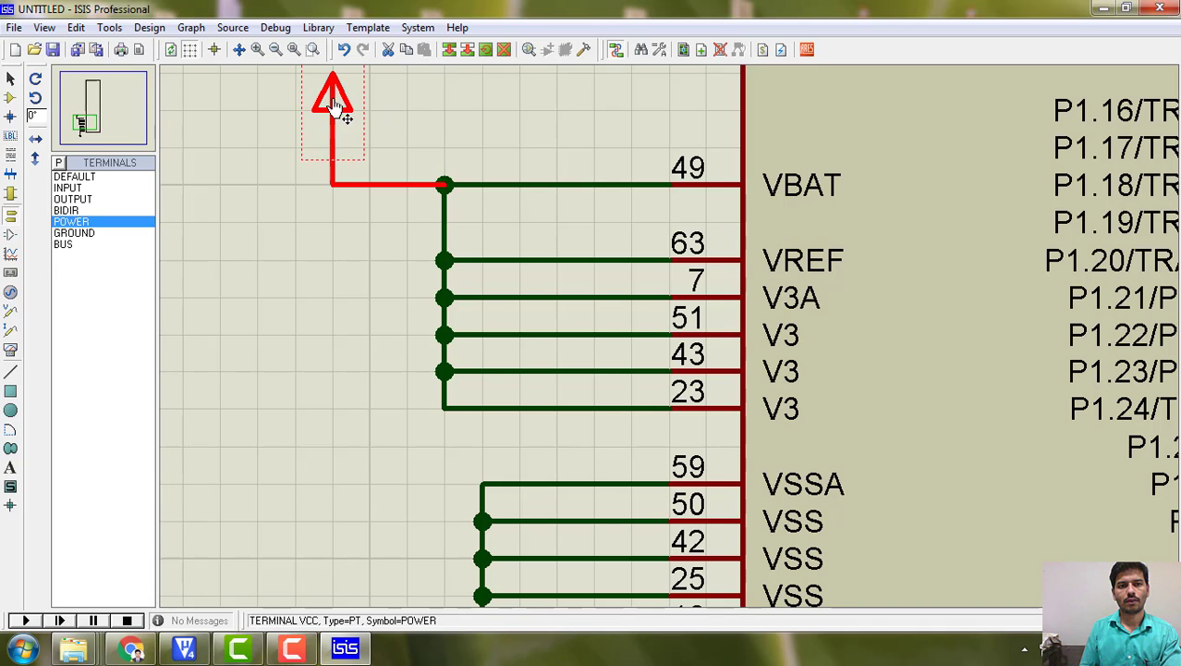
double_click(333, 102)
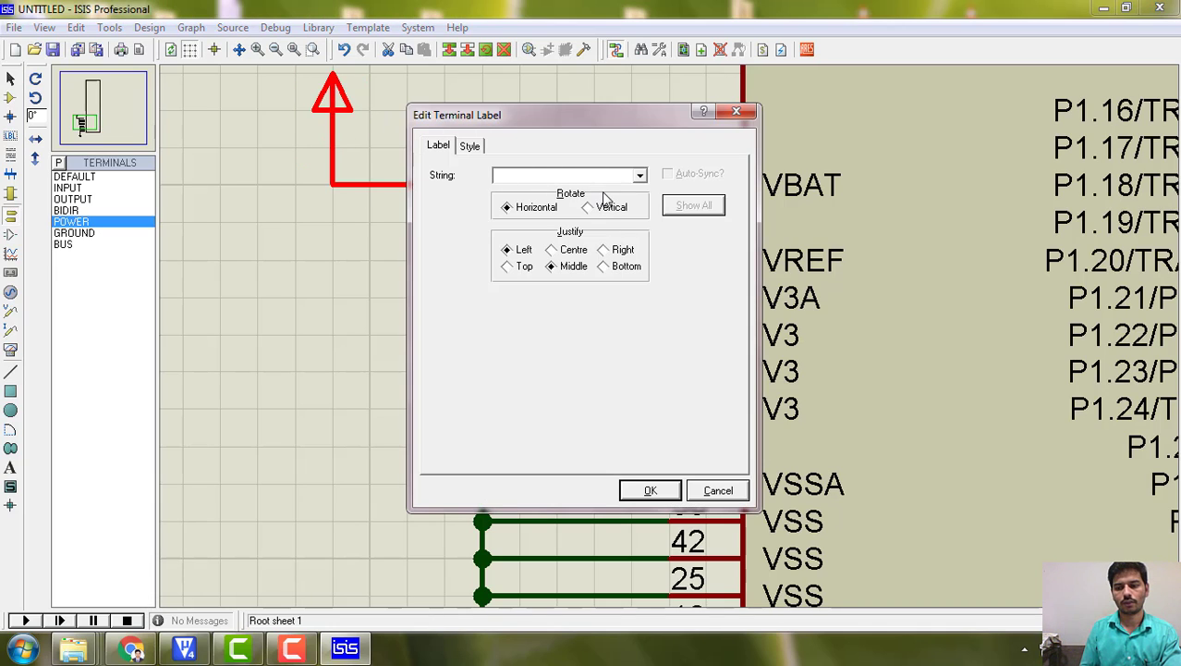
type("+3.3V")
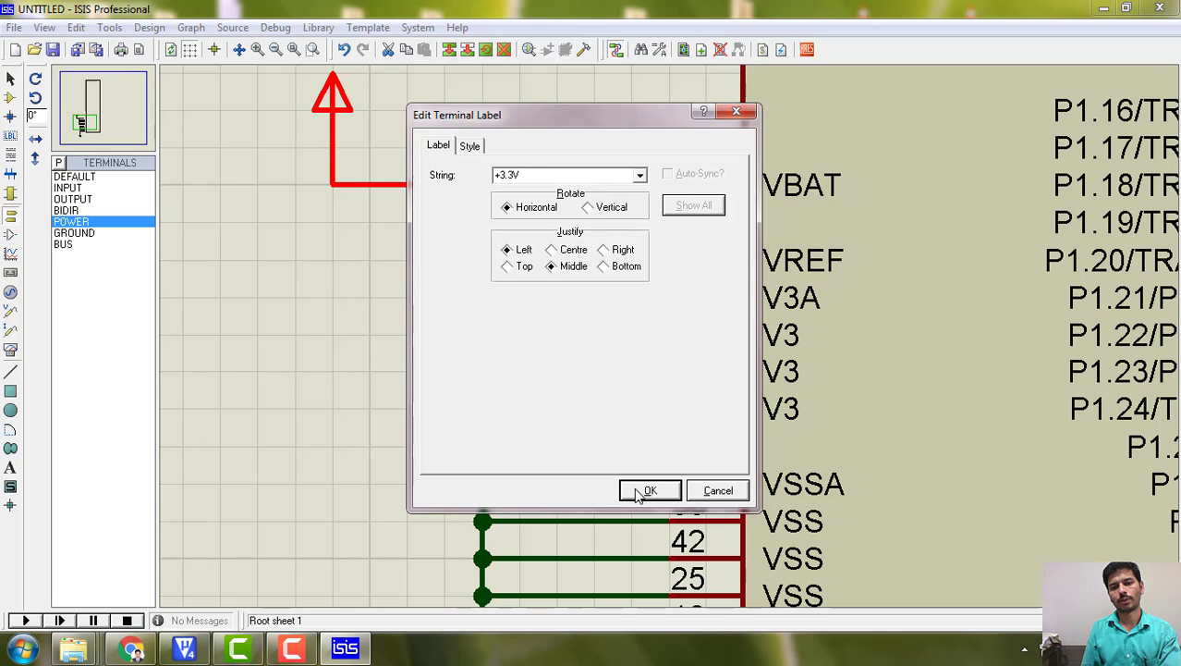
left_click(649, 490)
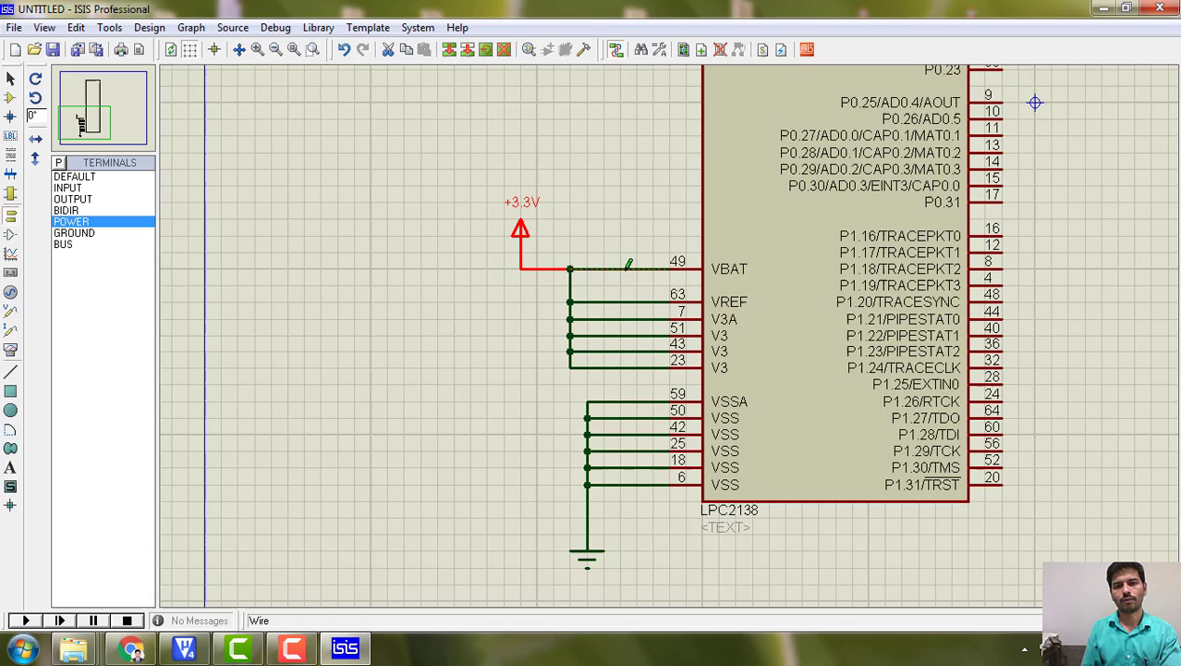
- Open the LPC2138's component properties and the program file browser
scroll("down", 3)
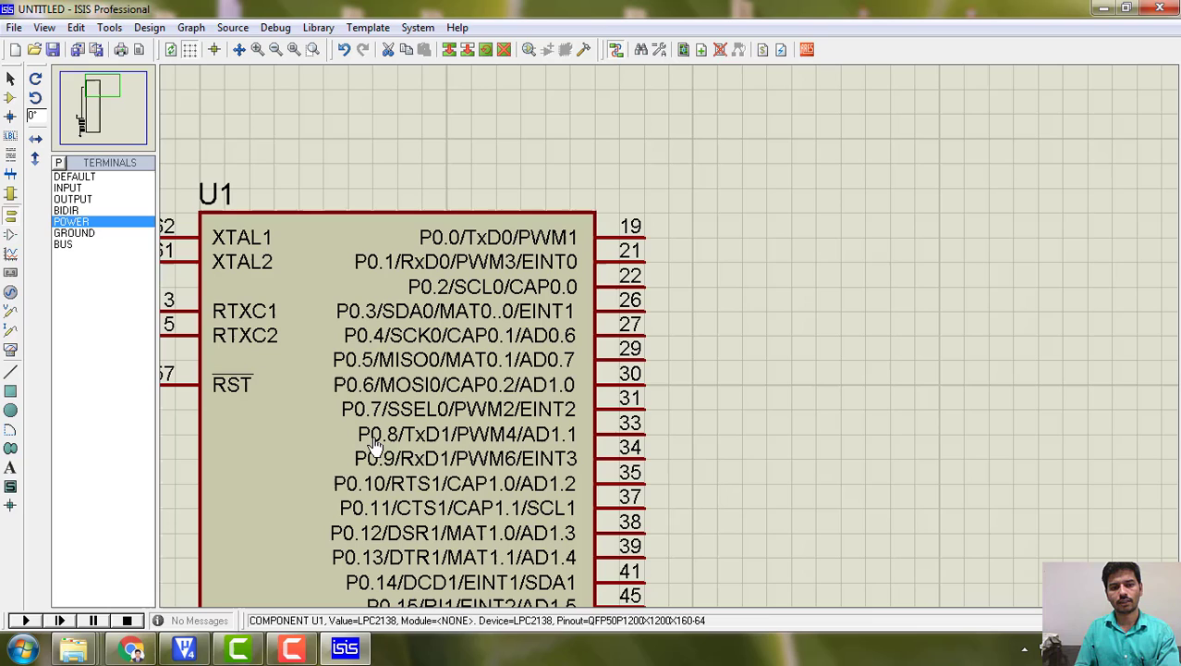
right_click(373, 449)
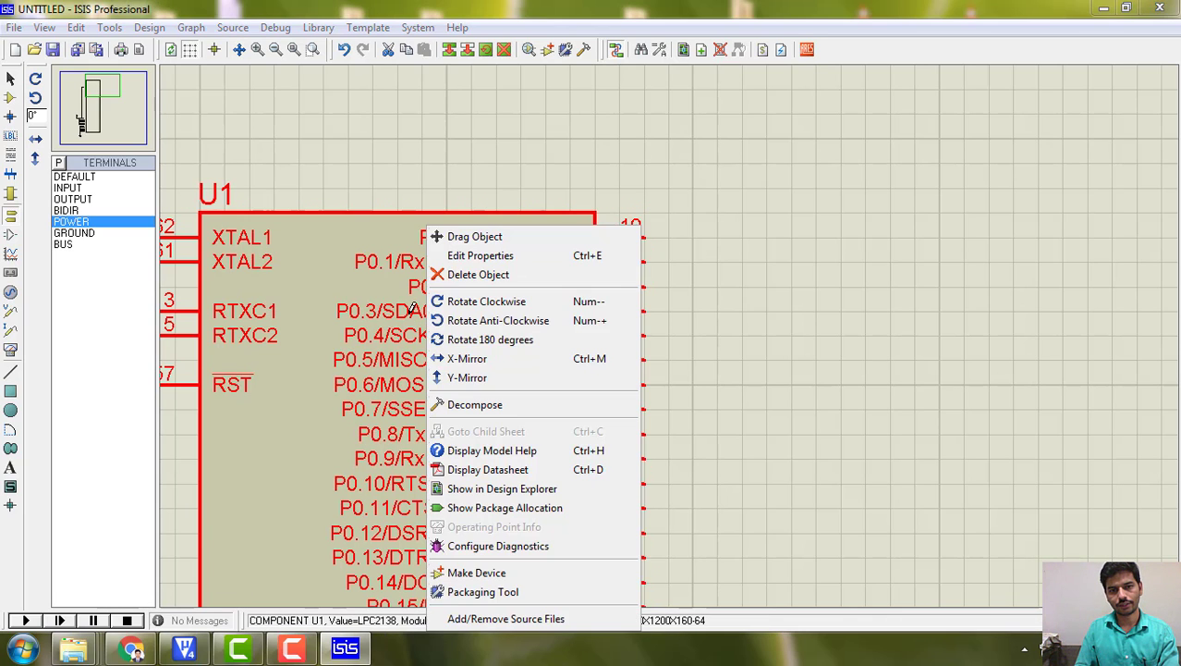
left_click(481, 255)
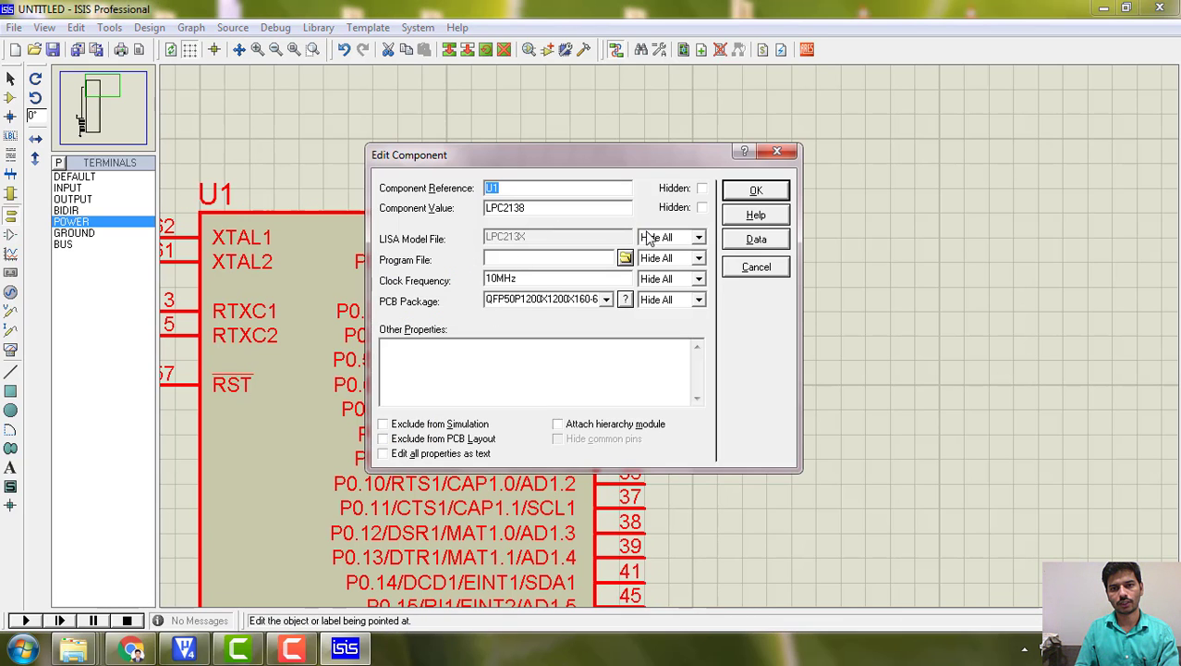
left_click(625, 258)
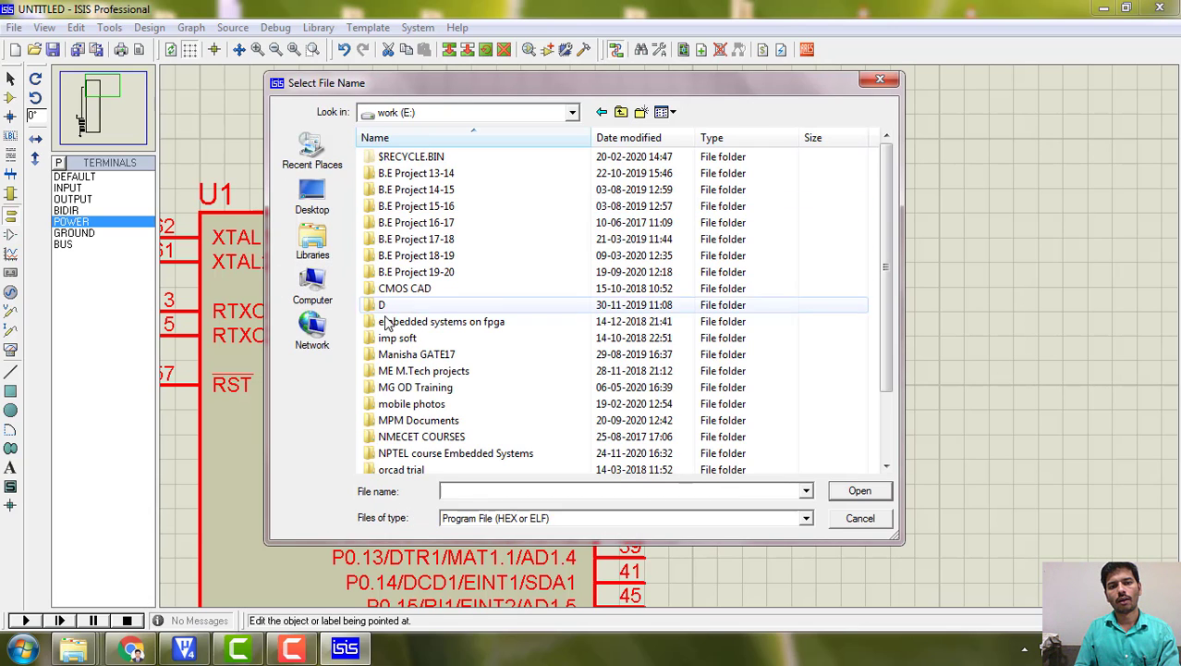
- Browse through the course folders and load counter_UpDn.hex as the program file
double_click(381, 303)
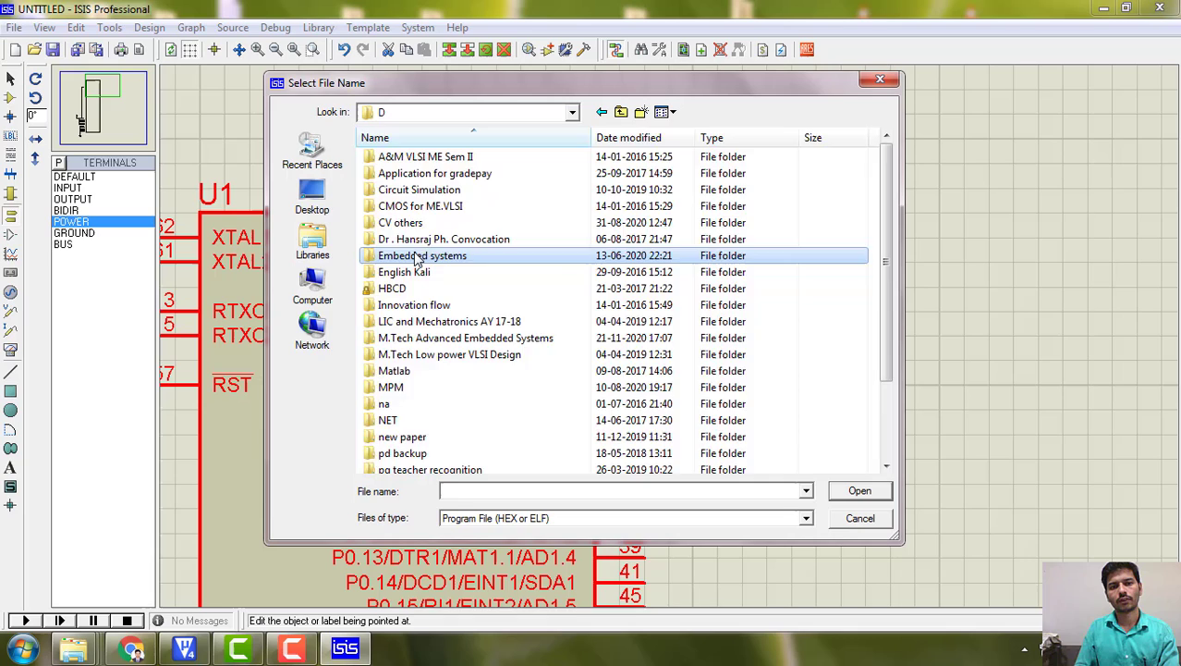
double_click(422, 255)
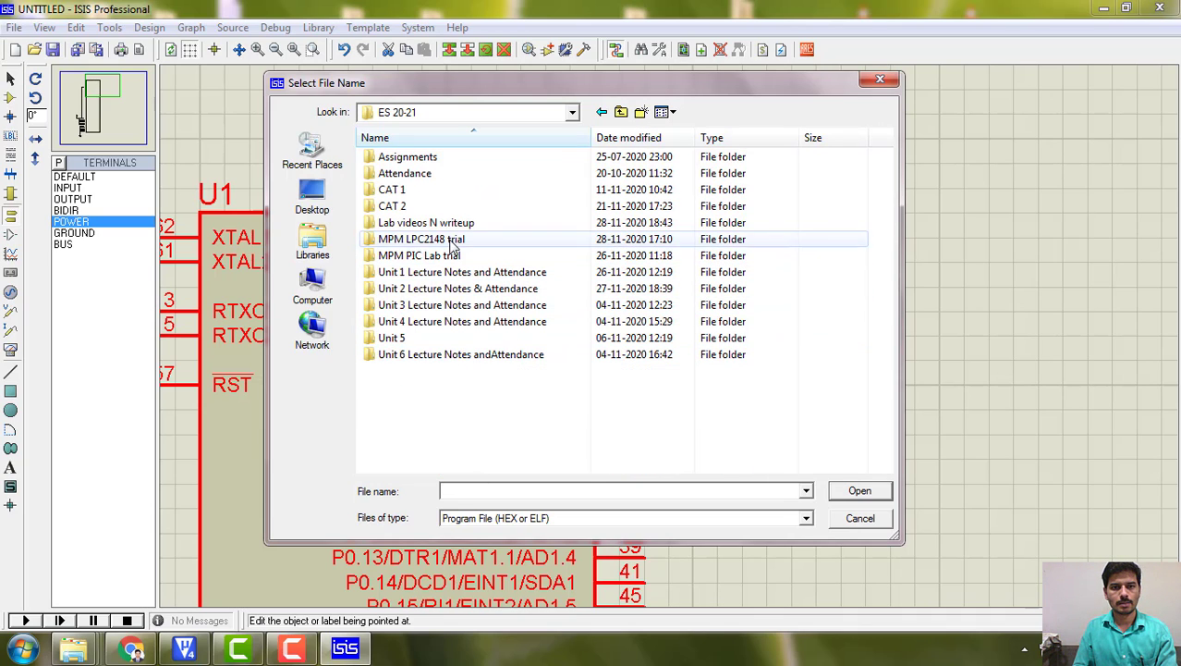
double_click(426, 222)
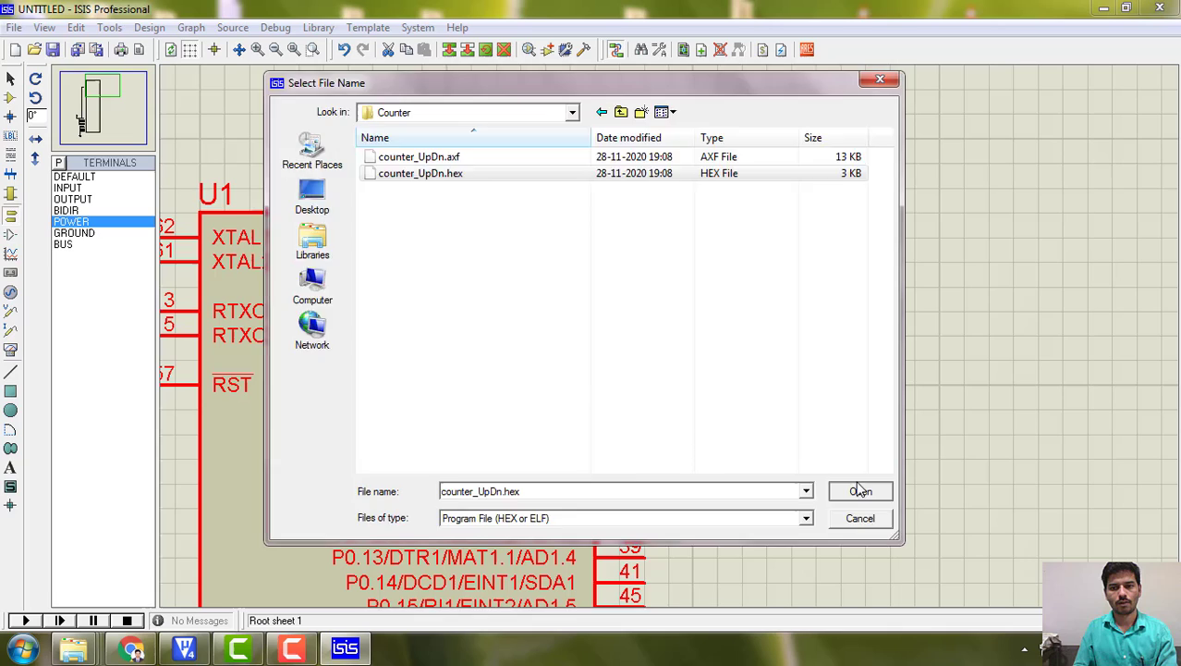
left_click(858, 492)
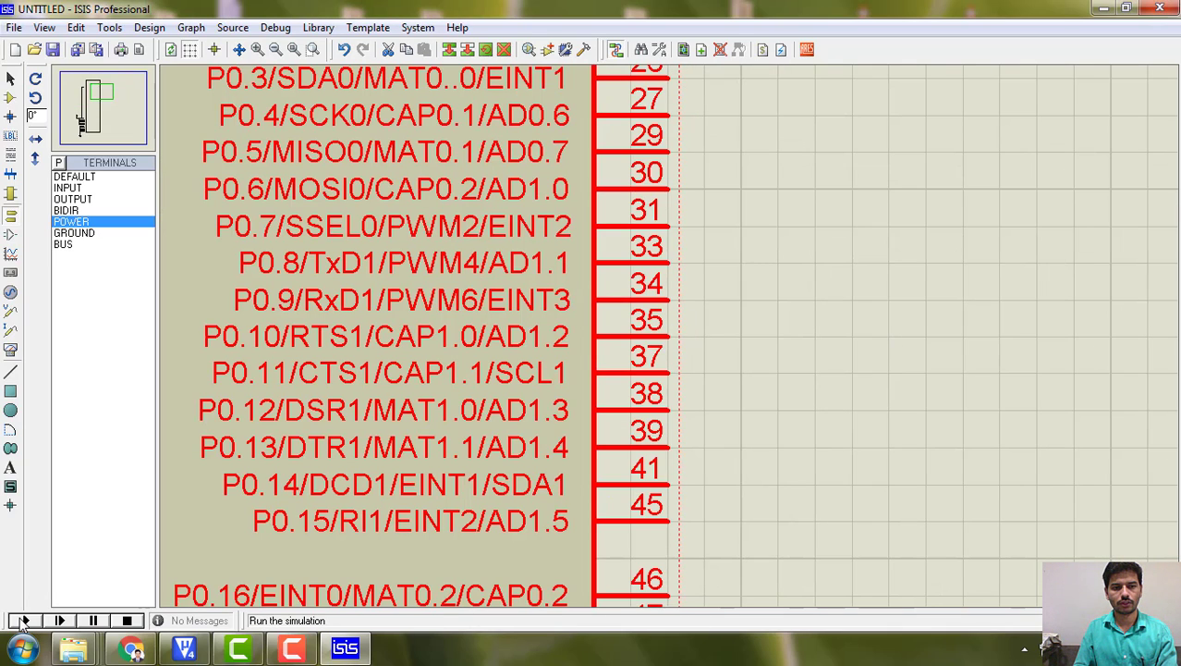
- Run the simulation of the LPC2138 with the loaded program
left_click(22, 621)
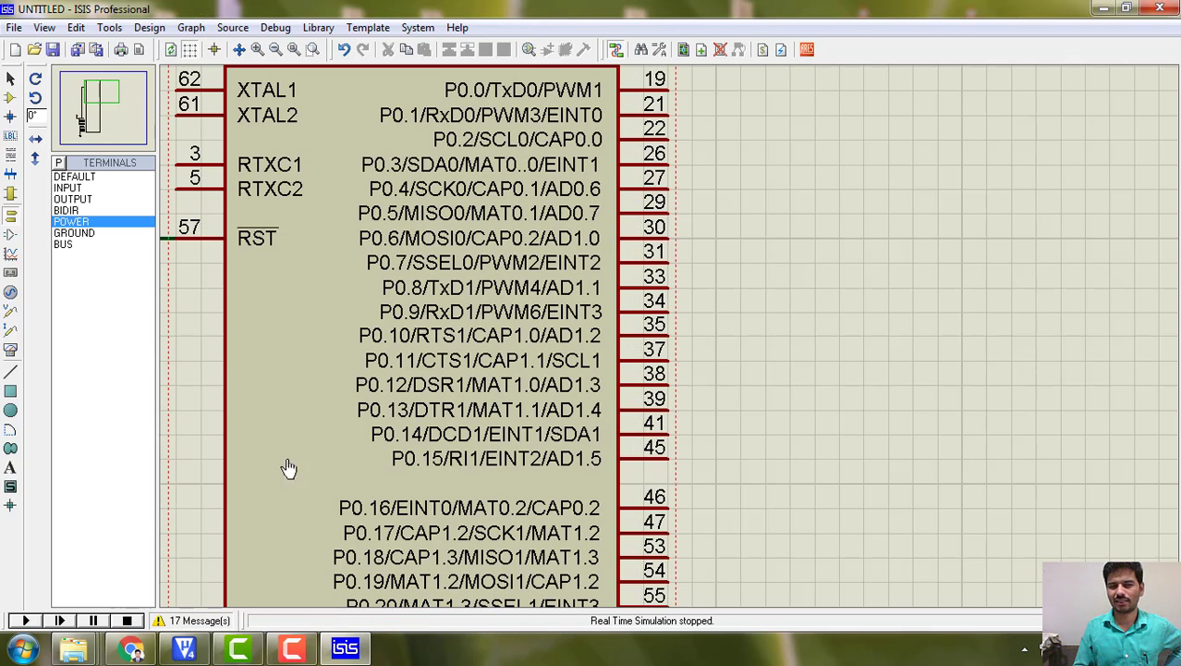
mouse_move(724, 149)
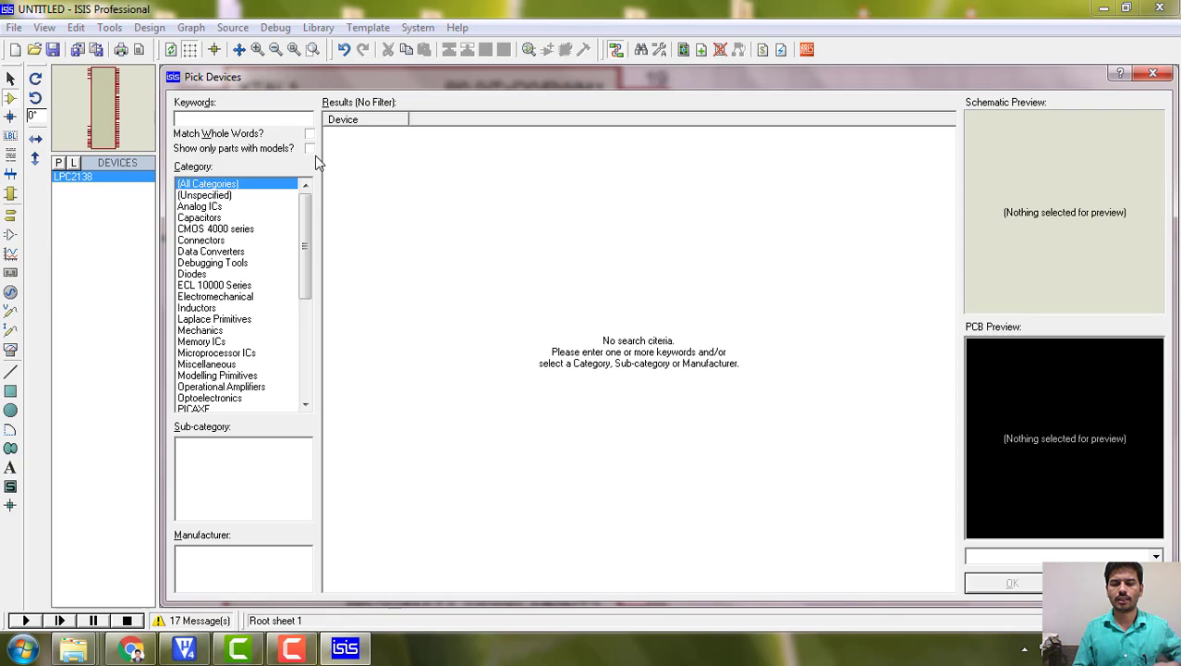
- Search '7seg' in Pick Devices and add the 7SEG-BCD display to the design
type("74")
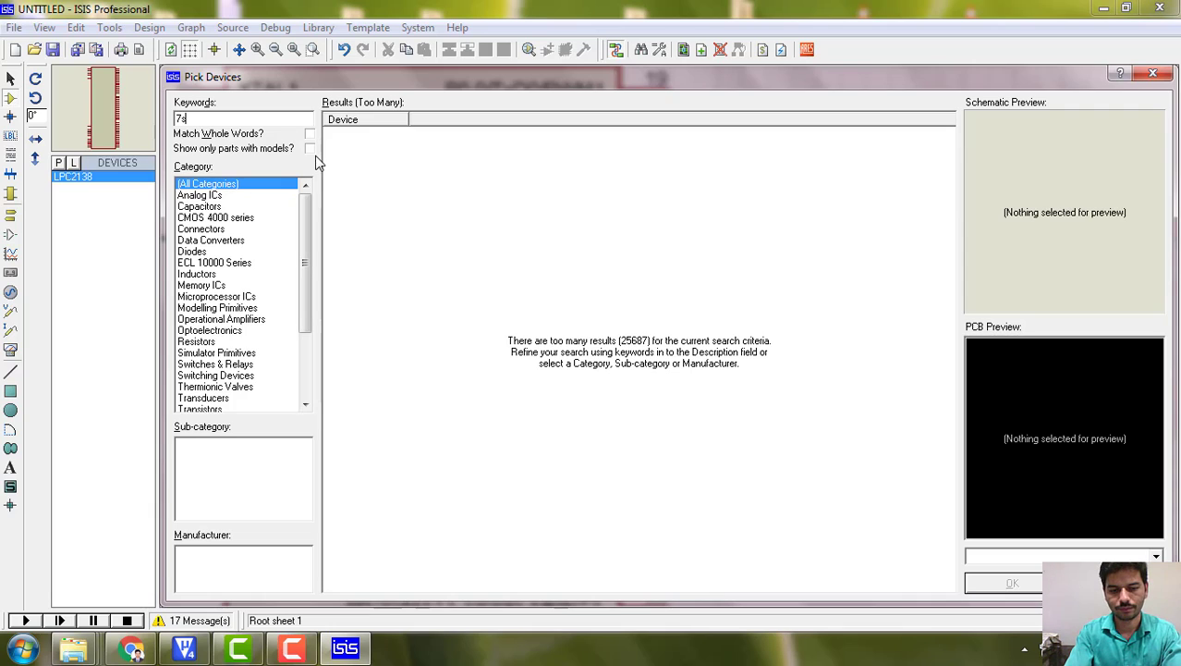
type("seg")
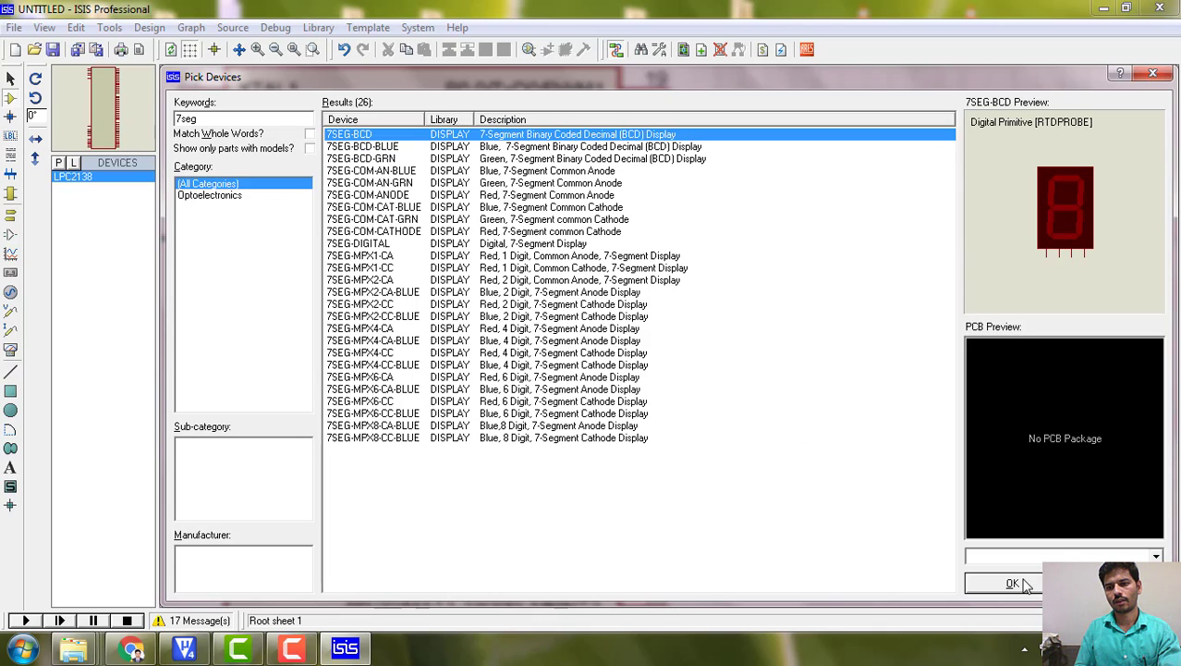
left_click(1013, 585)
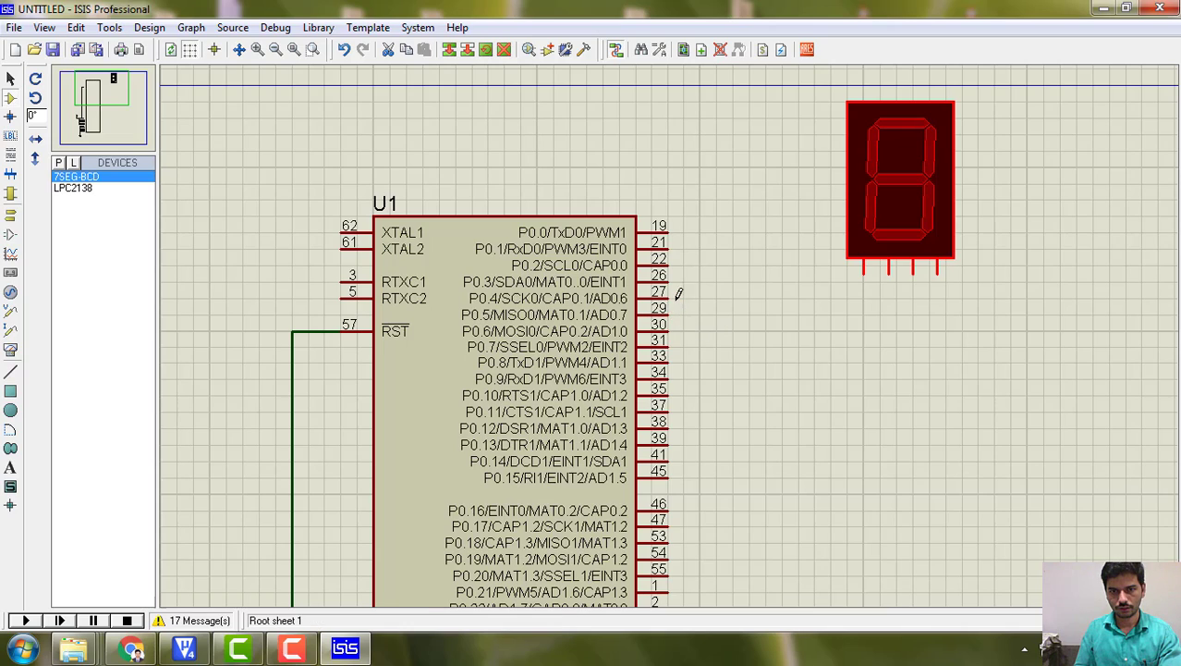
- Wire a P0 pin of the LPC2138 to a 7SEG-BCD display input
left_click_drag(669, 292, 933, 355)
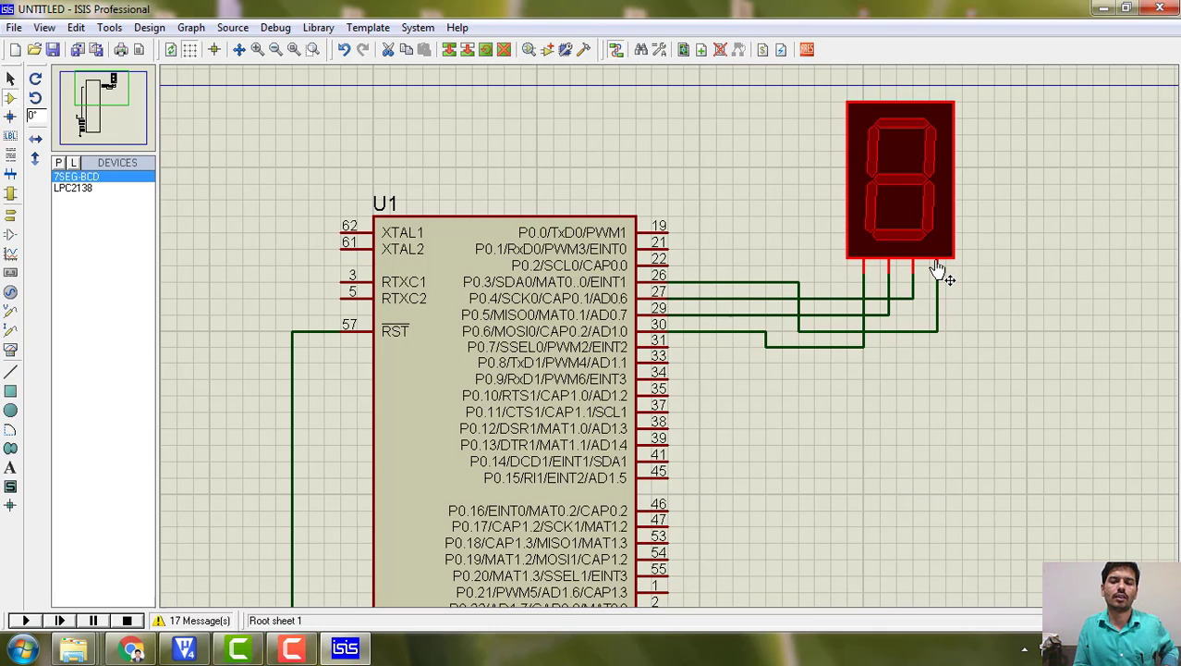
mouse_move(887, 281)
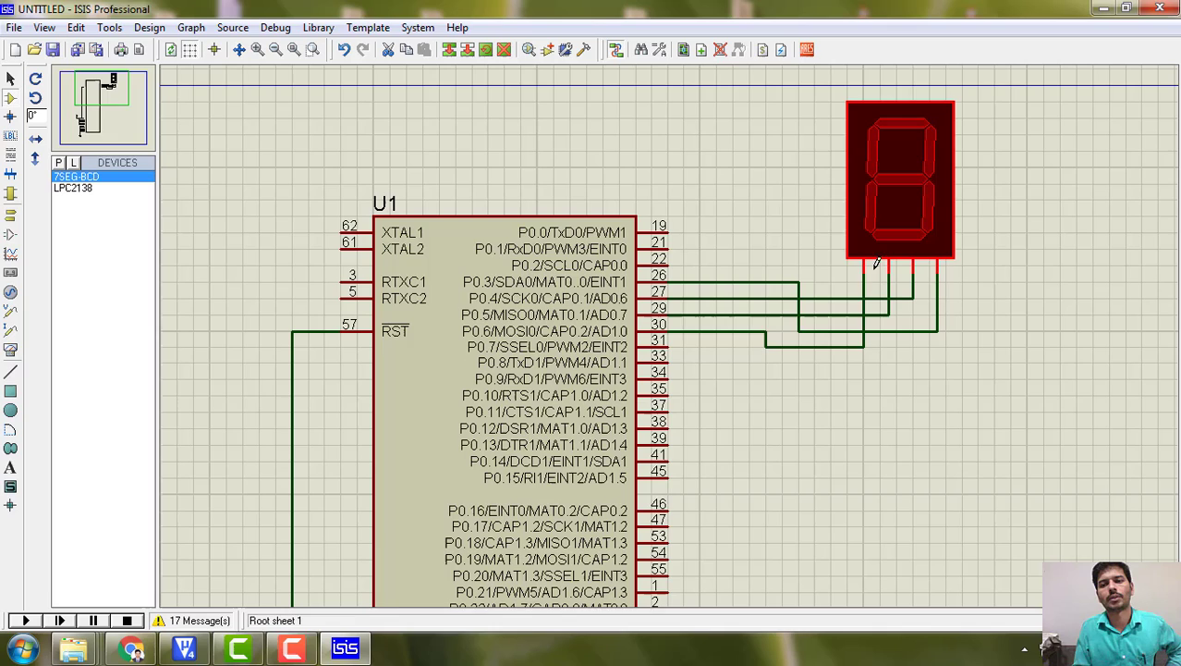
mouse_move(1036, 359)
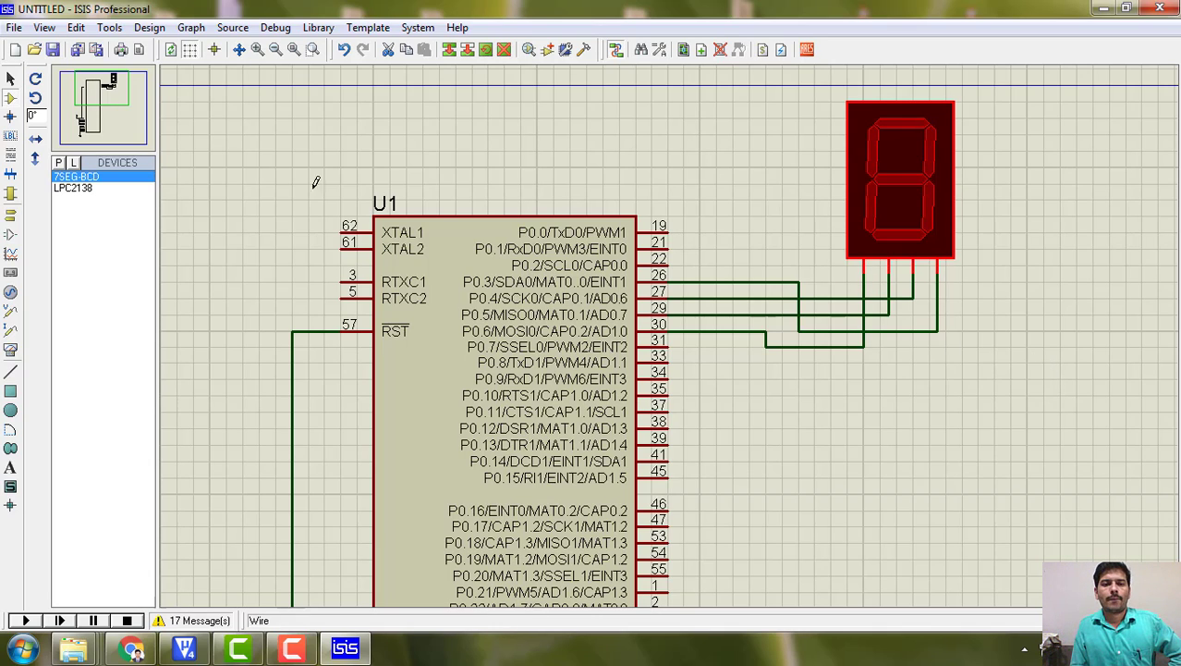
- Run and stop the wired simulation twice, zooming out between runs
left_click(24, 621)
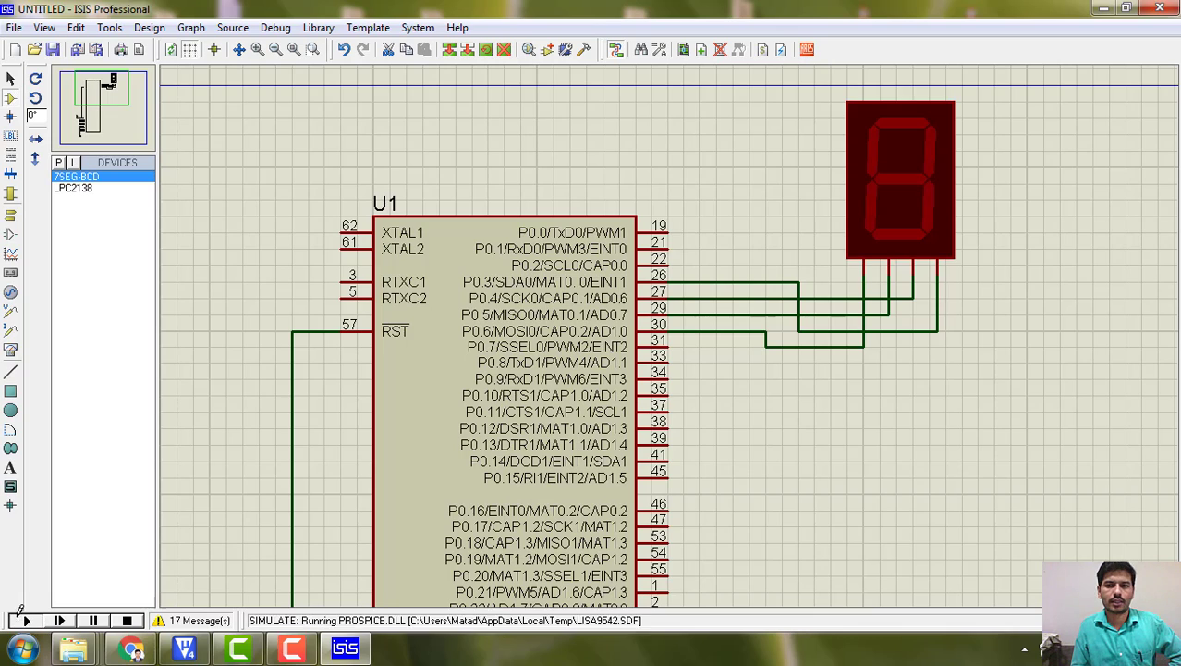
left_click(25, 622)
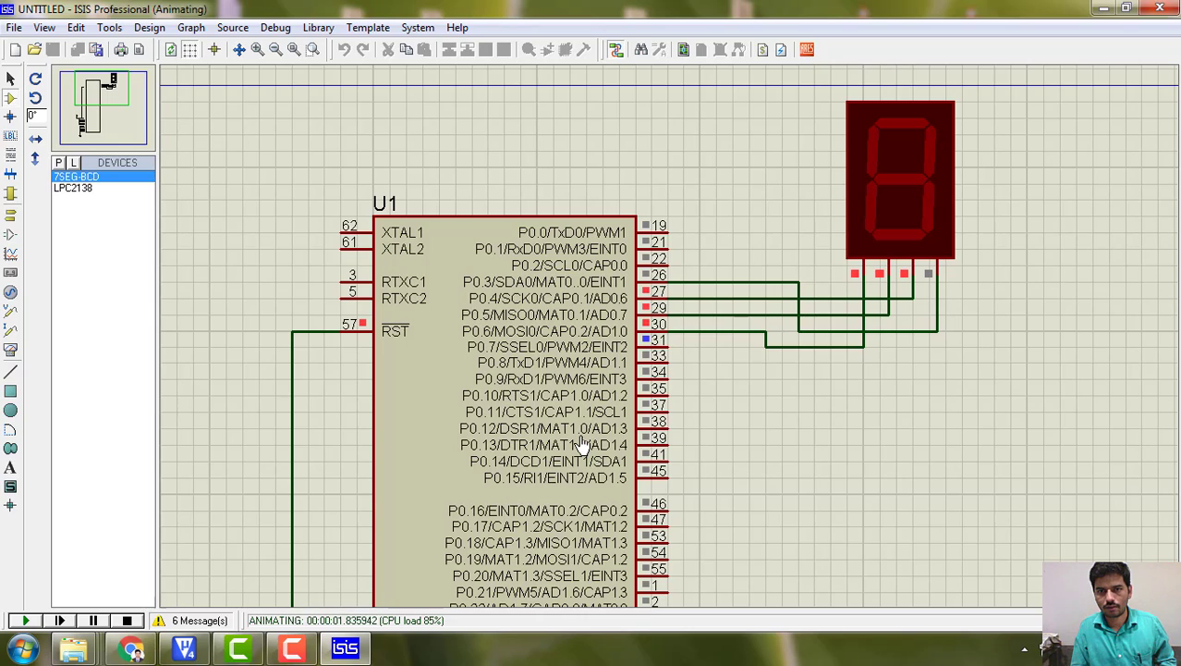
left_click(128, 621)
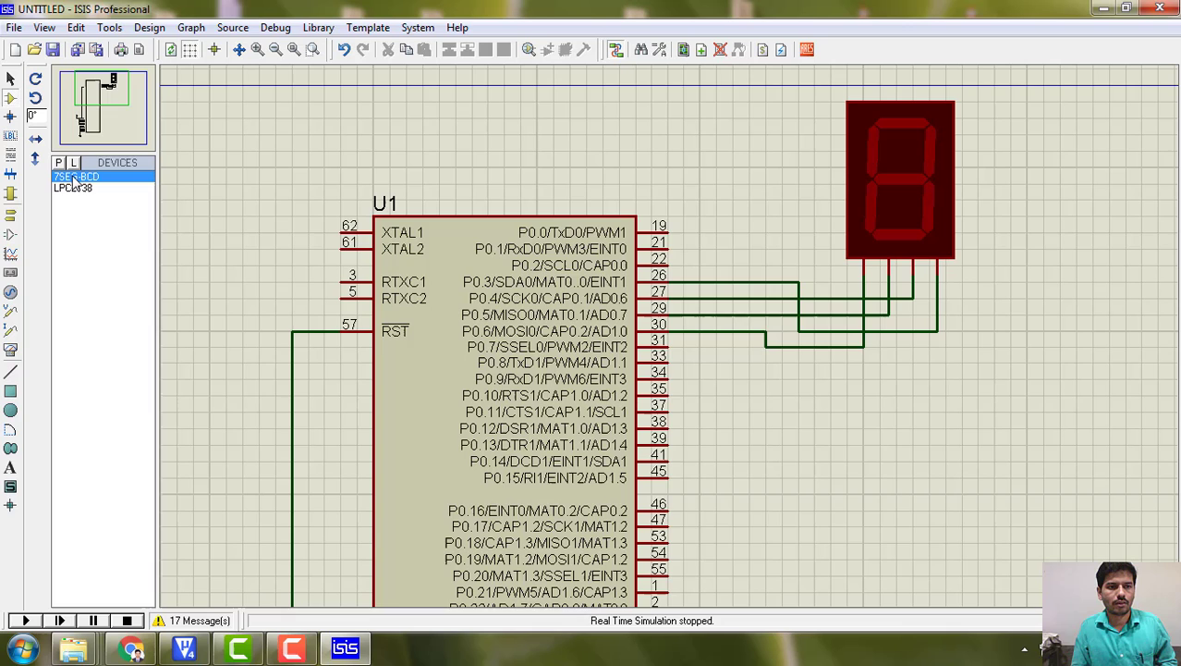
scroll("down", 3)
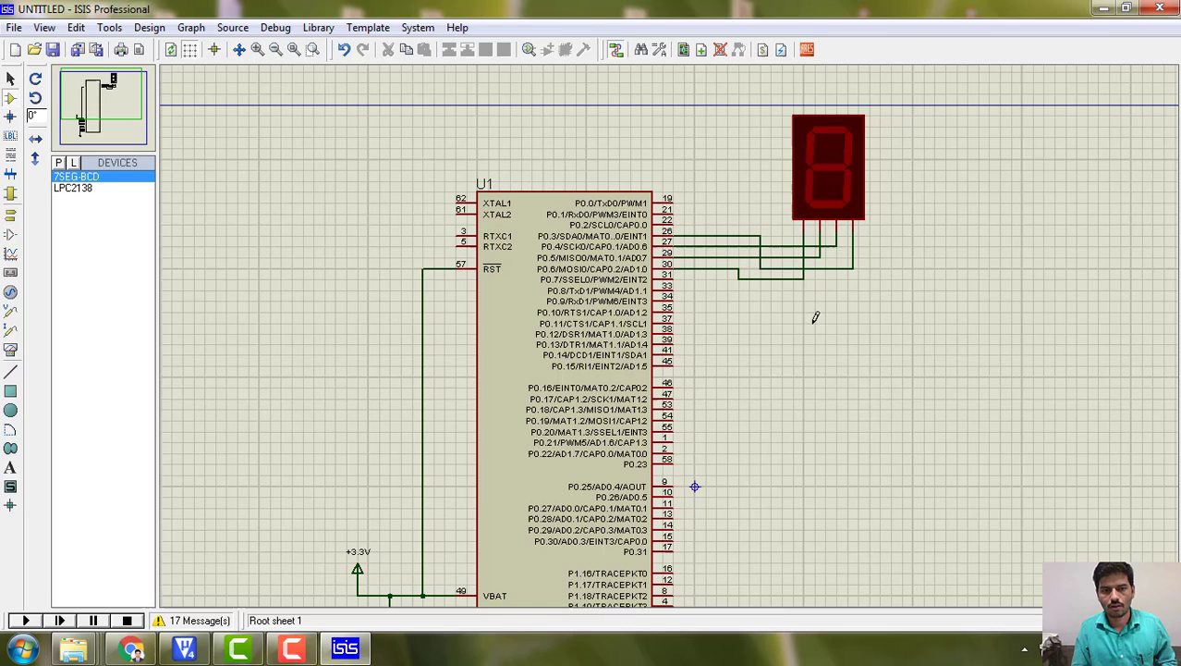
left_click(26, 621)
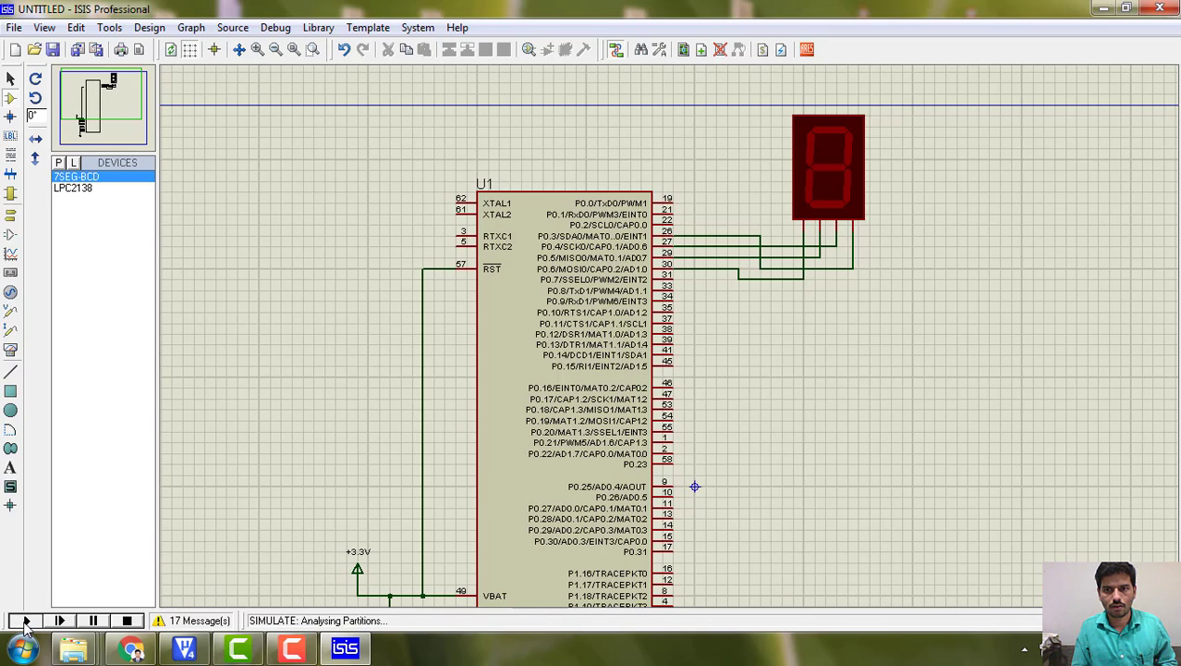
left_click(26, 621)
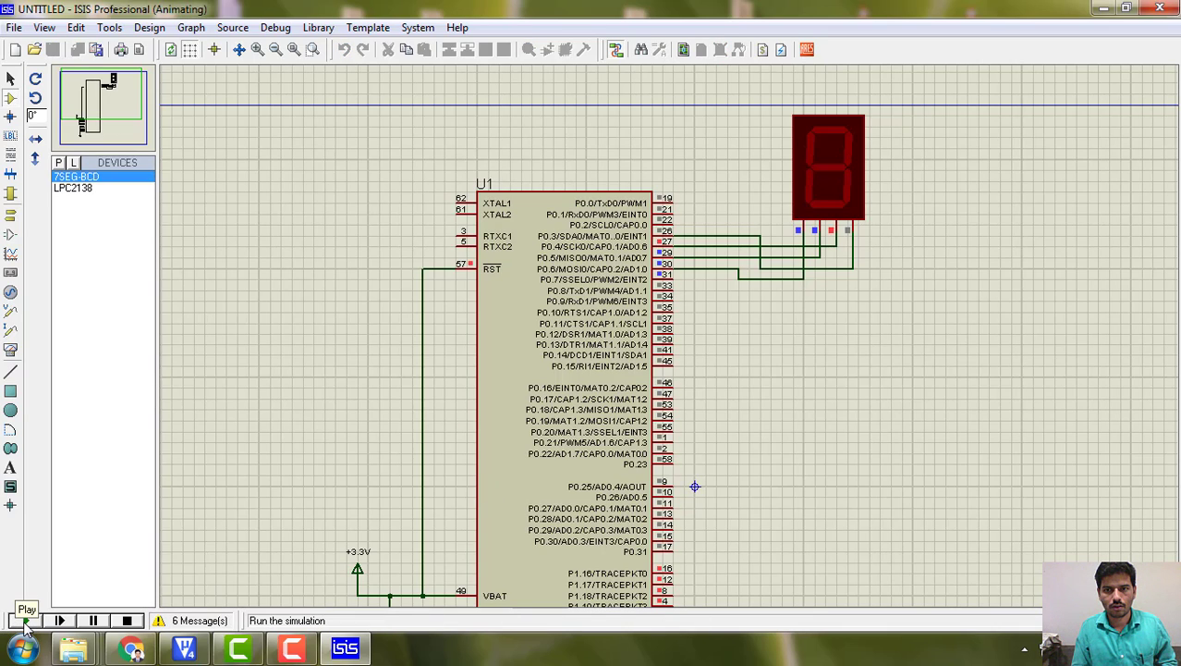
left_click(126, 622)
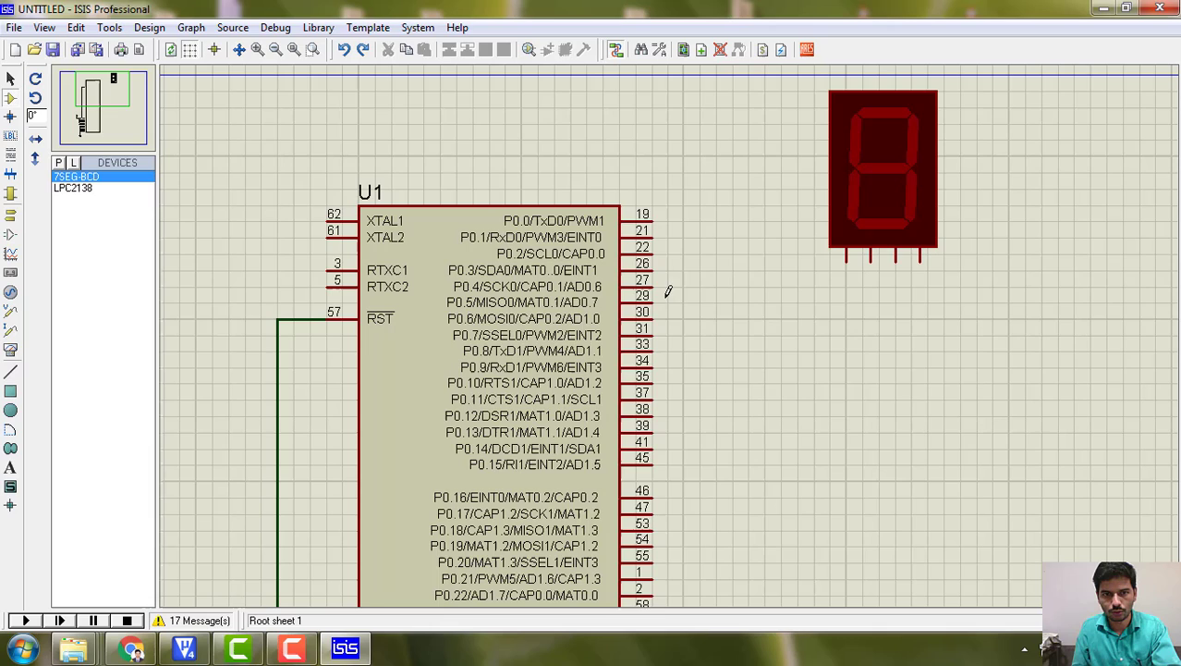
mouse_move(836, 278)
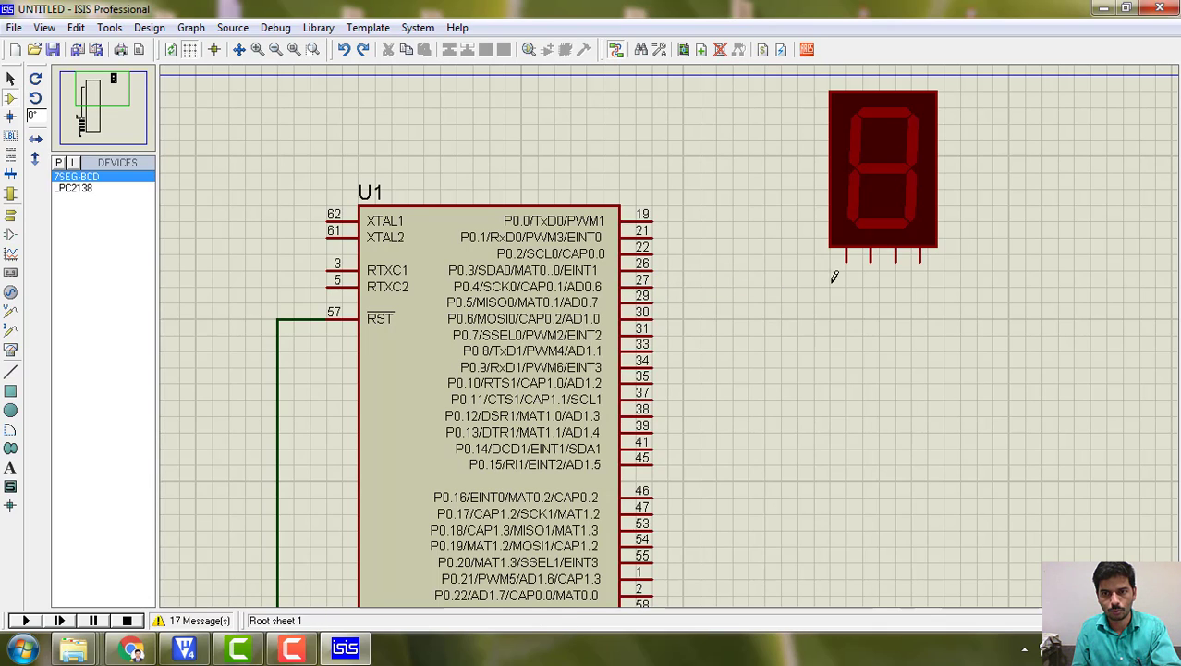
- Redraw a wire from a P0 pin to a display input and start the simulation
left_click_drag(651, 281, 921, 268)
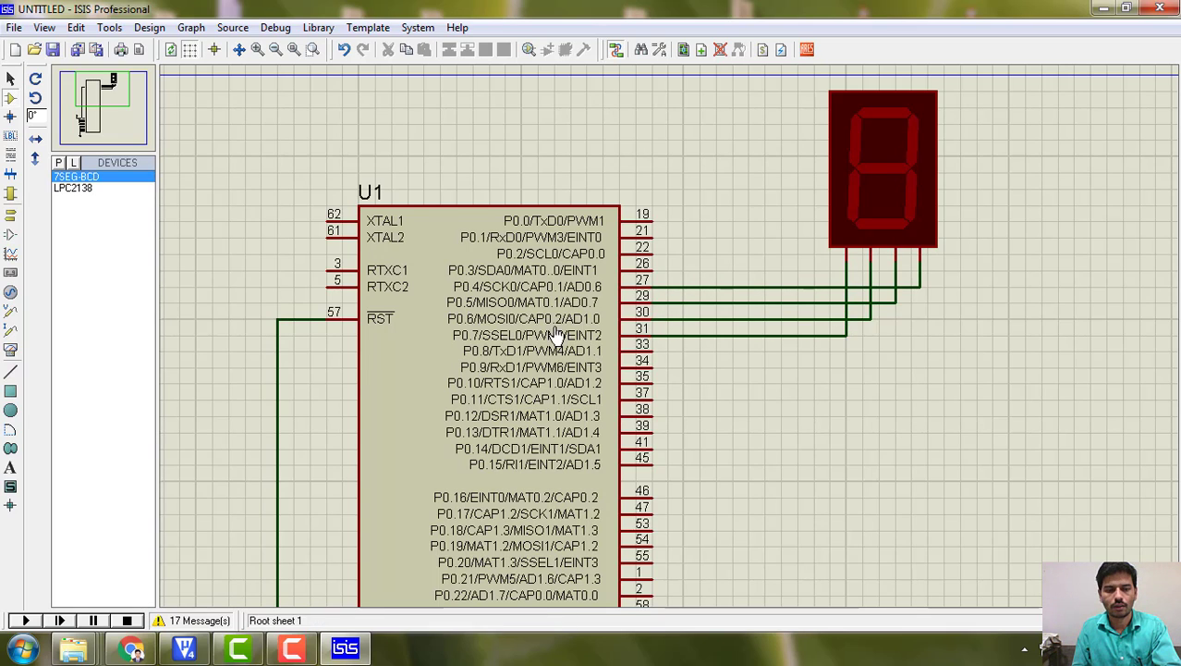
left_click(24, 621)
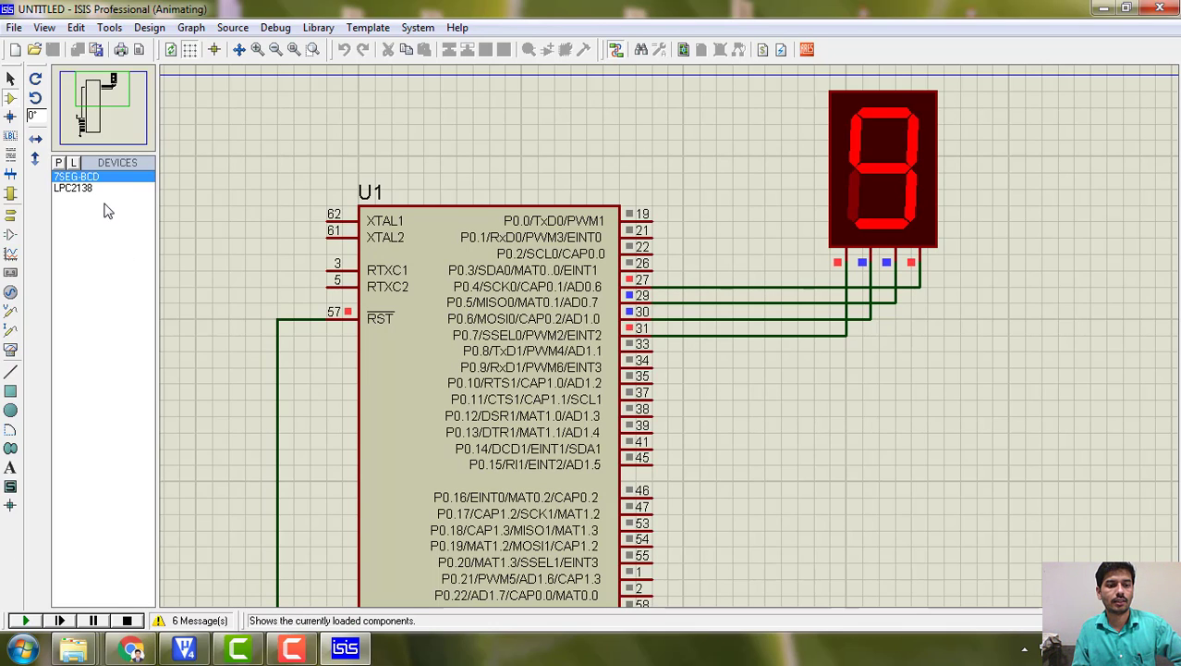
- Start the simulation so the 7SEG-BCD display counts in hexadecimal
left_click(24, 621)
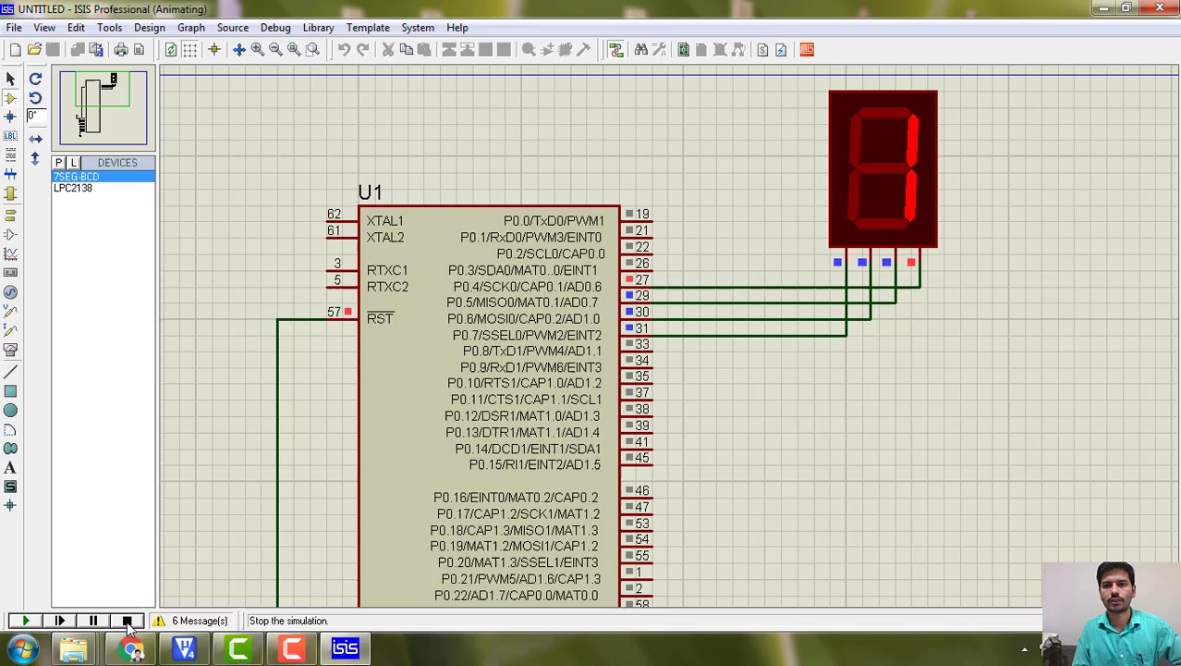
mouse_move(130, 621)
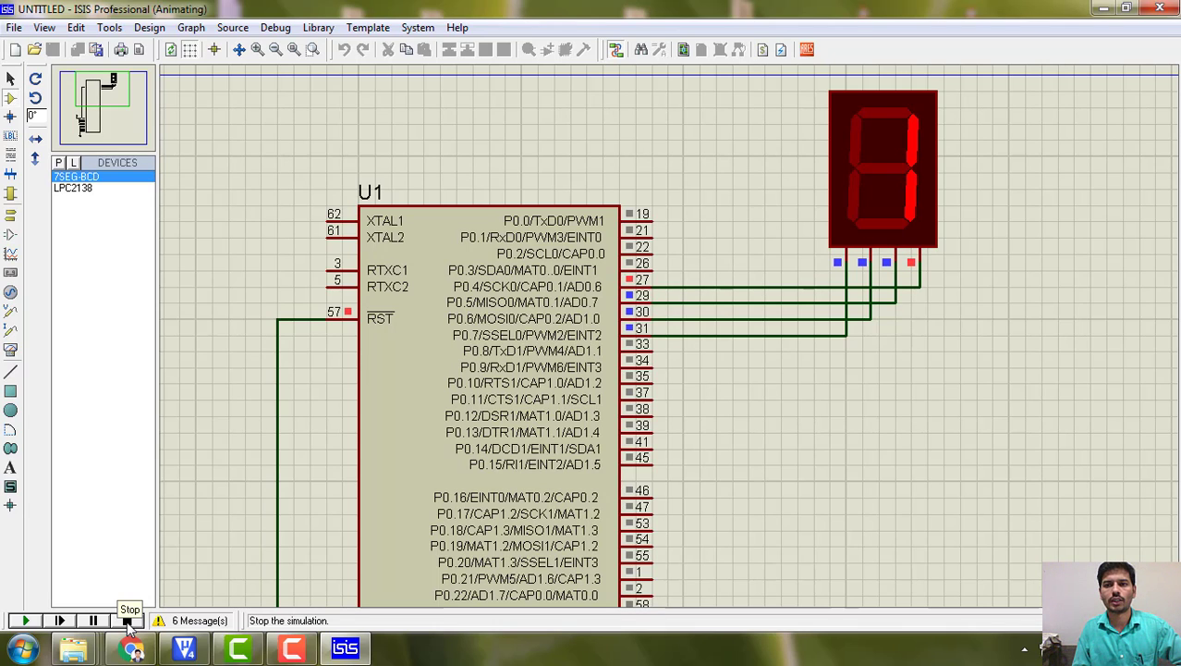